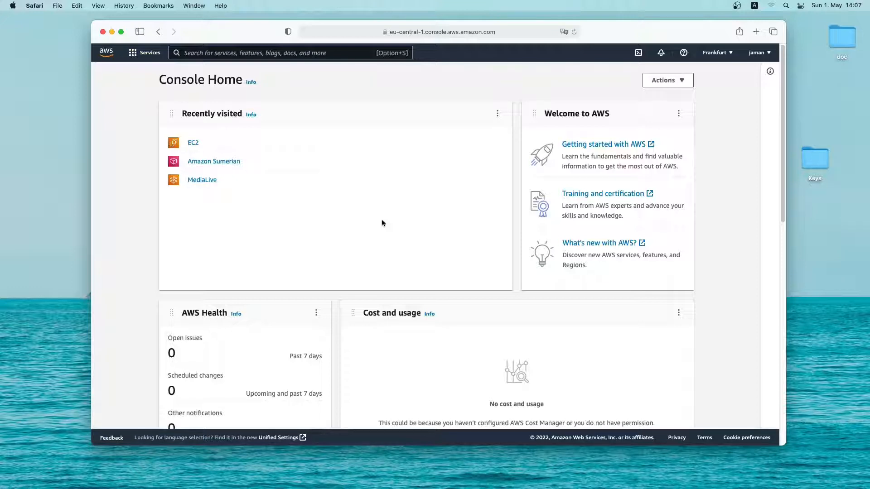
# Open EC2 Instances from Services to show the stopped Ubuntu-22 t2.micro instance.
pyautogui.click(144, 52)
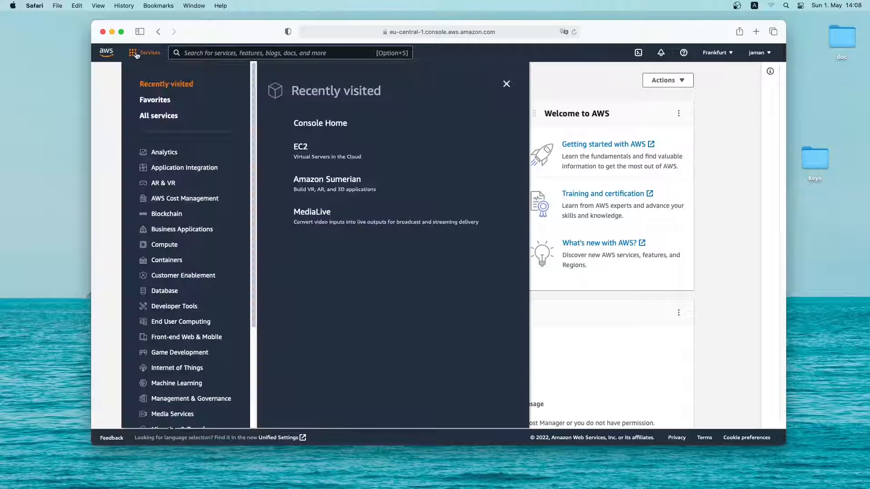
pyautogui.moveTo(164, 244)
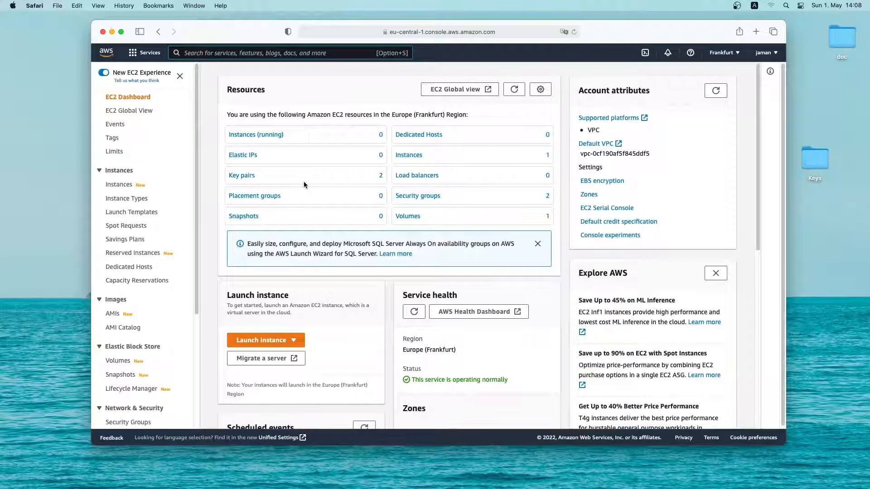
pyautogui.moveTo(118, 185)
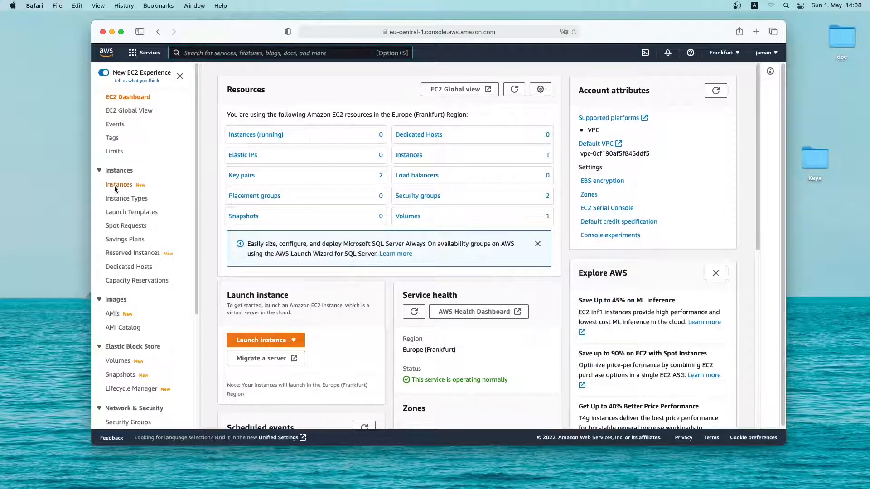
pyautogui.click(119, 184)
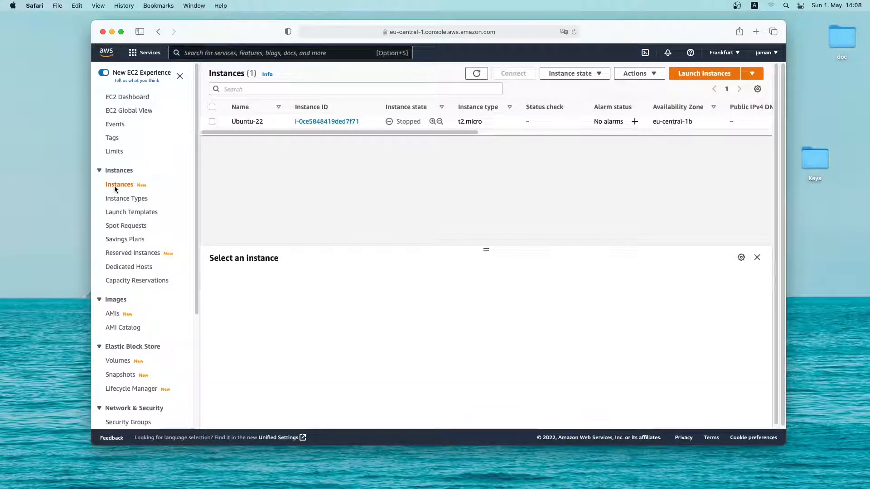
pyautogui.moveTo(489, 193)
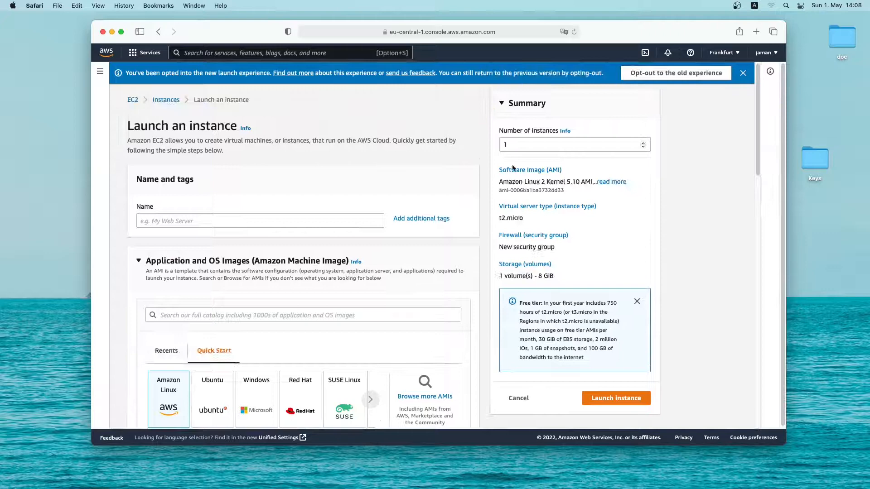
# Name the new instance Ubuntu-gui and choose the Ubuntu Quick Start image.
pyautogui.click(260, 220)
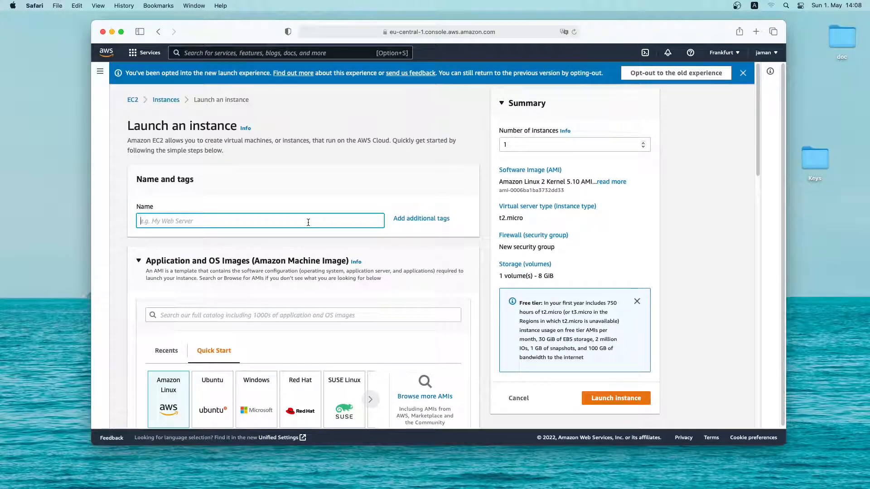
pyautogui.moveTo(308, 221)
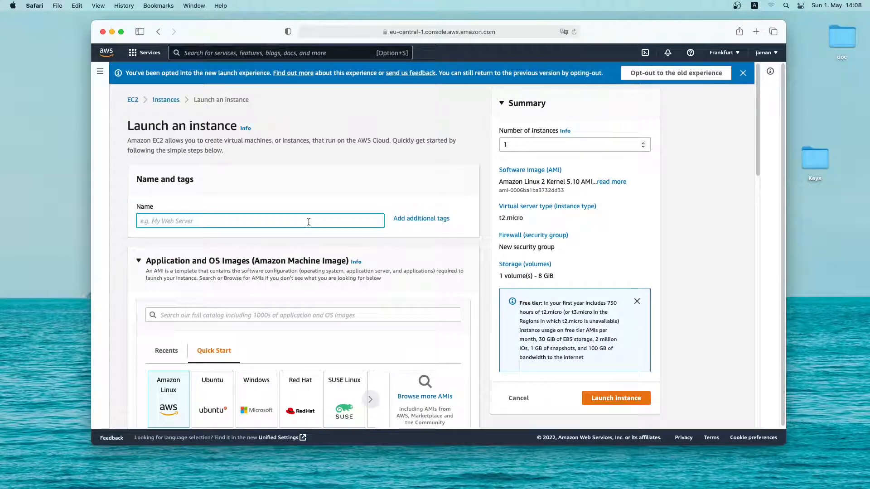
pyautogui.write('Ubuntu-gui')
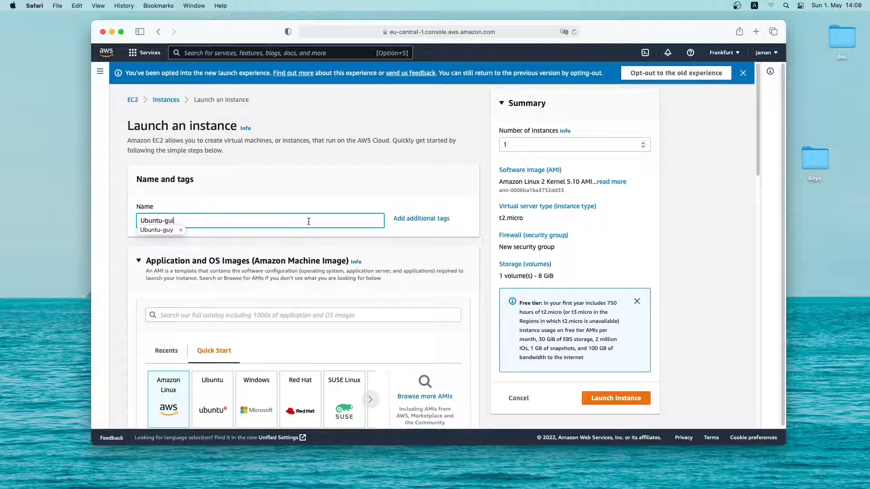
pyautogui.click(182, 236)
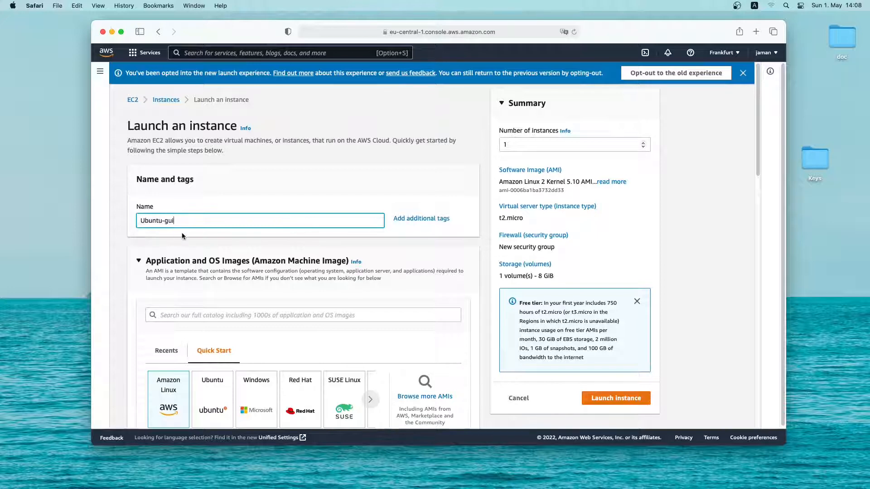
pyautogui.scroll(-3)
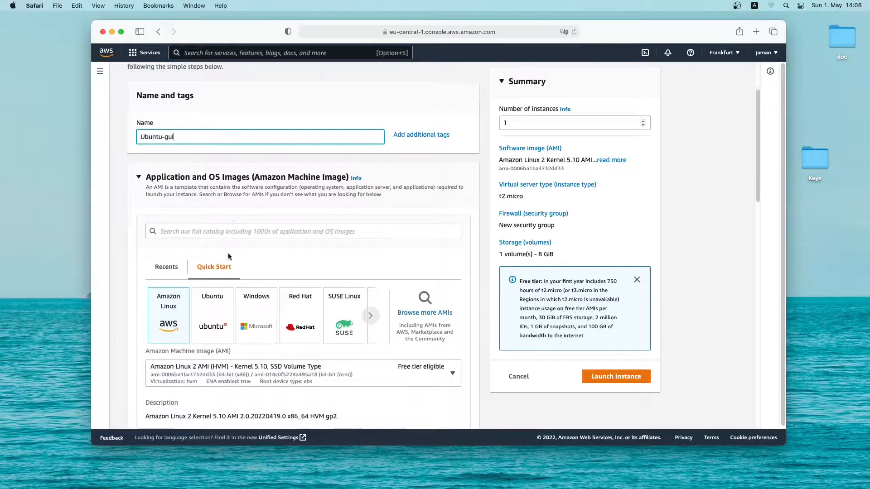
pyautogui.click(212, 315)
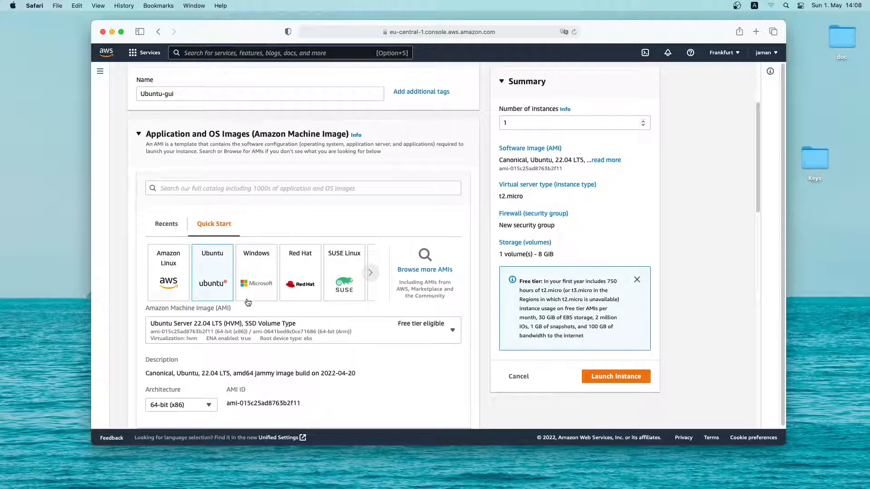
pyautogui.moveTo(258, 323)
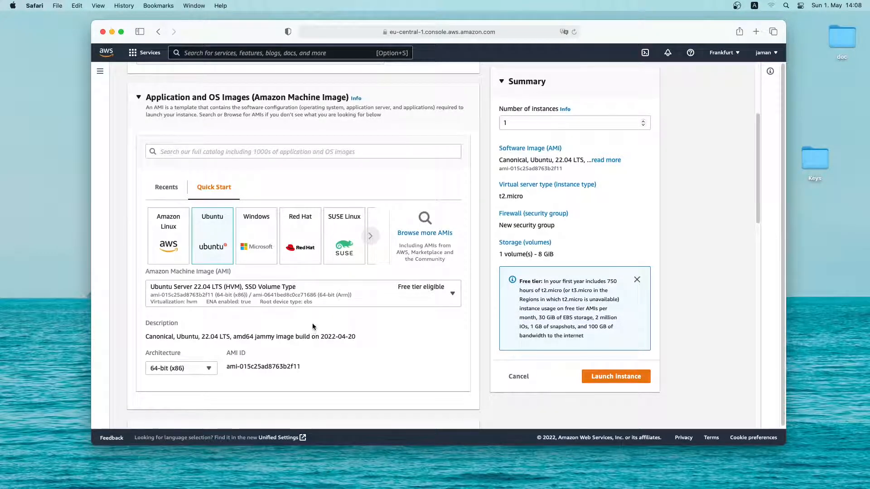
# Confirm t2.micro as the instance type.
pyautogui.scroll(-3)
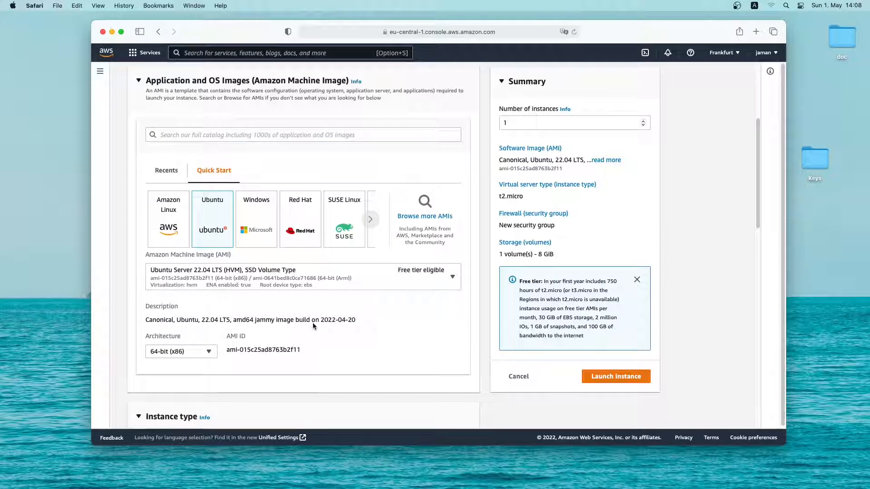
pyautogui.scroll(-3)
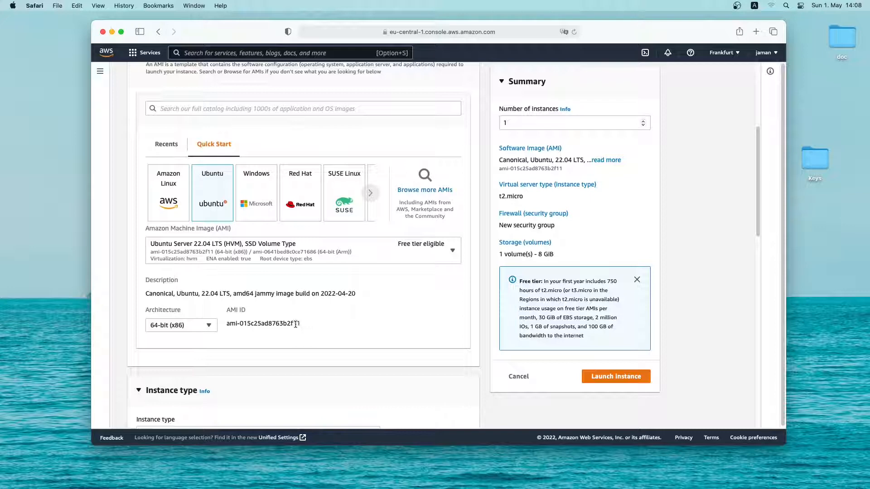
pyautogui.scroll(-3)
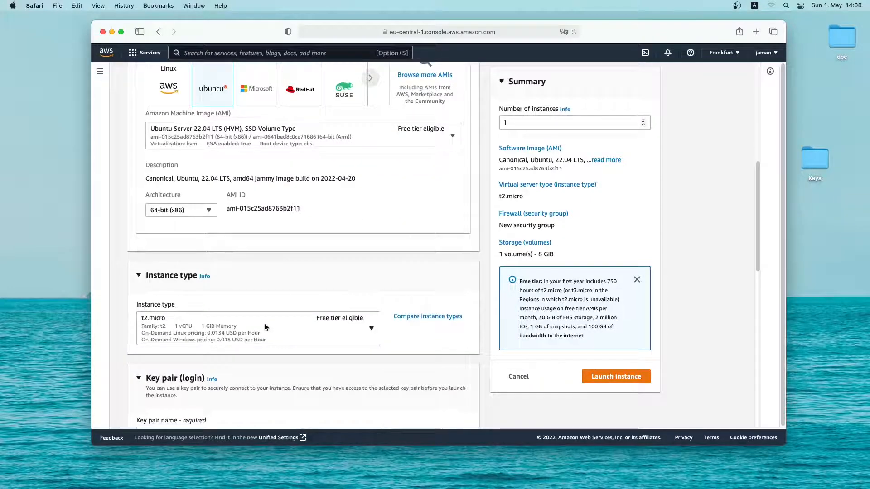
pyautogui.scroll(-3)
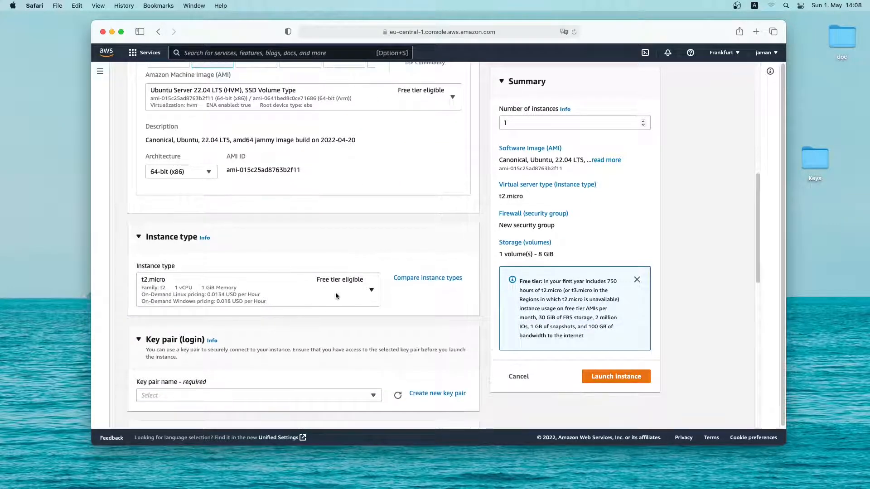
pyautogui.click(372, 289)
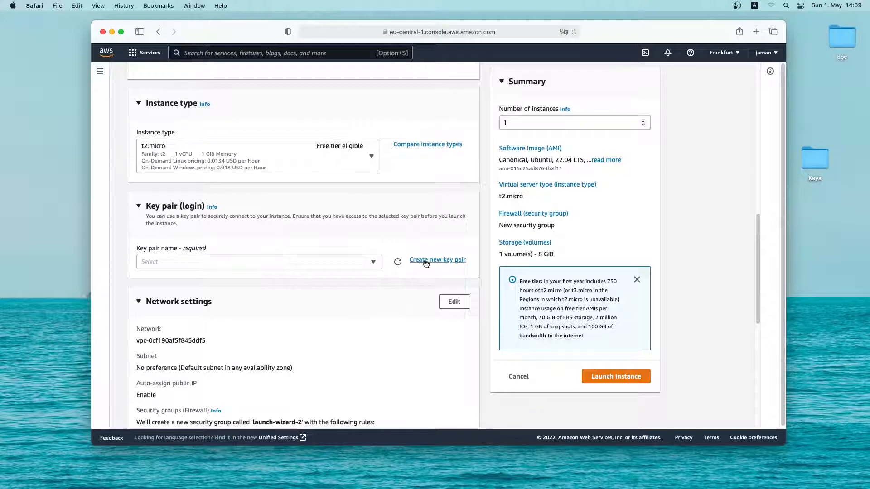
# Create and download an RSA .pem key pair named ubuntu-gui.
pyautogui.click(437, 260)
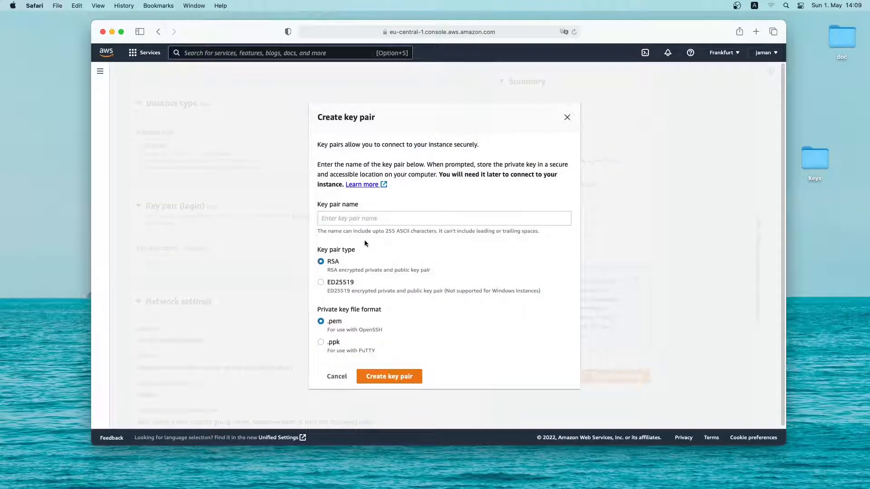
pyautogui.click(444, 218)
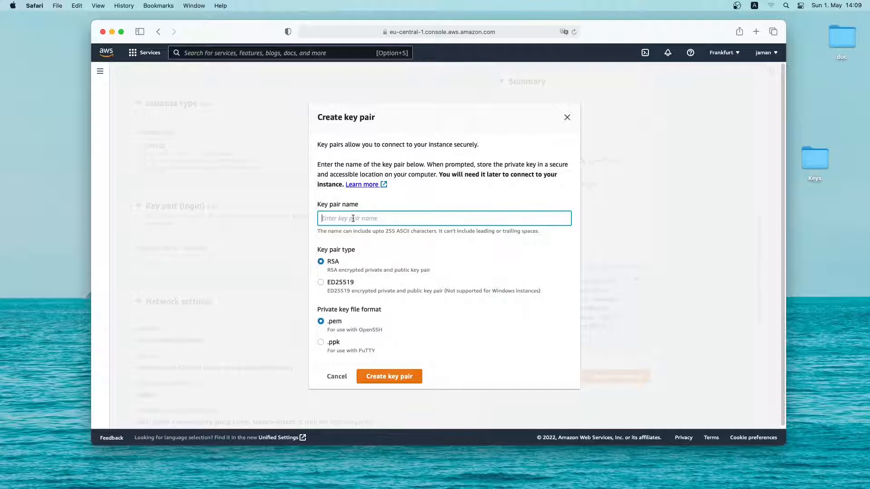
pyautogui.write('ubuntu-gui')
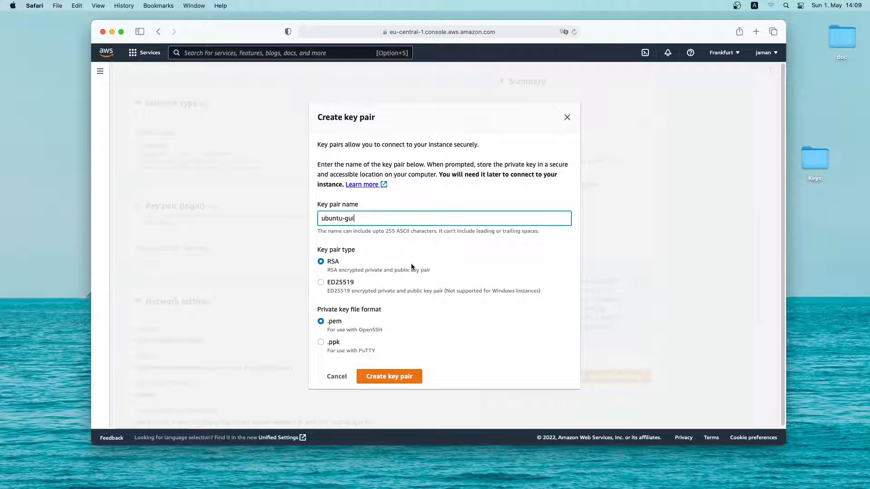
pyautogui.moveTo(406, 317)
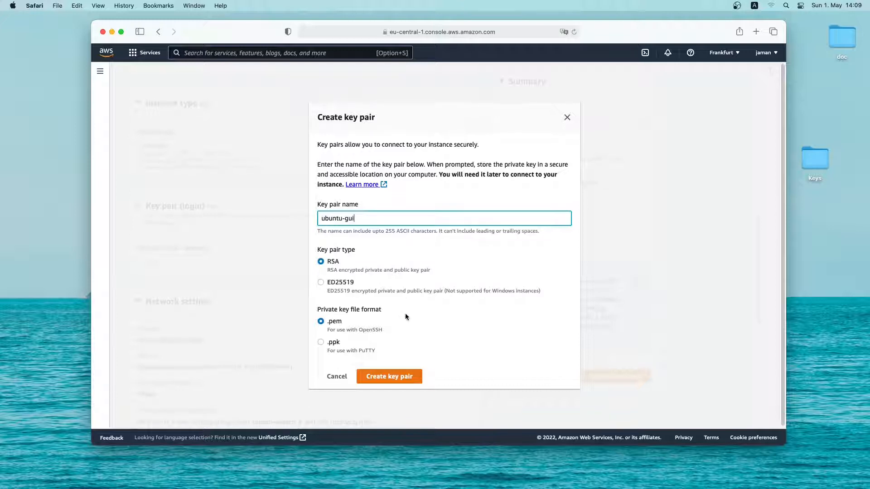
pyautogui.click(389, 376)
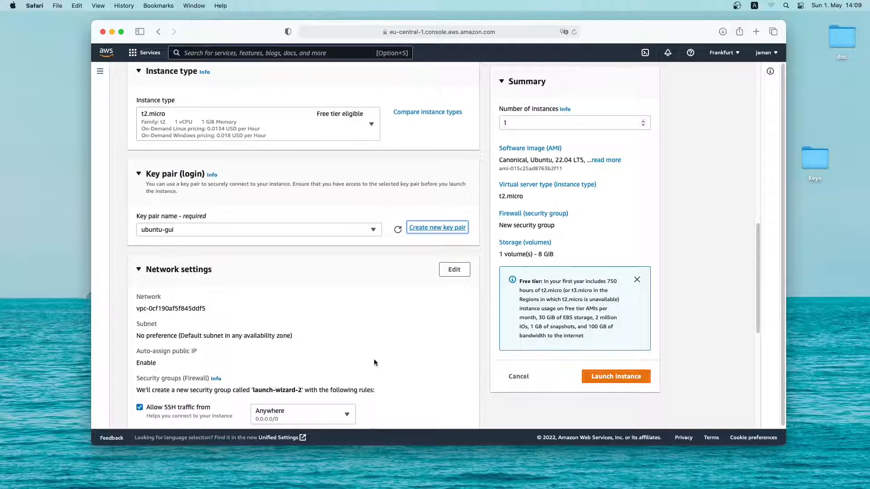
# Edit network settings so the inbound rule allows All traffic from 0.0.0.0/0.
pyautogui.scroll(-3)
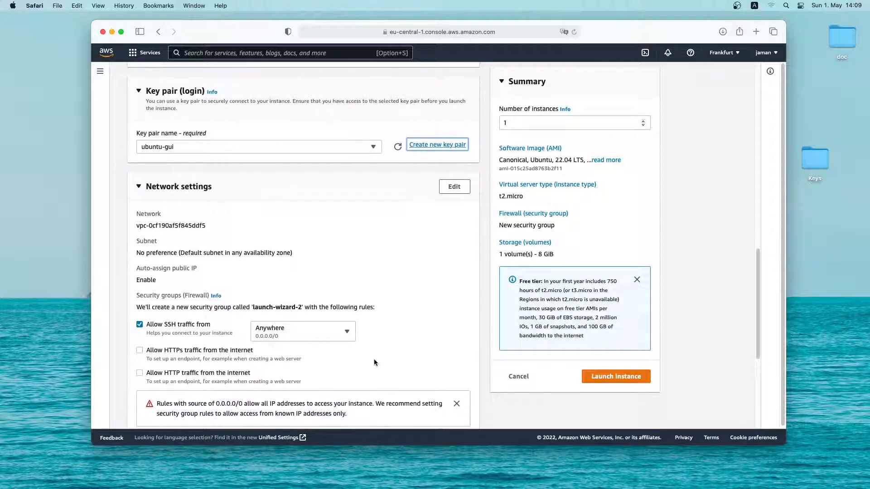
pyautogui.scroll(-3)
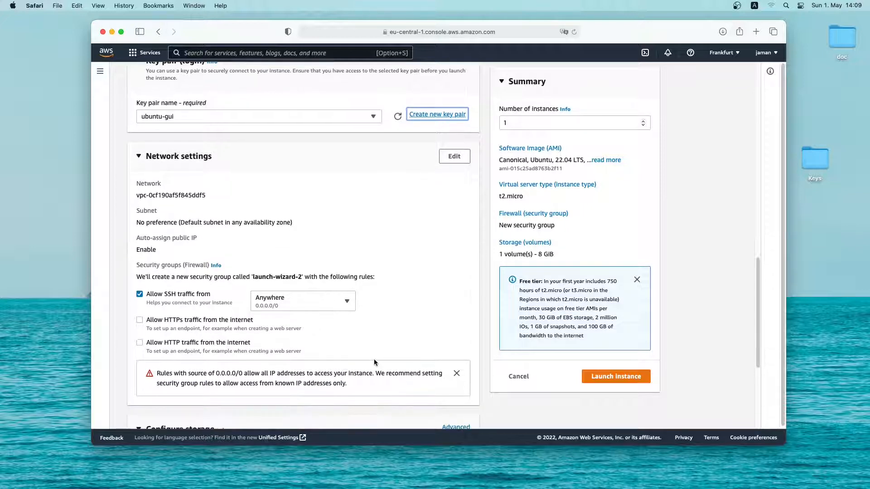
pyautogui.moveTo(435, 181)
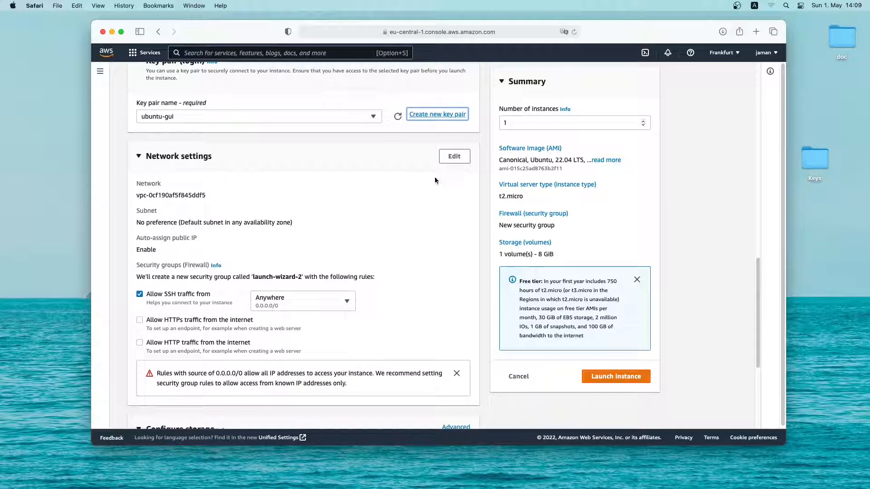
pyautogui.click(454, 156)
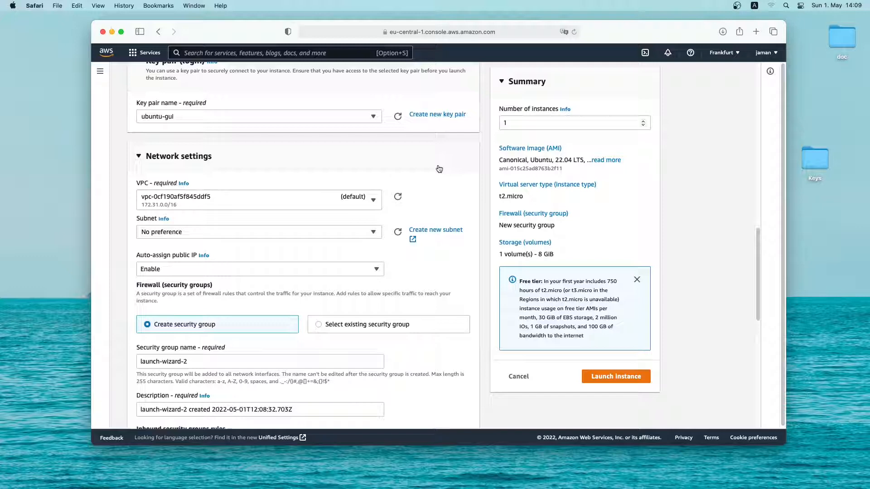
pyautogui.scroll(-3)
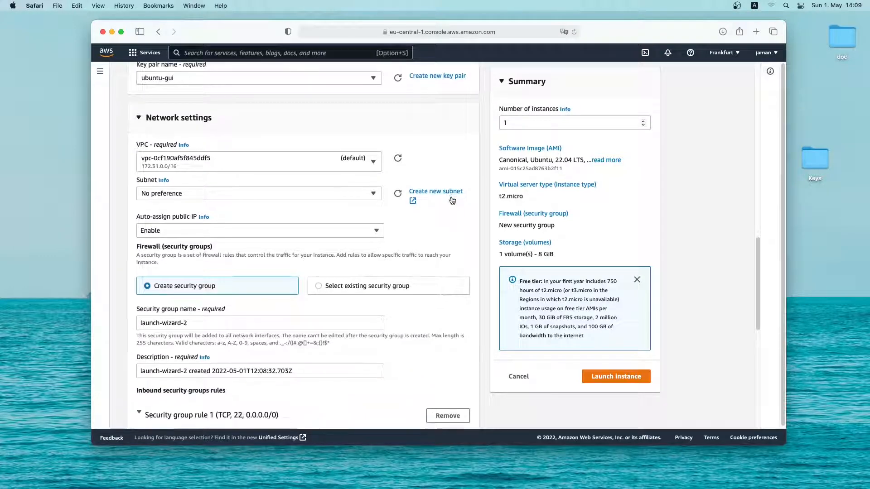
pyautogui.scroll(-3)
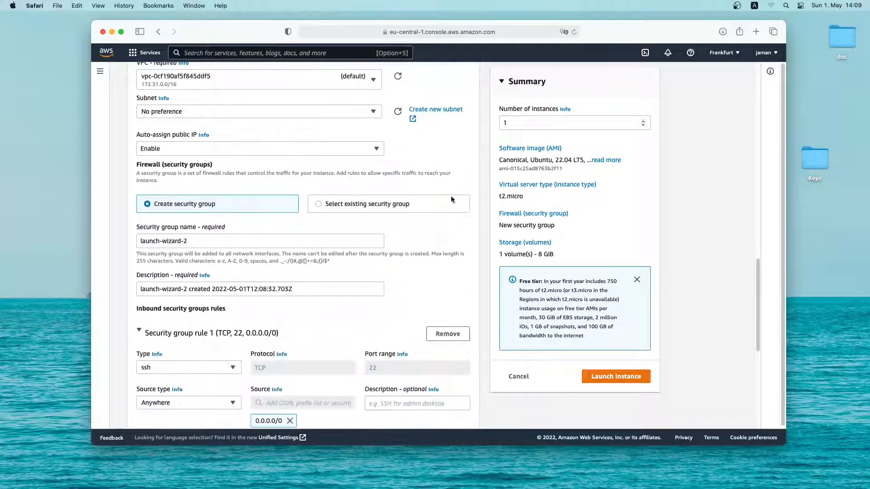
pyautogui.scroll(-3)
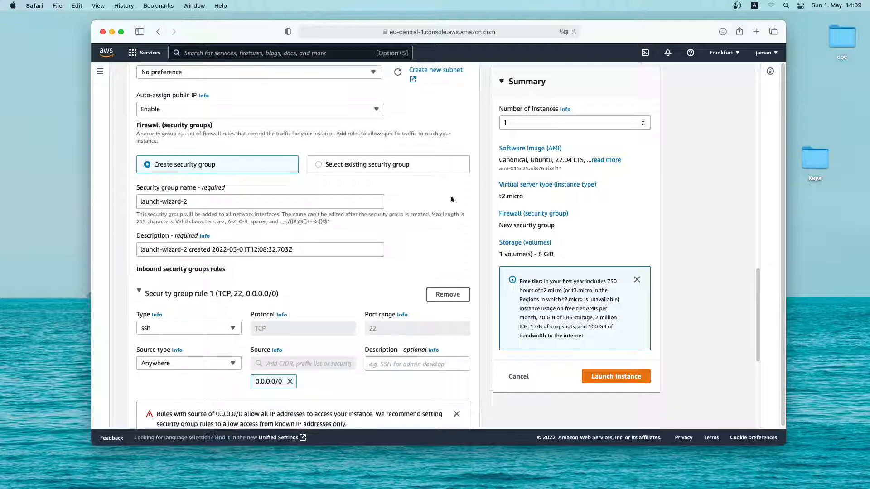
pyautogui.click(188, 328)
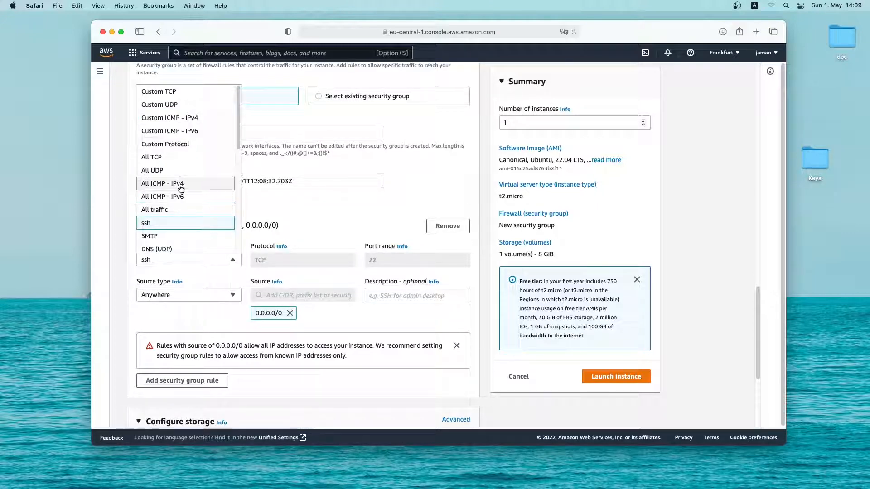
pyautogui.click(154, 209)
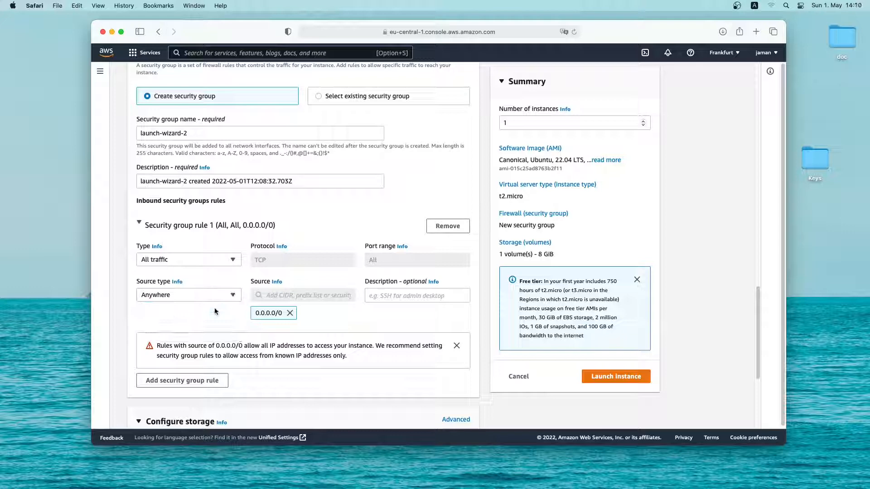
pyautogui.scroll(-3)
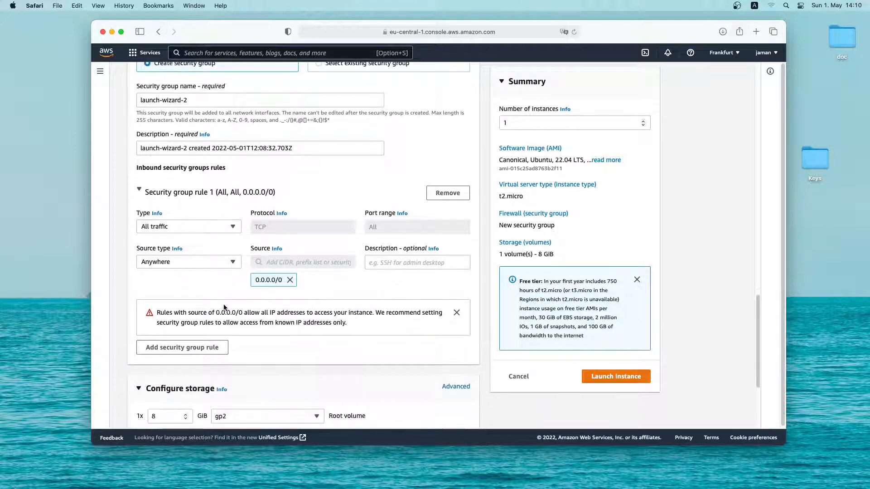
pyautogui.scroll(-3)
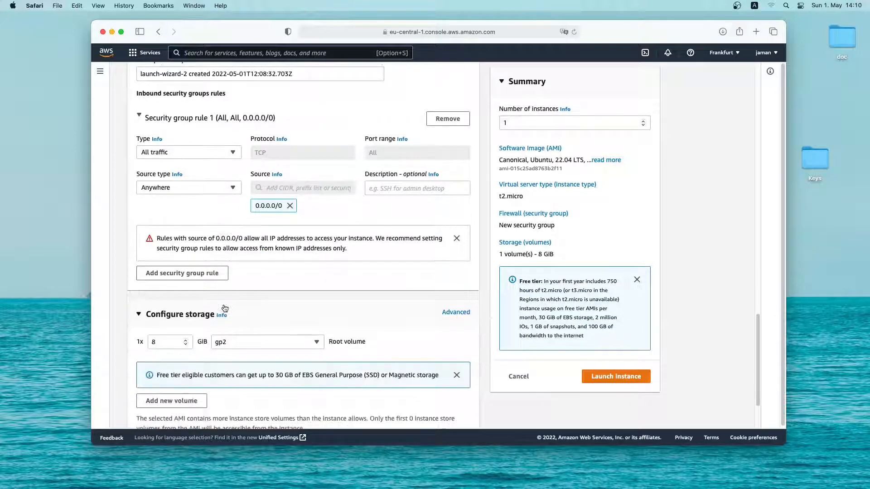
# Set the root volume to 10 GiB with gp2 and expand Advanced details.
pyautogui.scroll(-3)
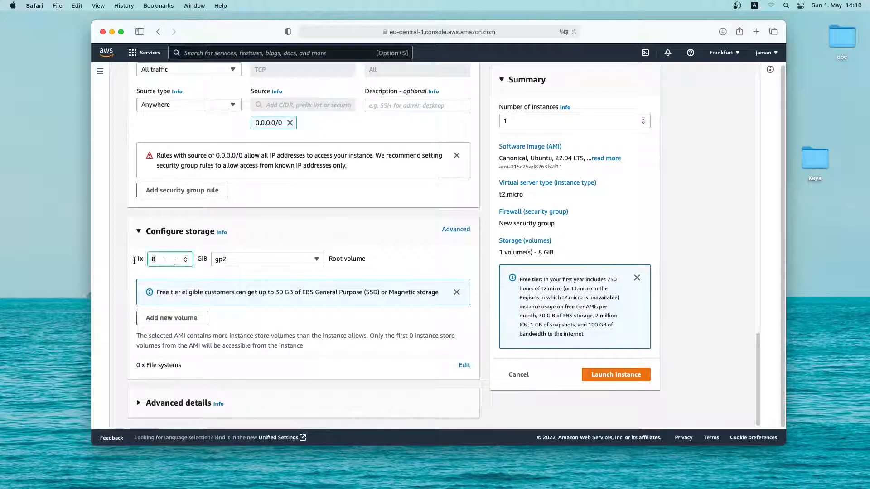
pyautogui.write('1')
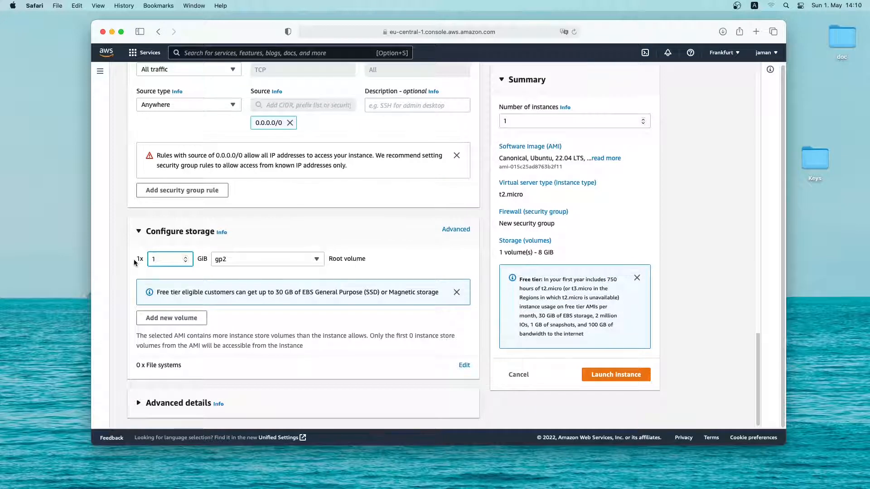
pyautogui.click(267, 258)
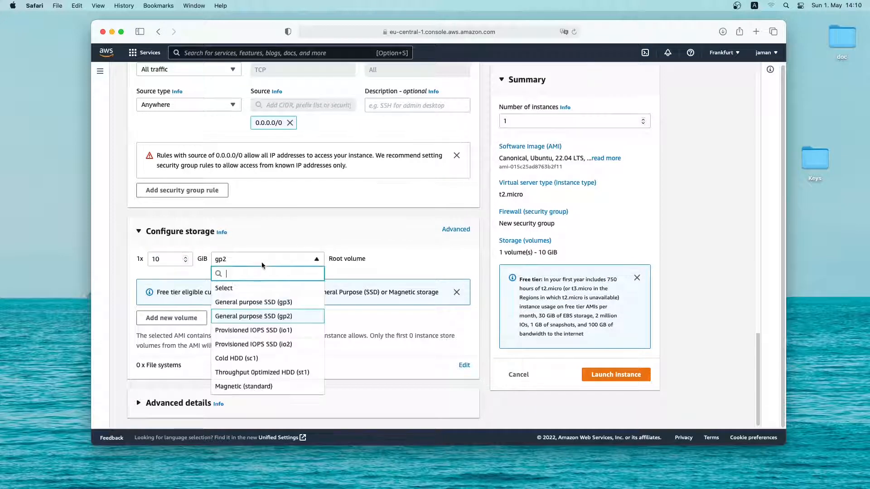
pyautogui.click(253, 302)
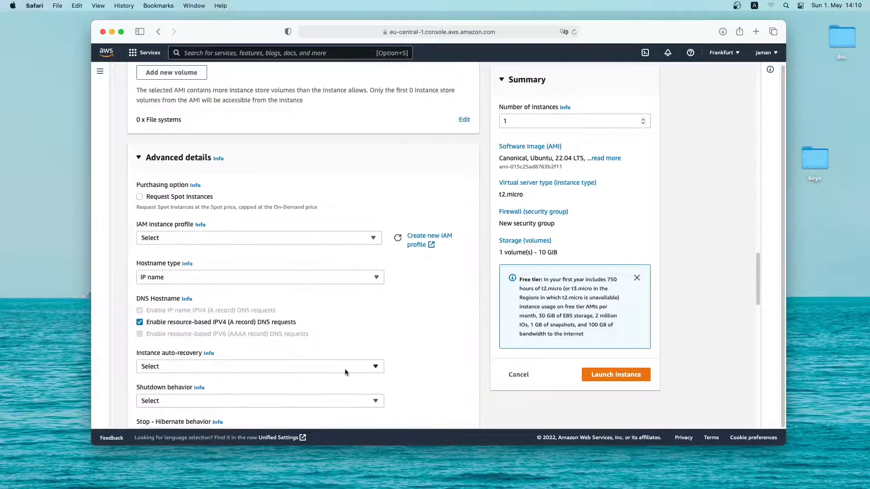
pyautogui.scroll(-3)
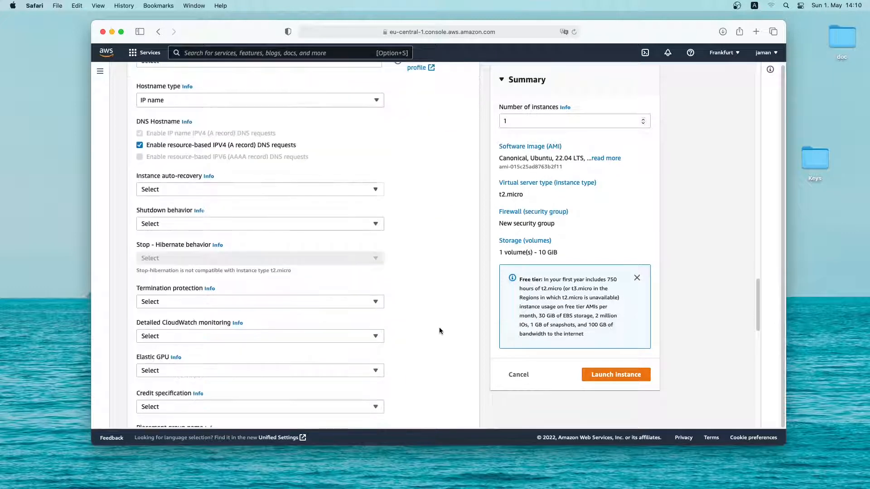
pyautogui.scroll(-3)
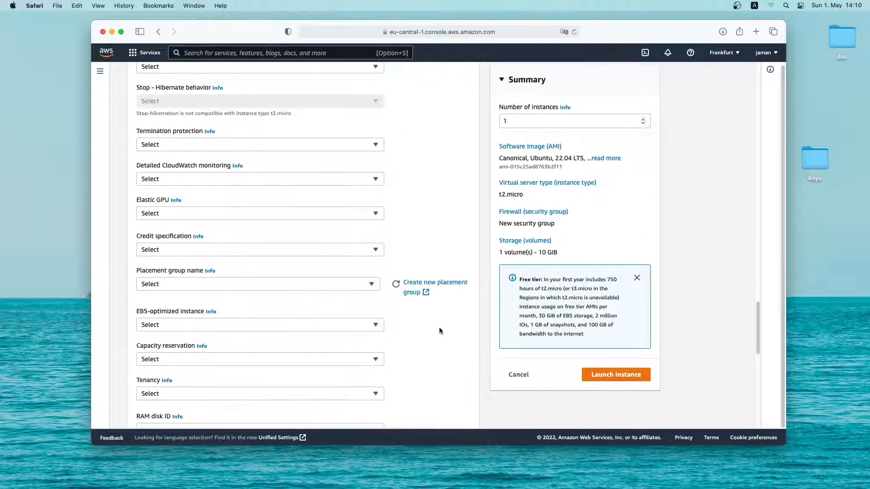
pyautogui.scroll(-3)
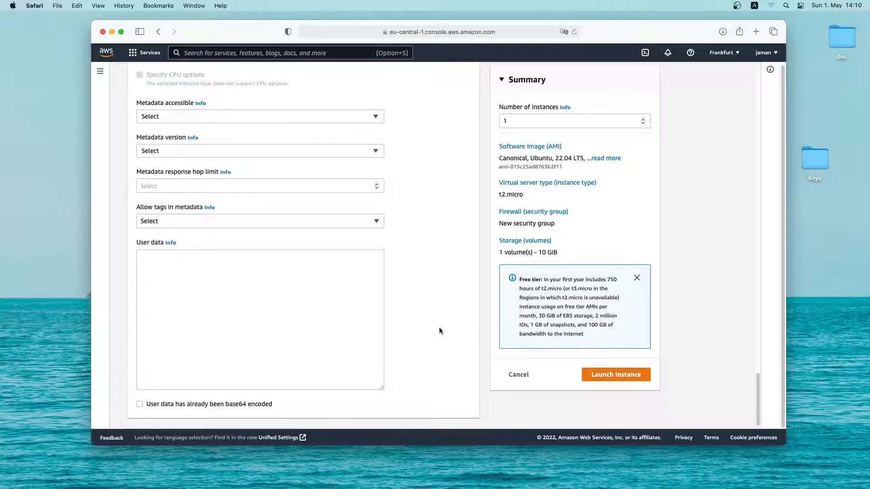
pyautogui.moveTo(604, 223)
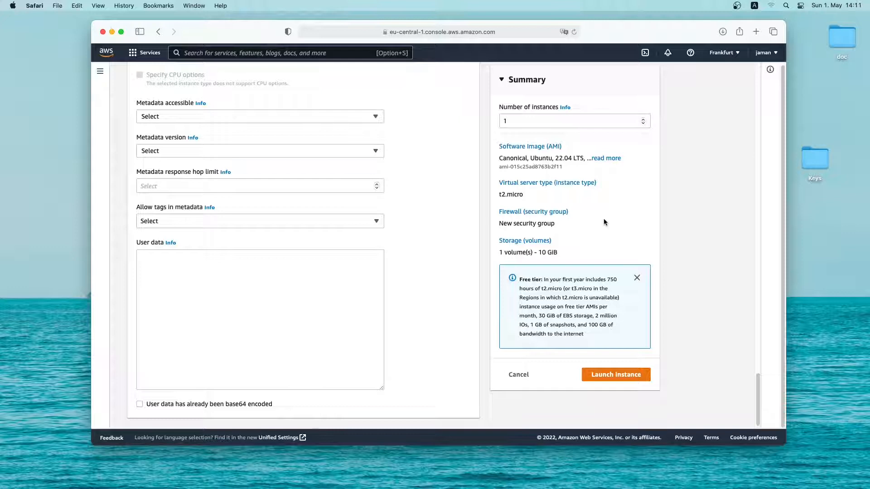
pyautogui.moveTo(616, 378)
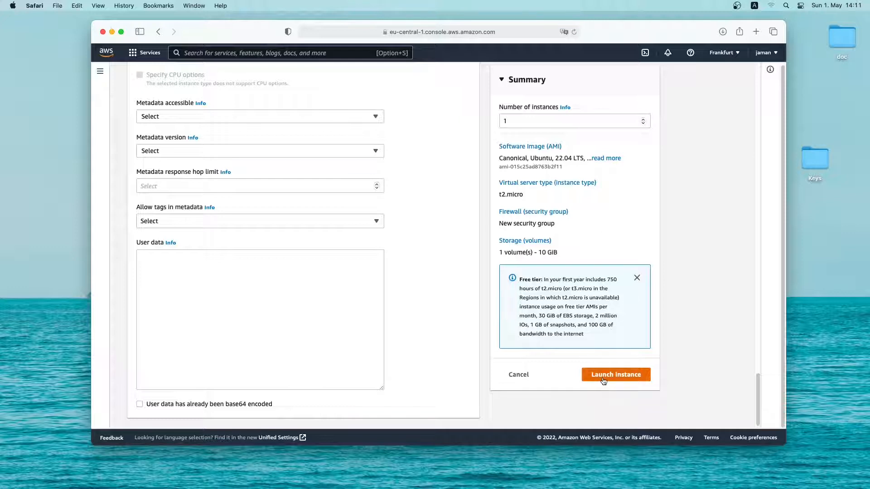
# Launch Ubuntu-gui, refresh until it is Running, and select it to show IP 35.157.54.152.
pyautogui.click(615, 375)
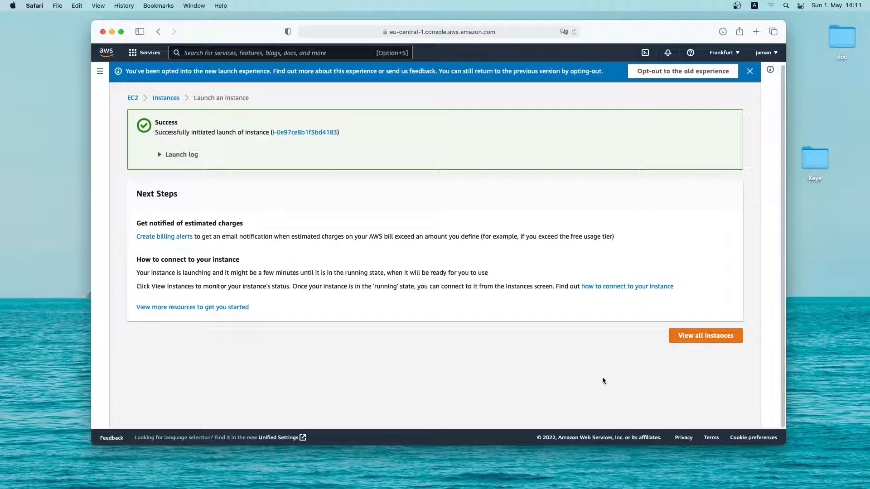
pyautogui.click(705, 336)
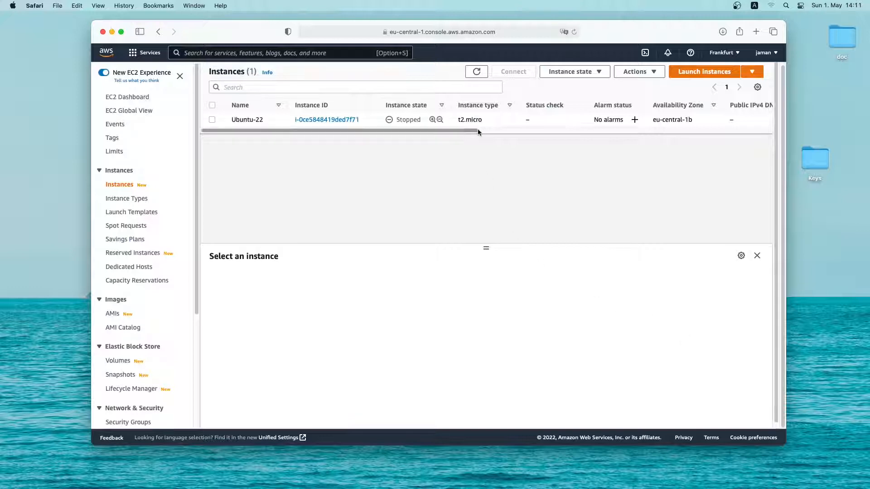
pyautogui.click(477, 71)
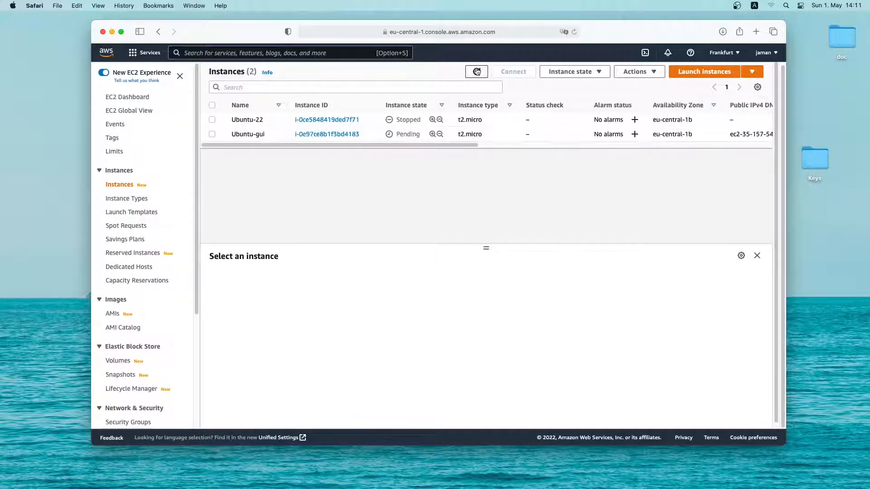
pyautogui.click(476, 71)
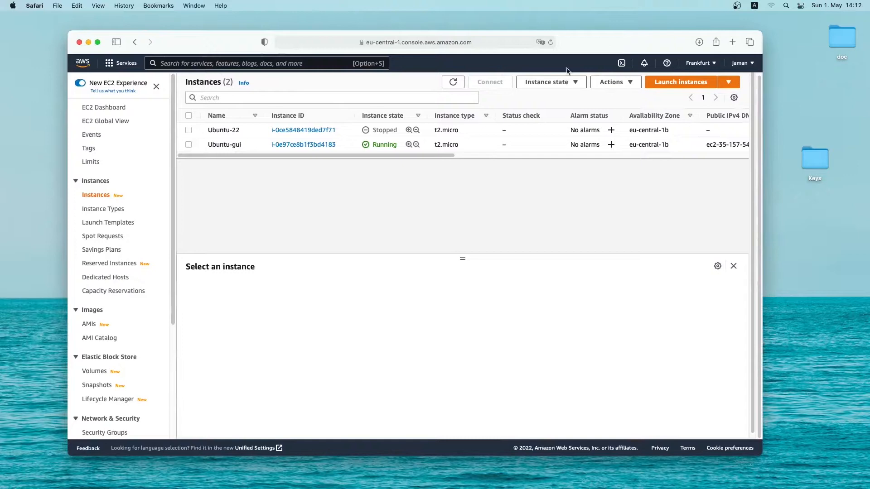
pyautogui.click(188, 144)
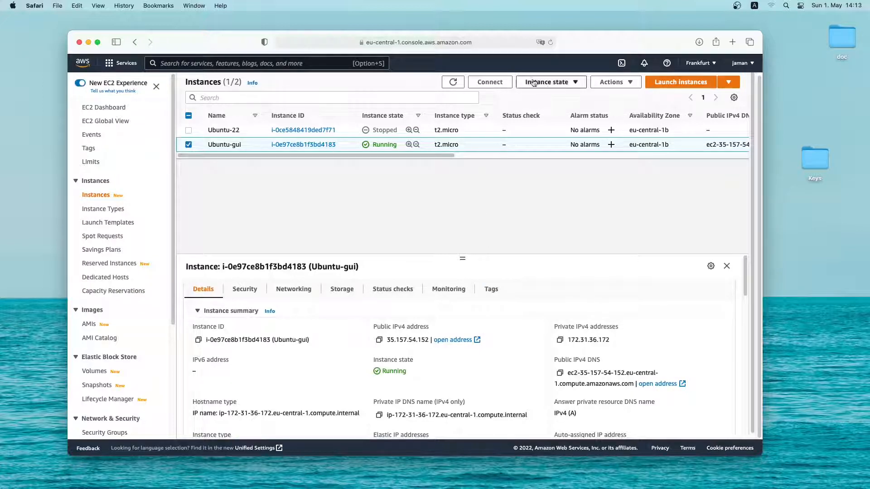
# Show the Connect page's SSH client instructions with the ubuntu-gui.pem ssh command.
pyautogui.click(489, 81)
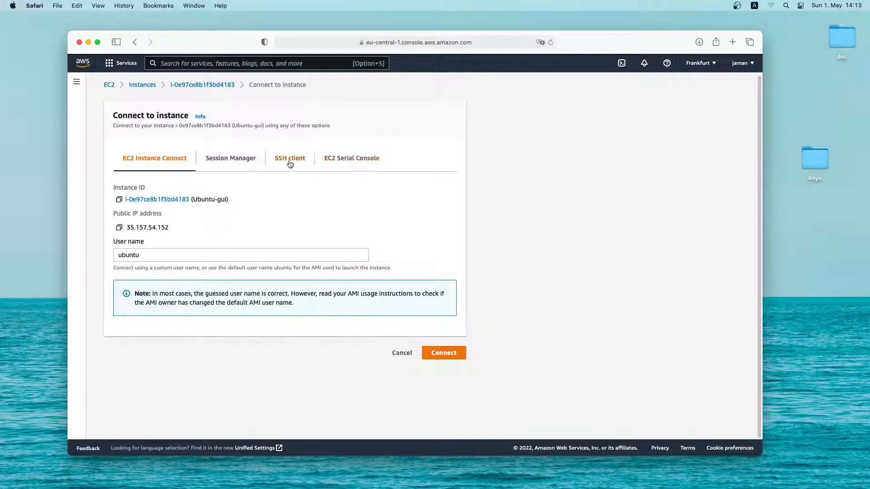
pyautogui.click(289, 158)
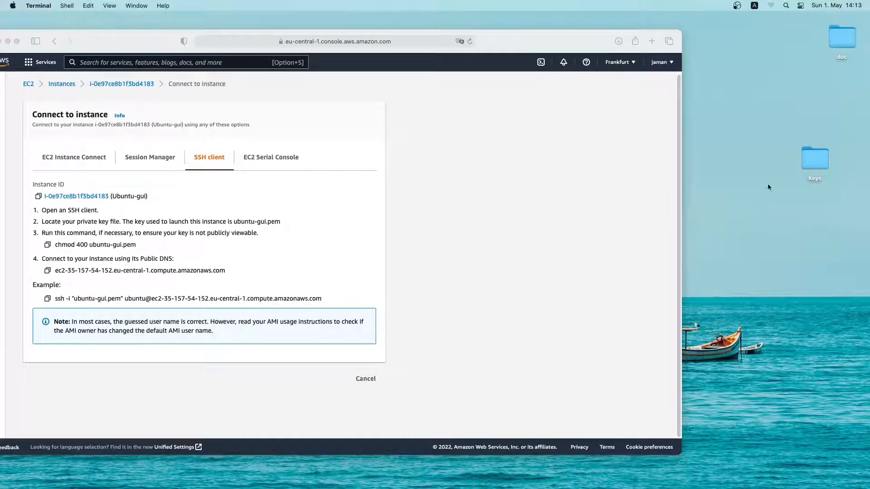
# In a Keys-folder Terminal, chmod 400 ubuntu-gui.pem and SSH in, answering yes.
pyautogui.rightClick(814, 158)
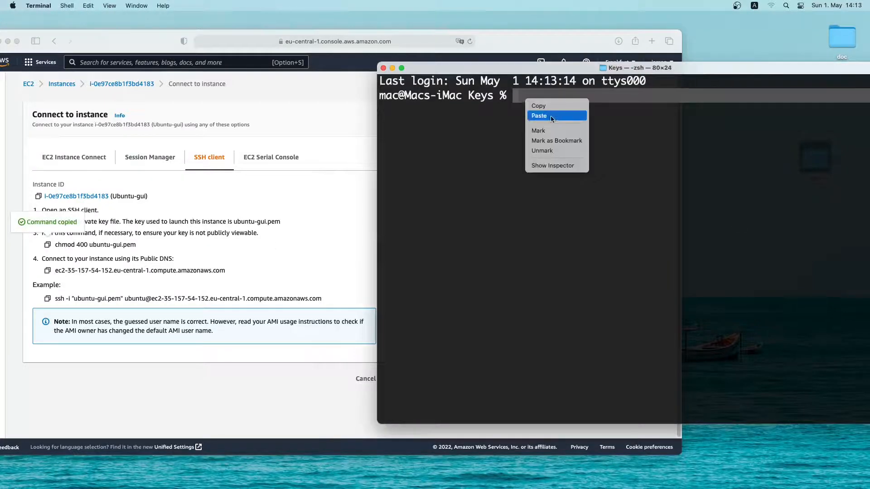
pyautogui.click(538, 116)
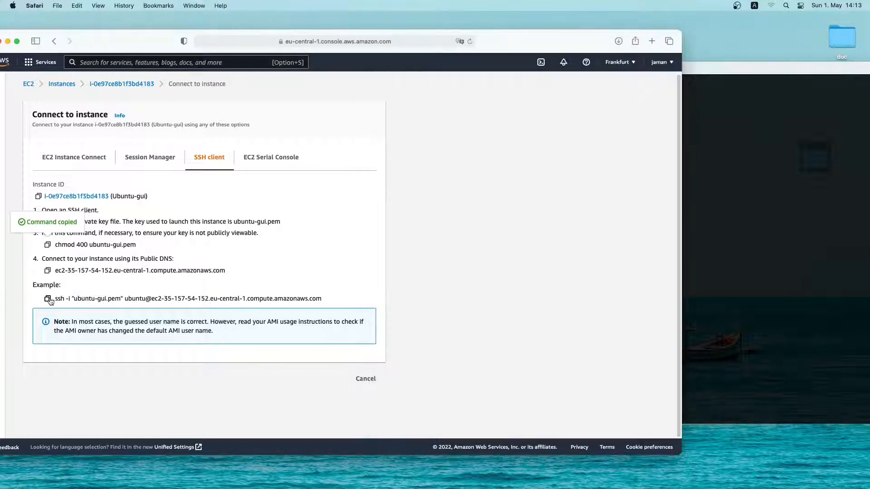
pyautogui.click(47, 270)
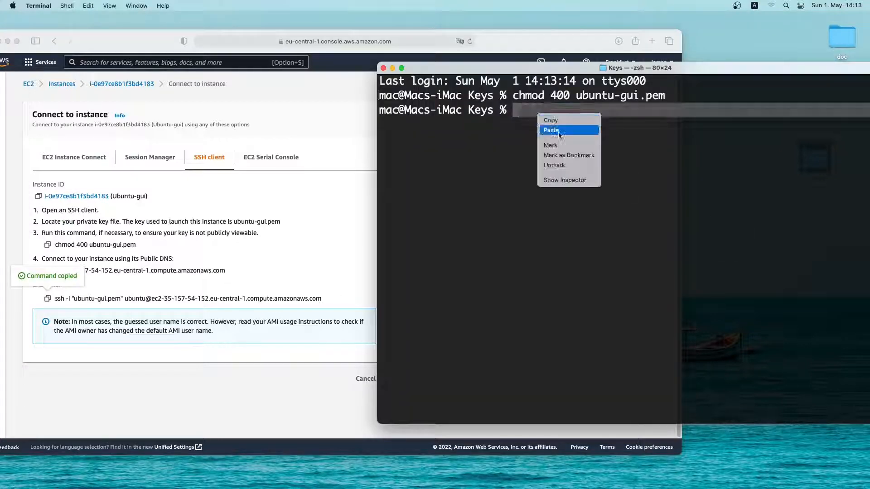
pyautogui.click(551, 130)
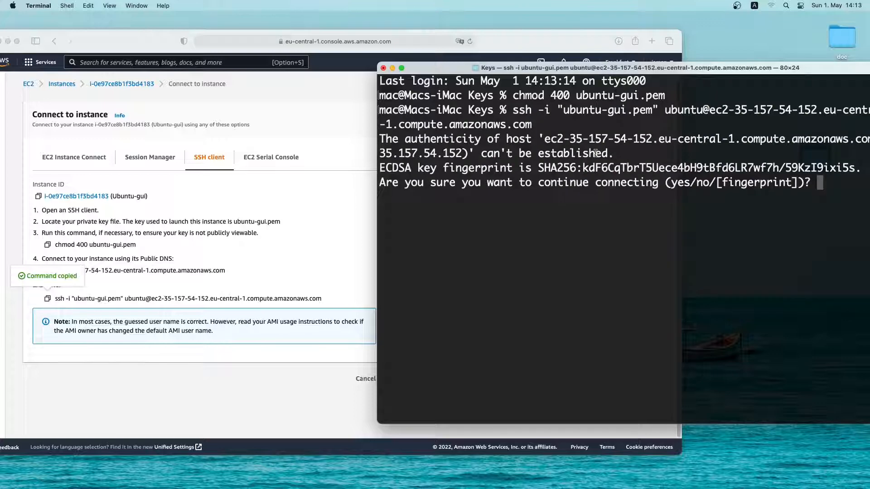
pyautogui.write('yes')
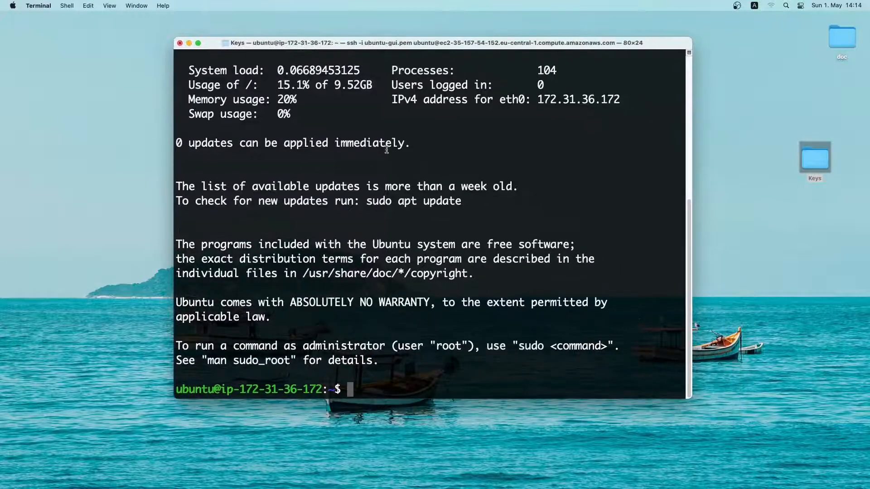
pyautogui.moveTo(447, 381)
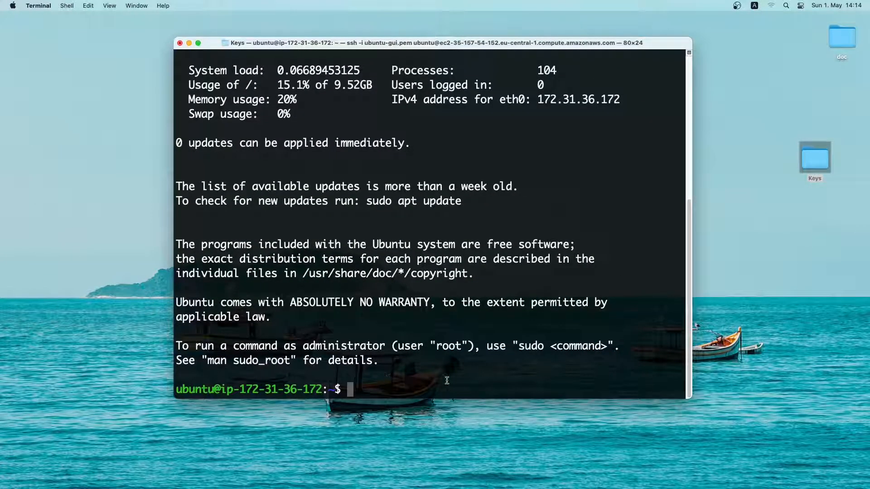
# Run 'sudo apt update && upgrade', showing 15 upgradable packages, then clear the screen.
pyautogui.write('sudo a')
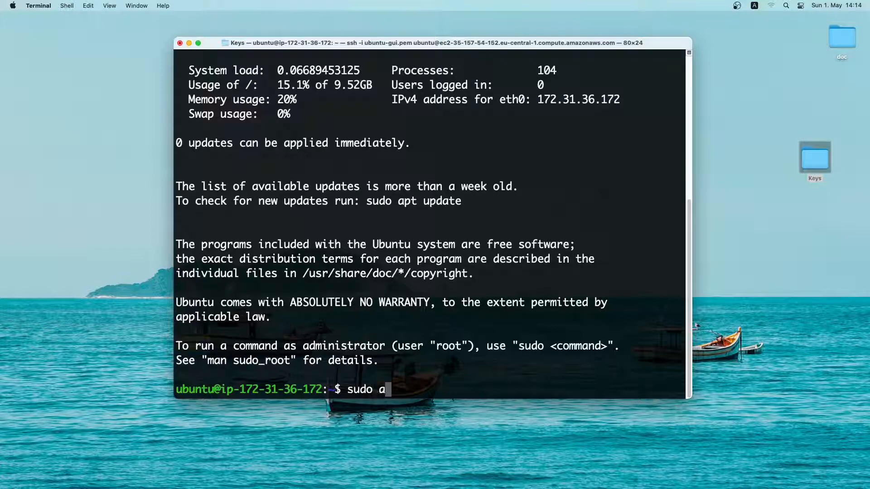
pyautogui.write('pt u')
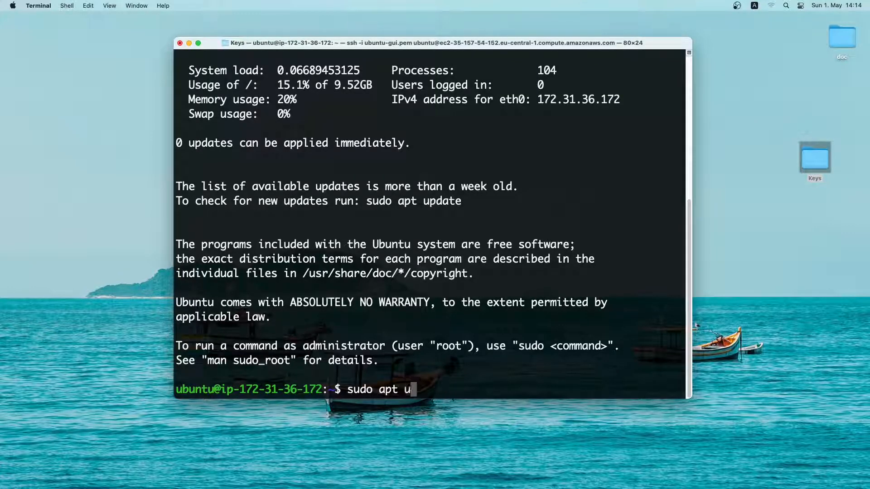
pyautogui.write('pdate &&')
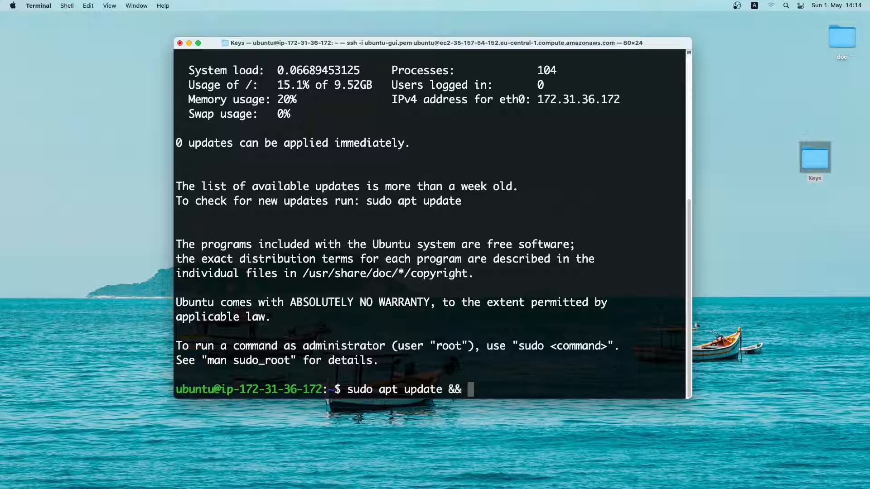
pyautogui.write('upgrade')
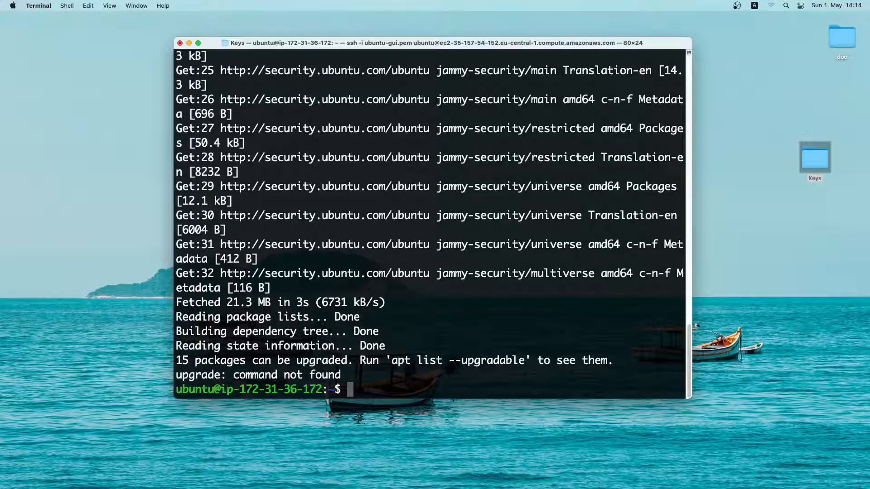
pyautogui.write('clear')
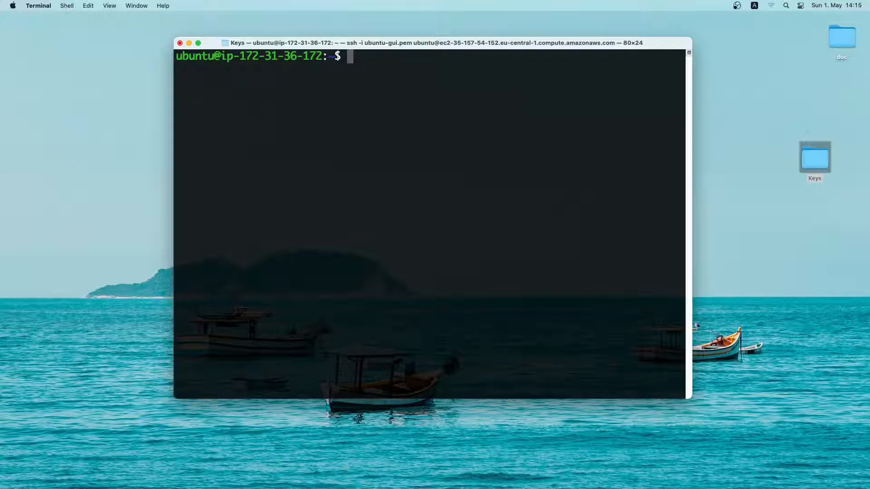
# Run 'sudo apt install kubuntu-desktop' and accept the encfs notice until installation completes.
pyautogui.write('sudo a')
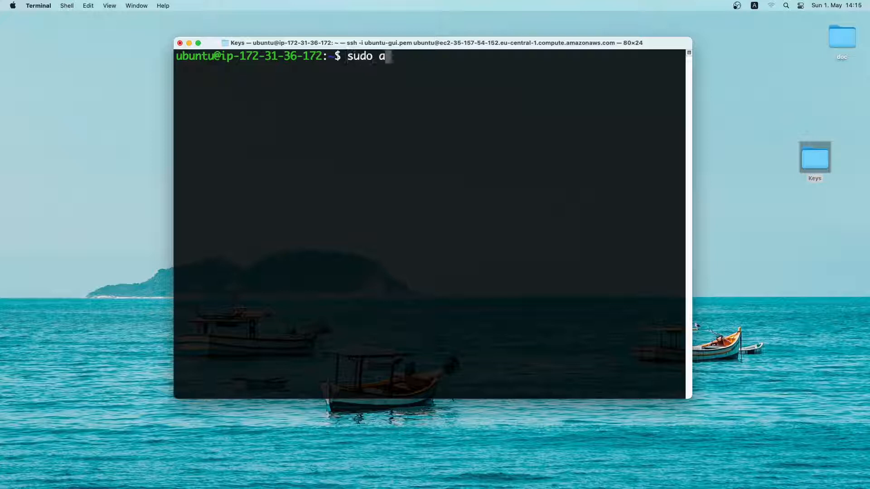
pyautogui.write('pt i')
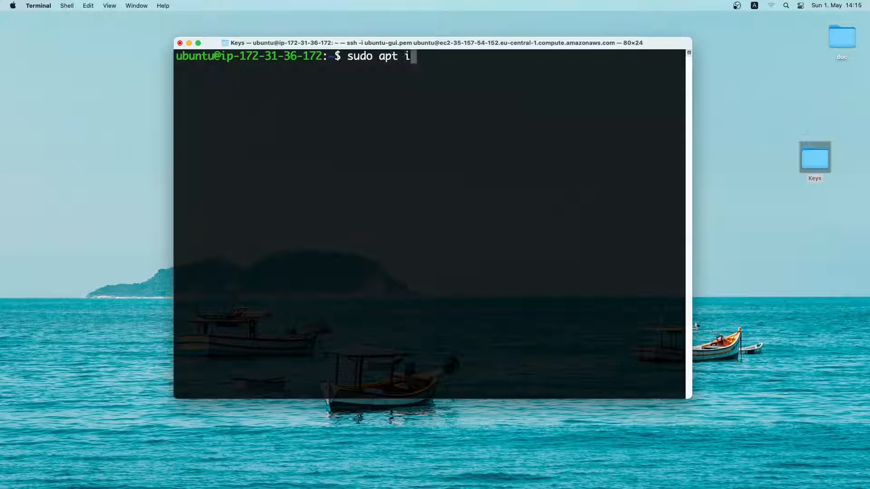
pyautogui.write('nstall')
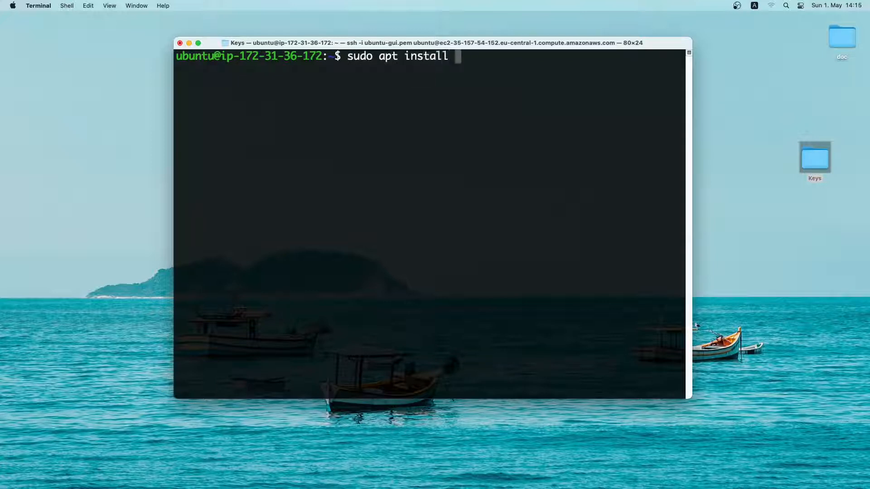
pyautogui.write('ku')
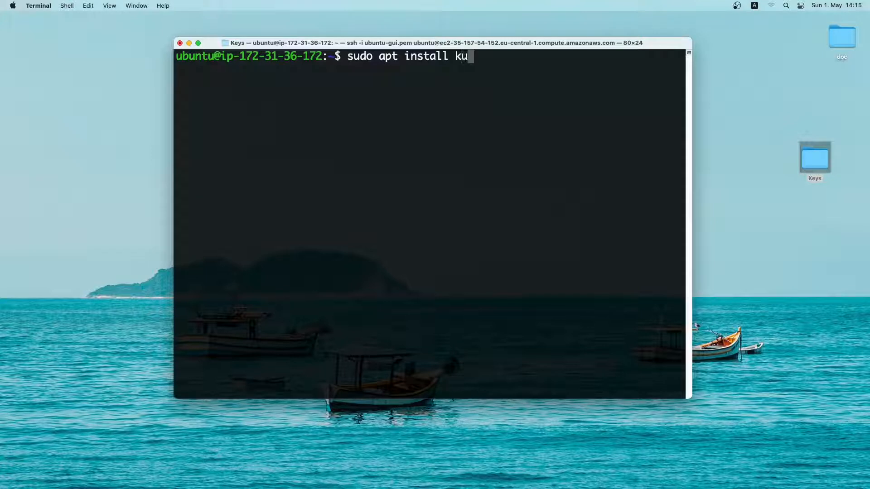
pyautogui.write('buntu')
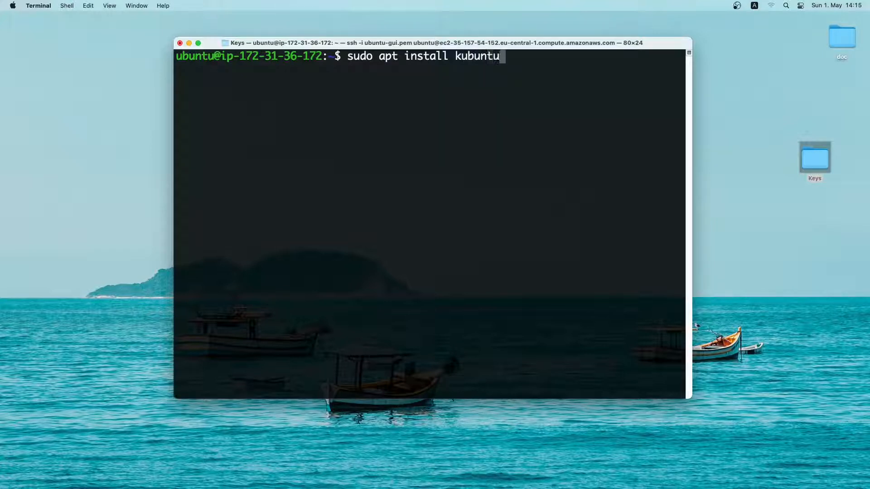
pyautogui.write('-deskto')
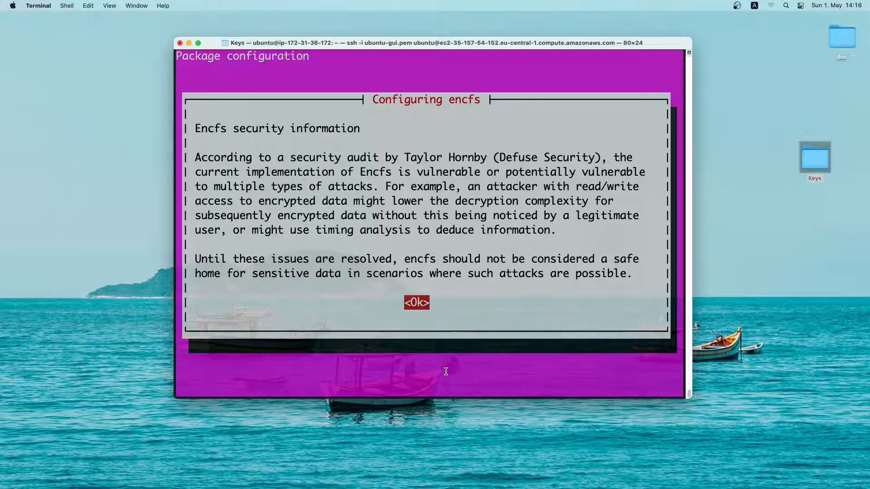
pyautogui.moveTo(445, 371)
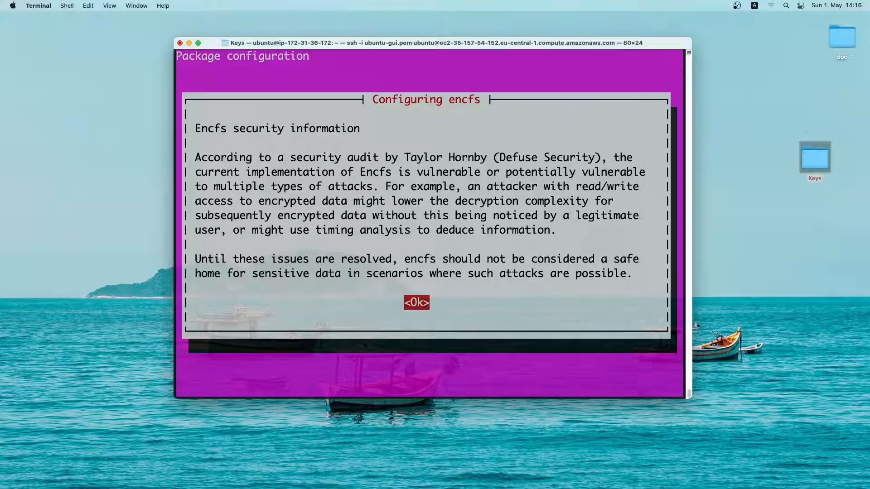
pyautogui.click(415, 302)
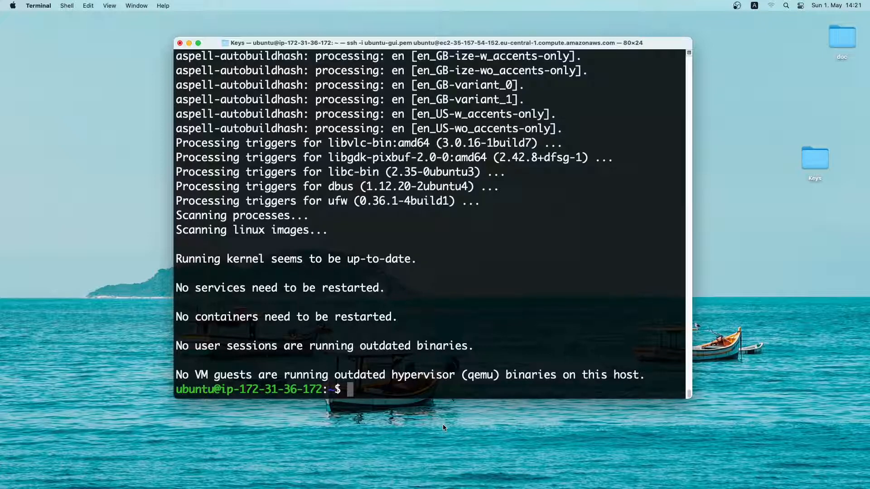
pyautogui.write('cl')
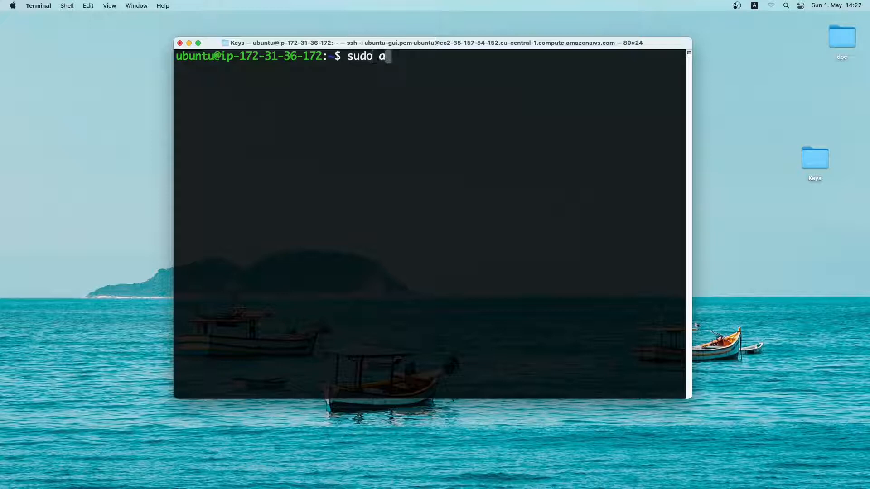
# Run 'sudo apt install x2goserver x2goserver-xsession' on the remote server.
pyautogui.write('pt ins')
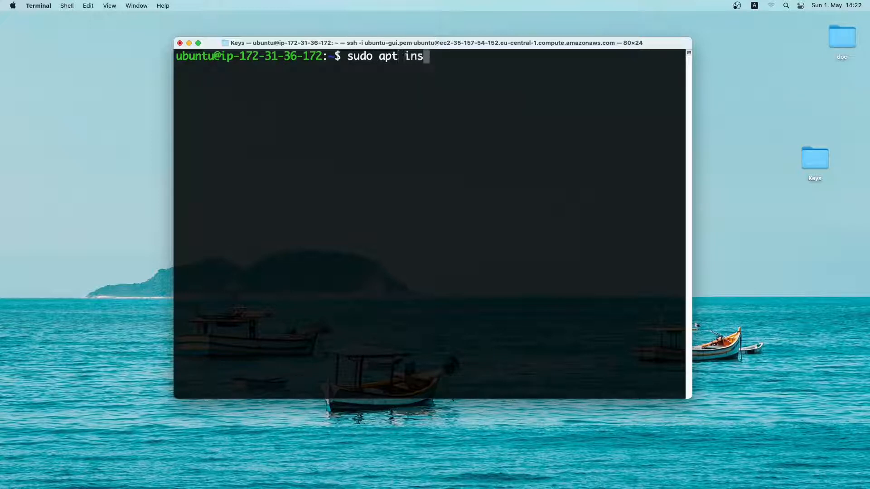
pyautogui.write('tall')
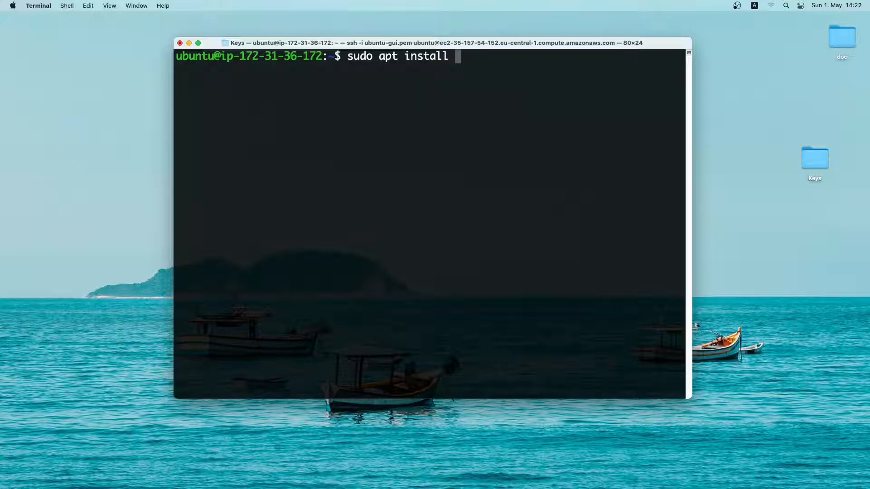
pyautogui.write('x')
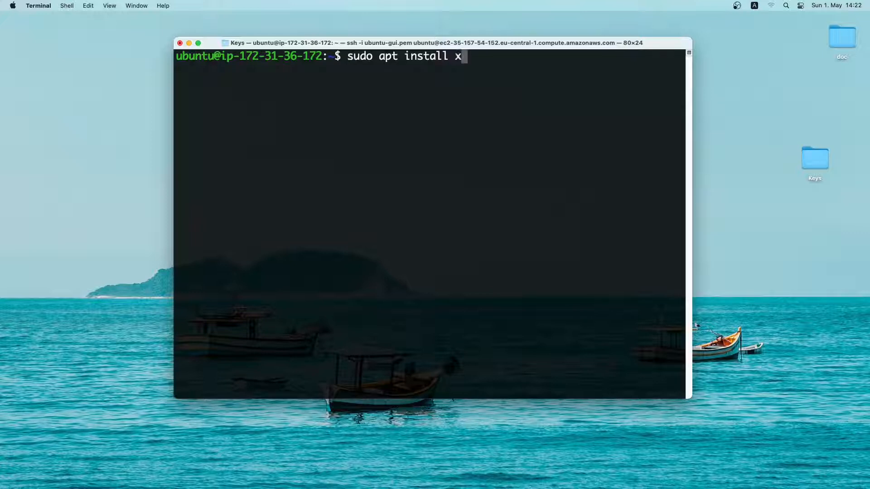
pyautogui.write('2goser')
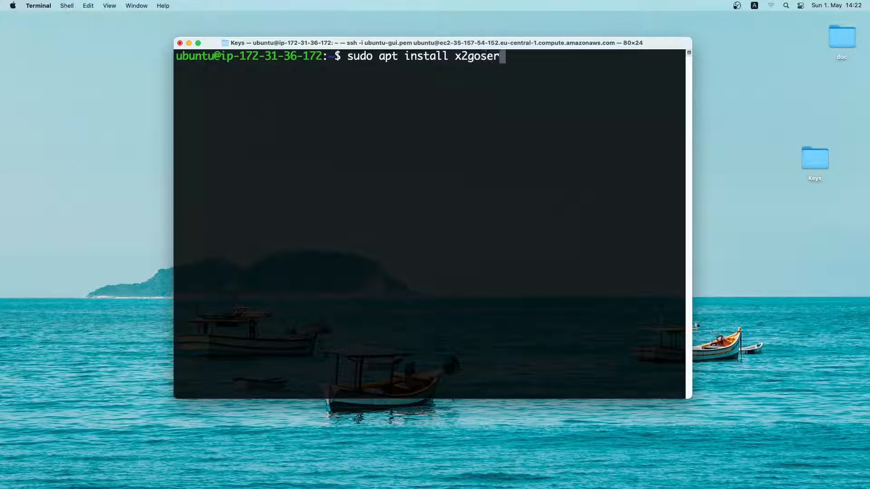
pyautogui.write('ver')
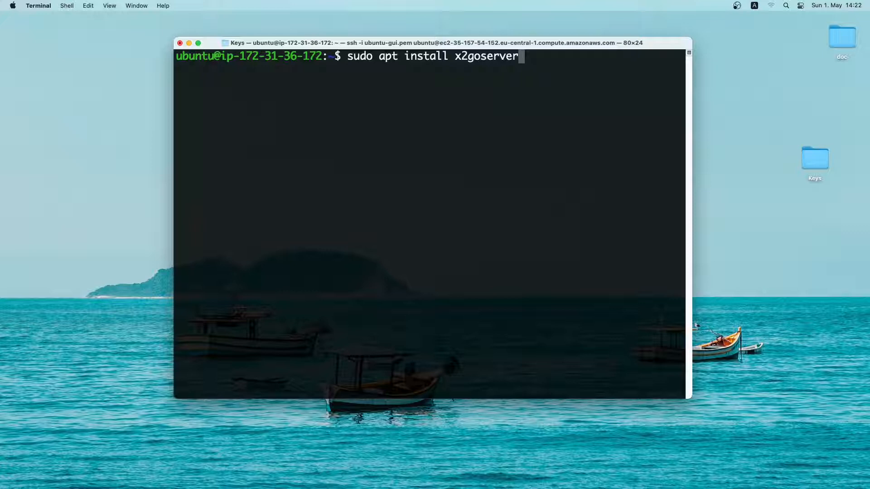
pyautogui.write('x2')
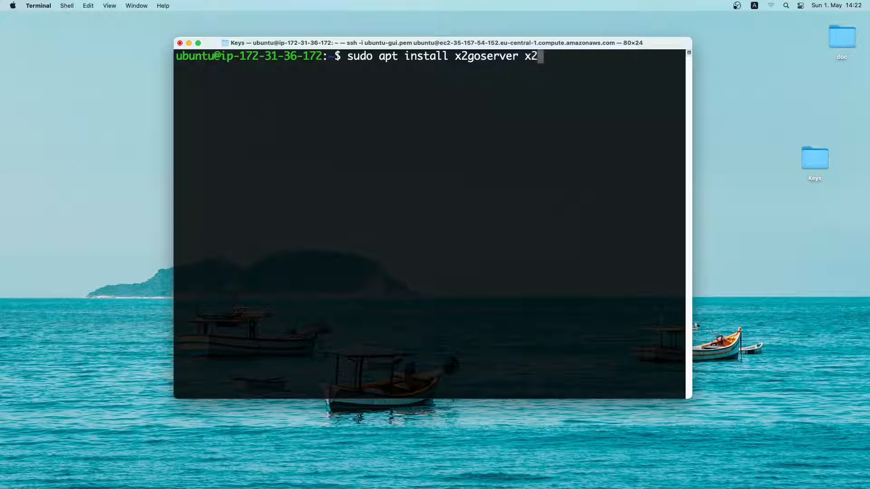
pyautogui.write('go')
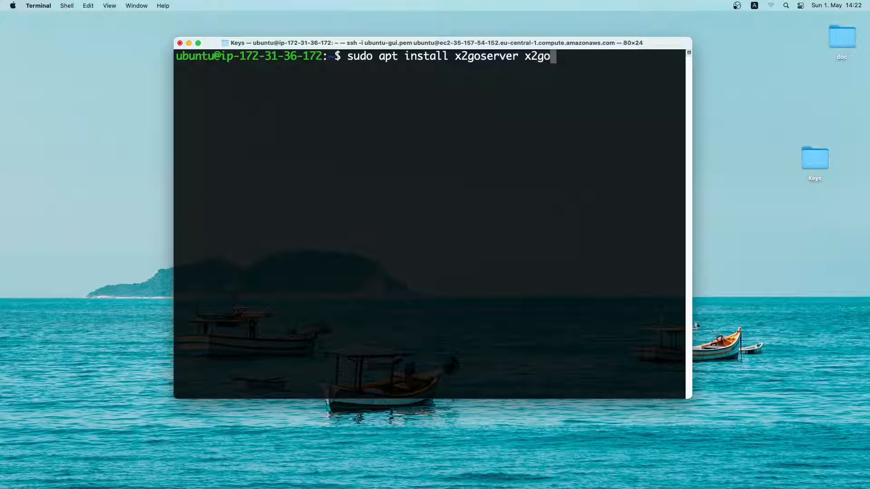
pyautogui.write('server')
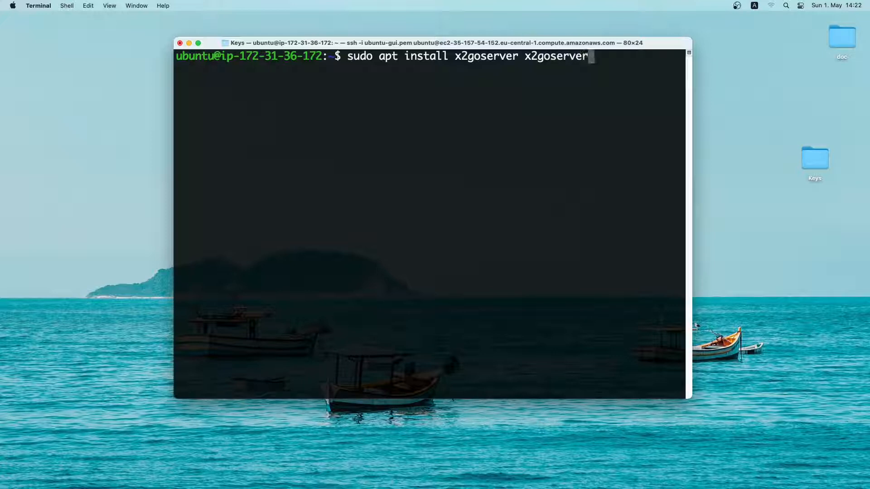
pyautogui.write('-xs')
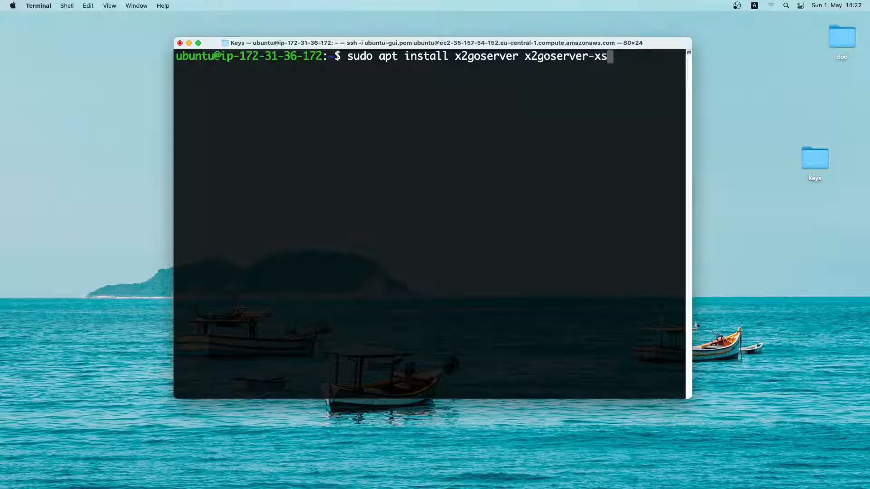
pyautogui.write('ession')
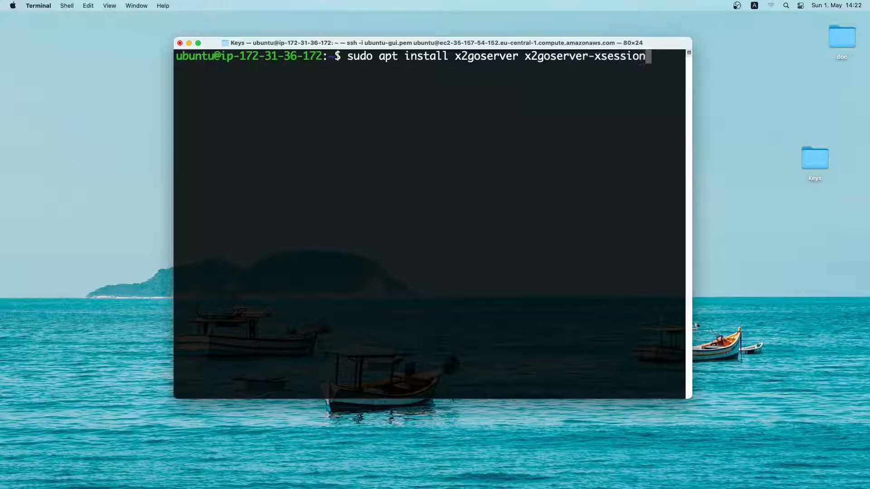
pyautogui.press('Return')
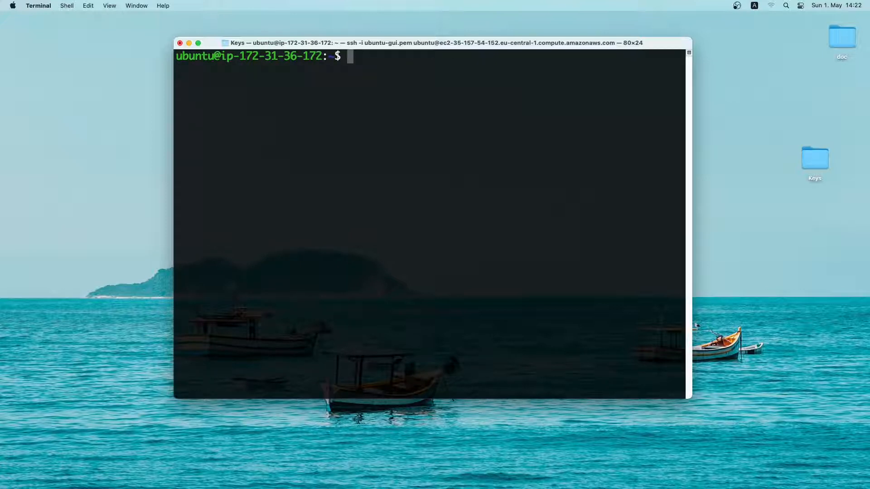
# Set a new password for the ubuntu user with 'sudo passwd ubuntu'.
pyautogui.write('sud')
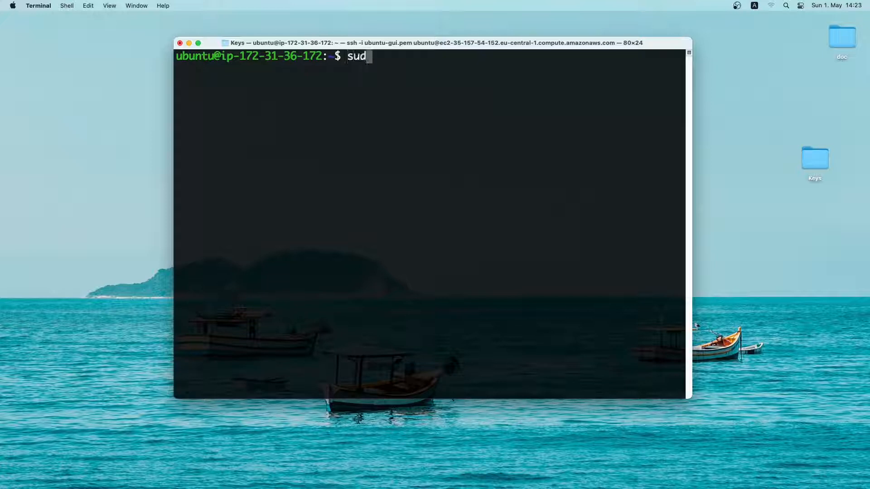
pyautogui.write('o')
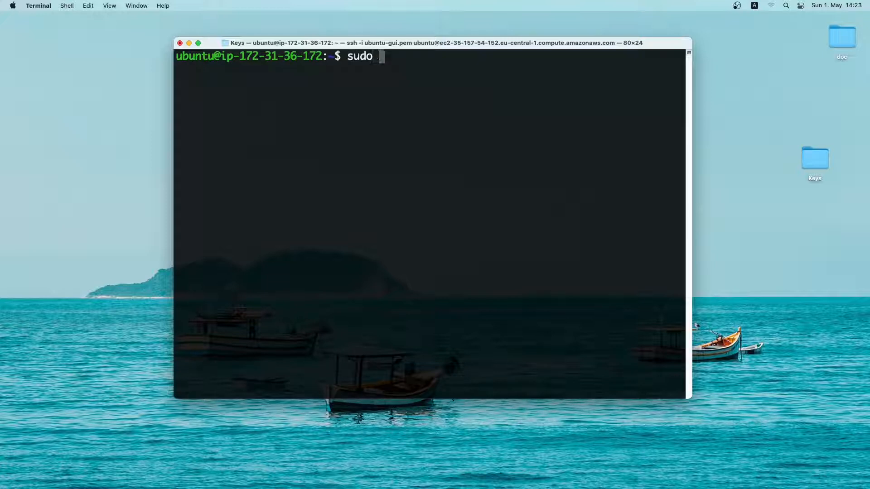
pyautogui.write('pass')
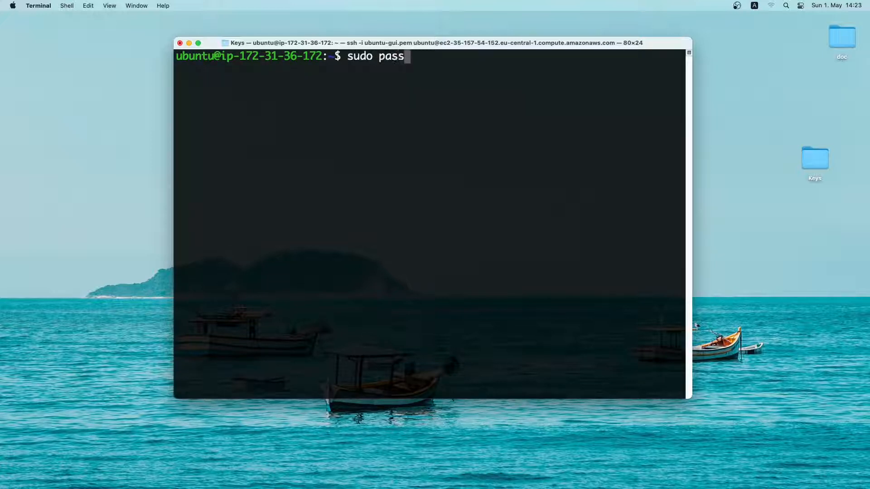
pyautogui.write('wd')
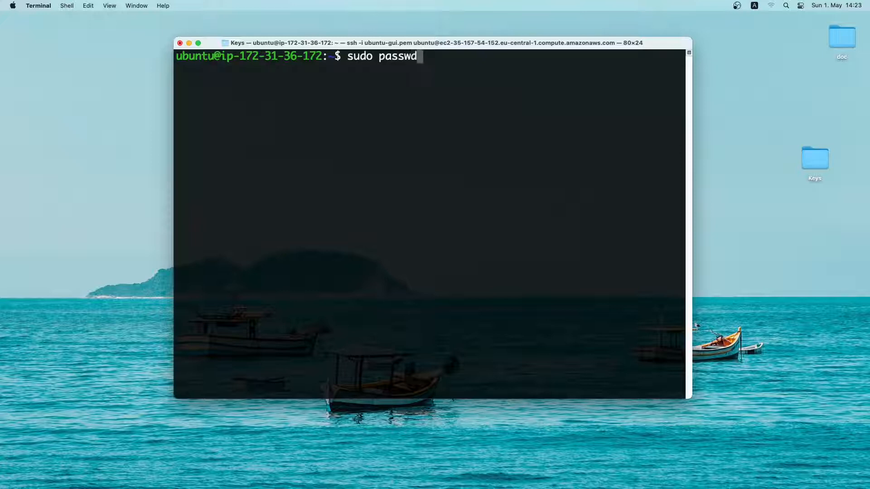
pyautogui.write('ubun')
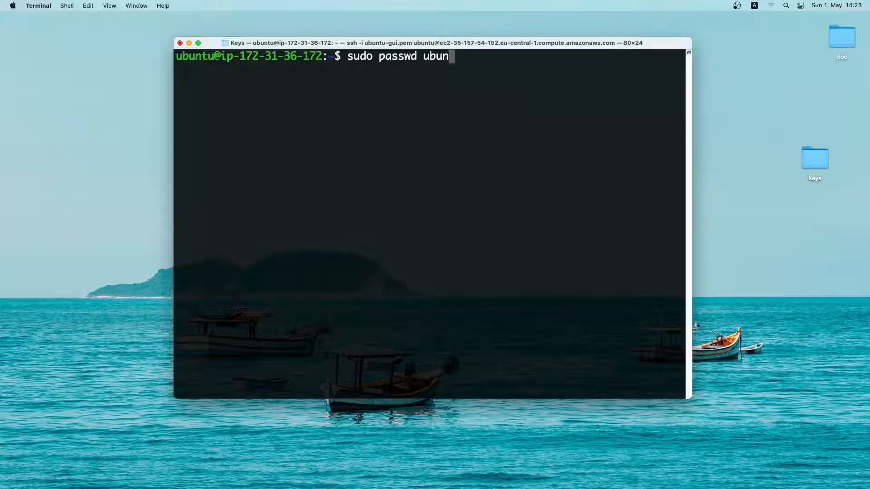
pyautogui.write('tu')
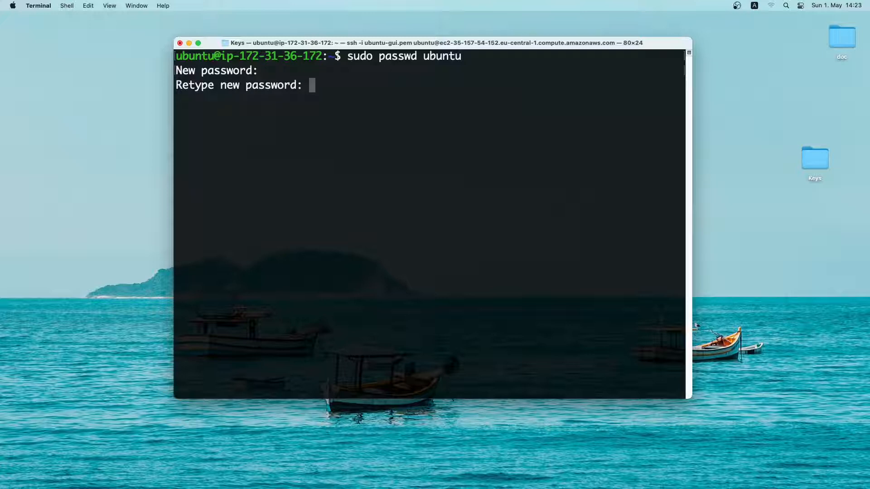
pyautogui.press('Enter')
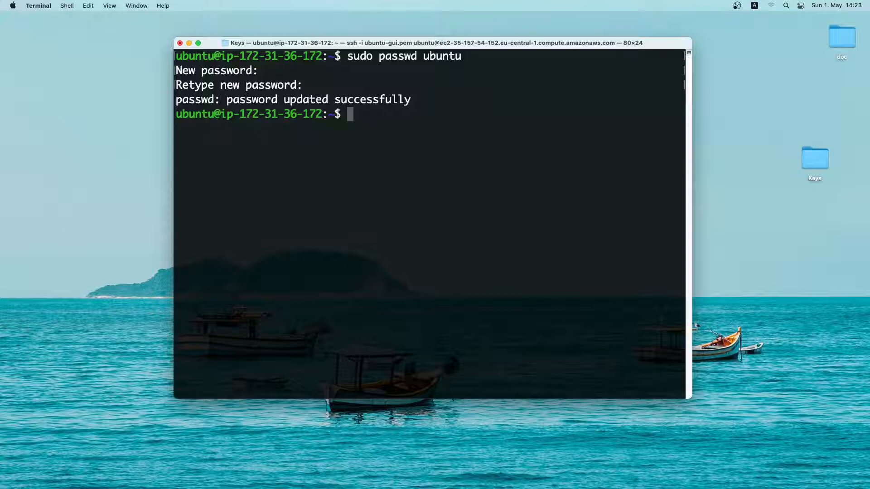
# Reboot the instance with 'sudo reboot', clear the screen, and hide the terminal.
pyautogui.write('sudo')
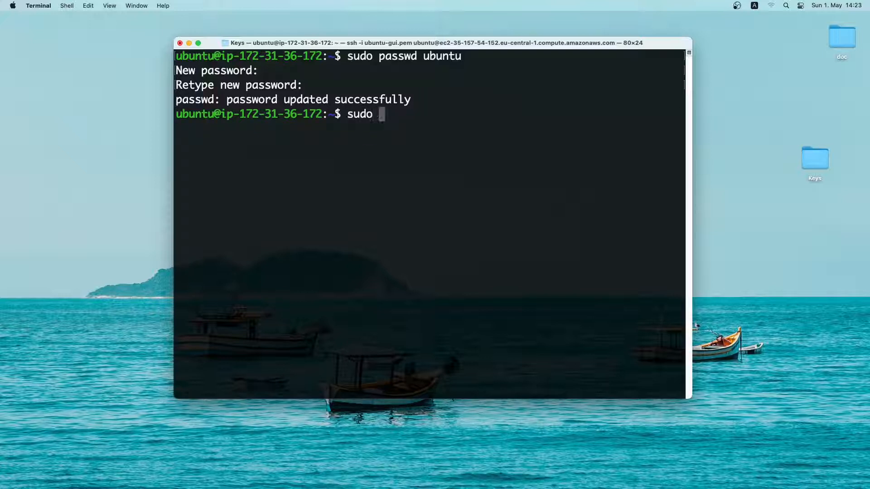
pyautogui.write('reboot')
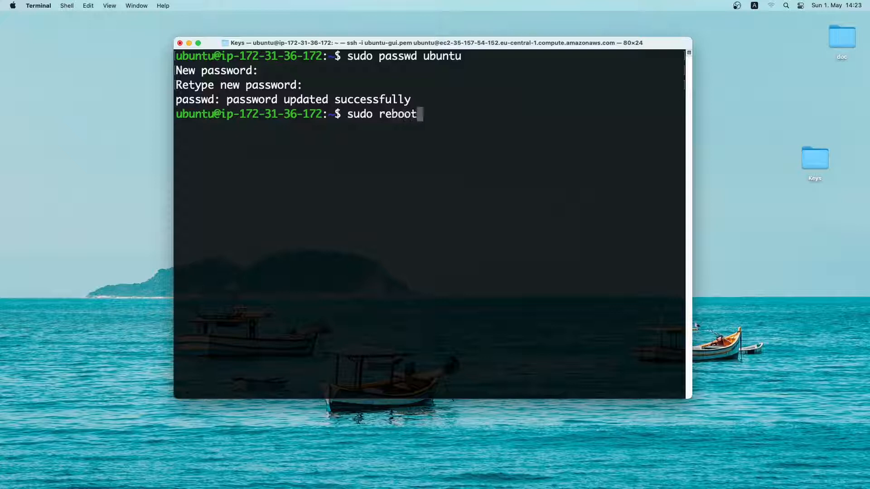
pyautogui.press('Return')
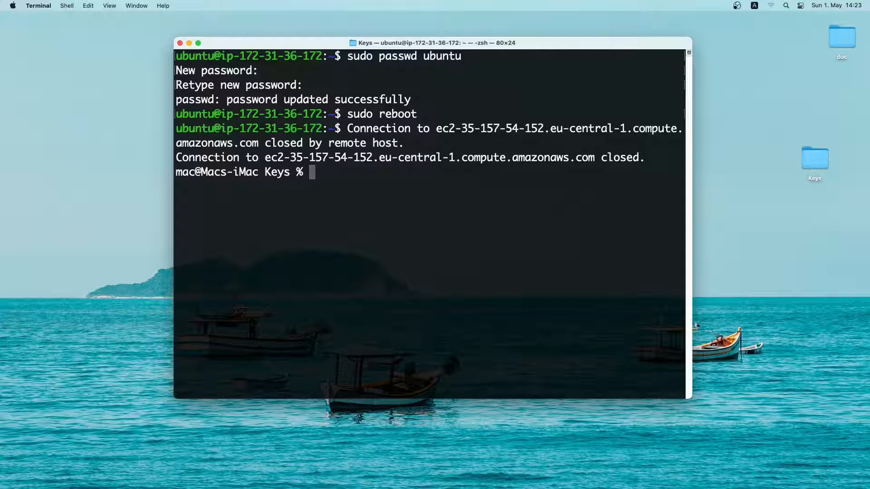
pyautogui.write('clear')
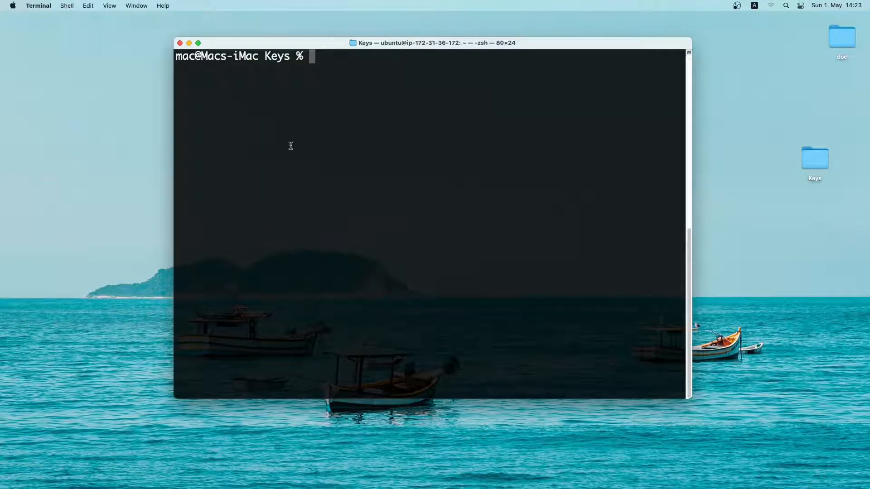
pyautogui.click(180, 43)
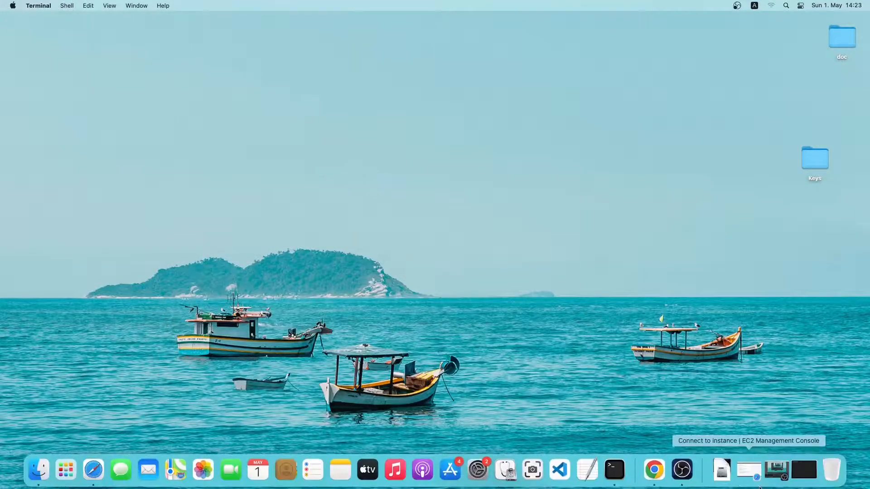
# Search x2go in Chrome and download the macOS 10.13+ DMG from wiki.x2go.org.
pyautogui.click(654, 469)
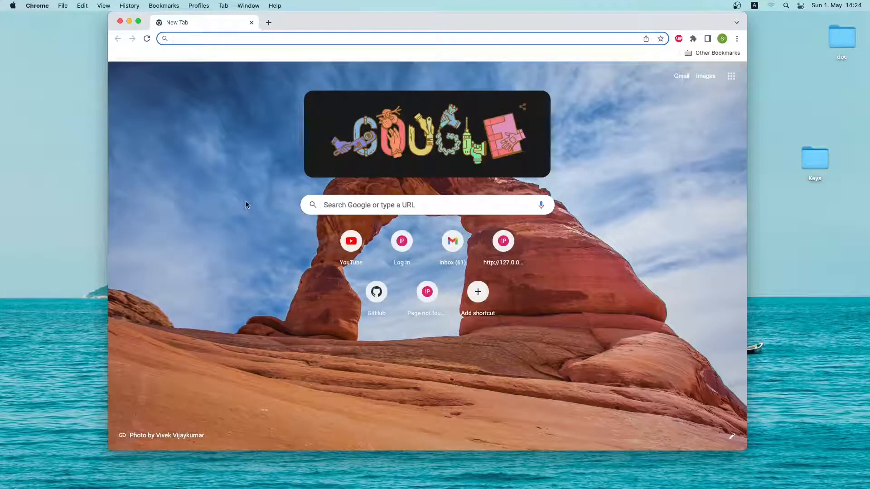
pyautogui.write('x2go')
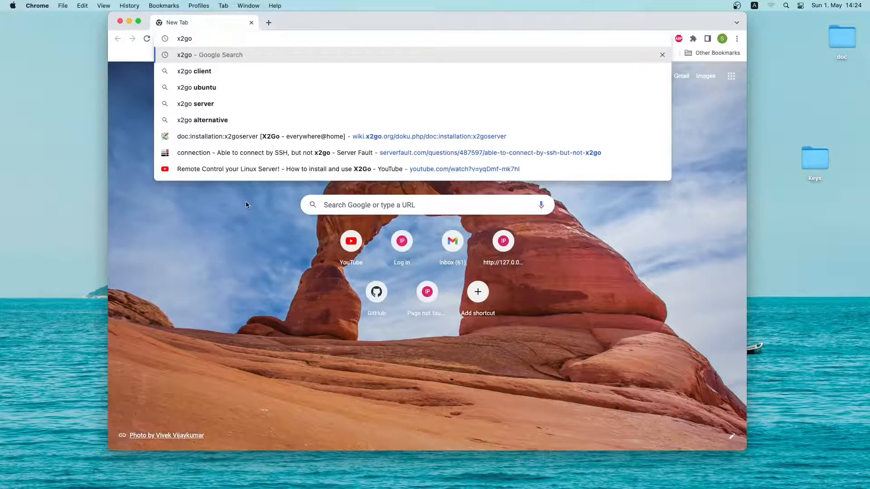
pyautogui.click(209, 54)
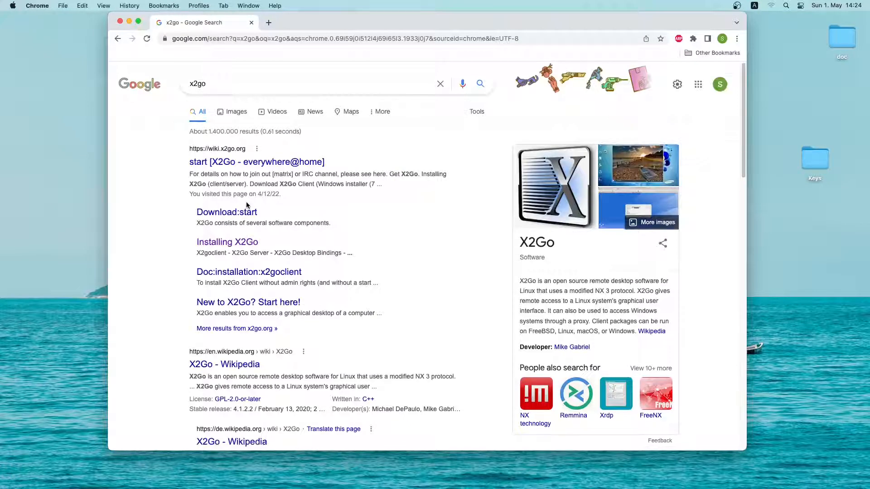
pyautogui.click(255, 162)
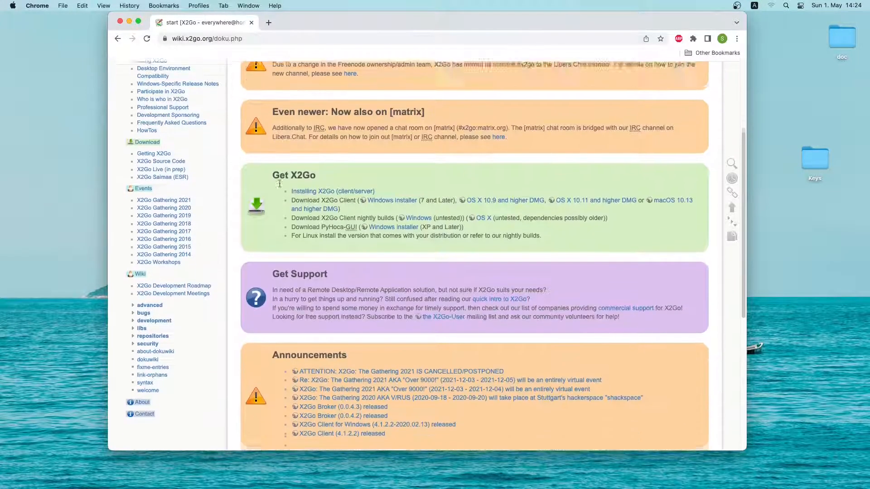
pyautogui.scroll(-3)
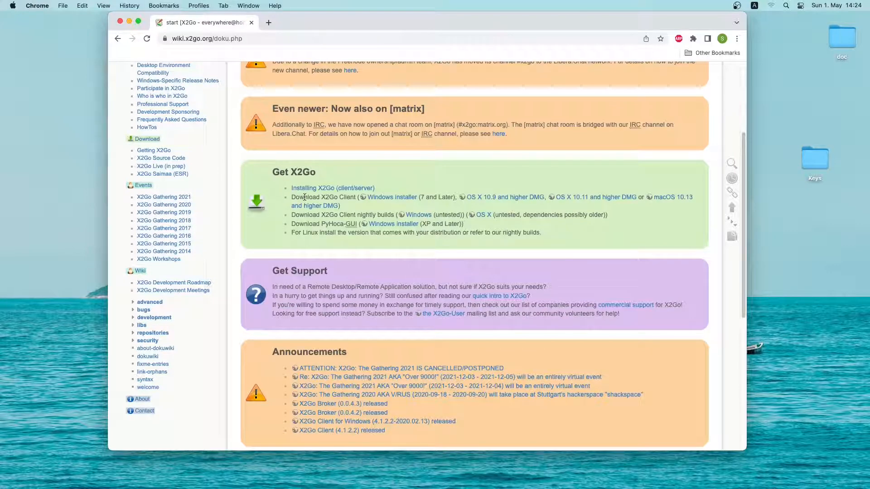
pyautogui.moveTo(392, 197)
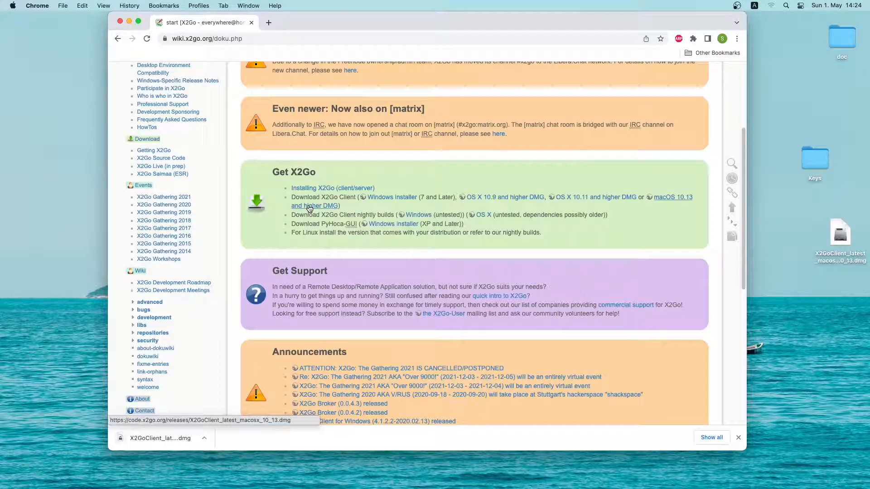
pyautogui.moveTo(497, 142)
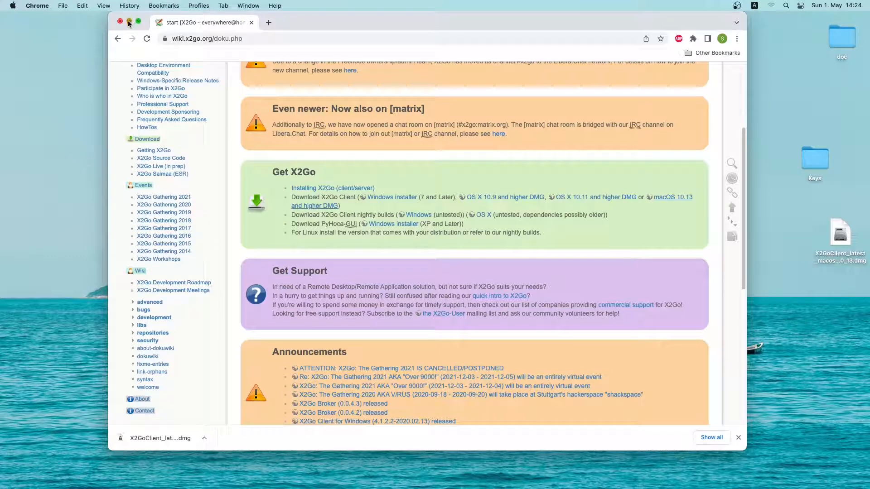
pyautogui.click(129, 21)
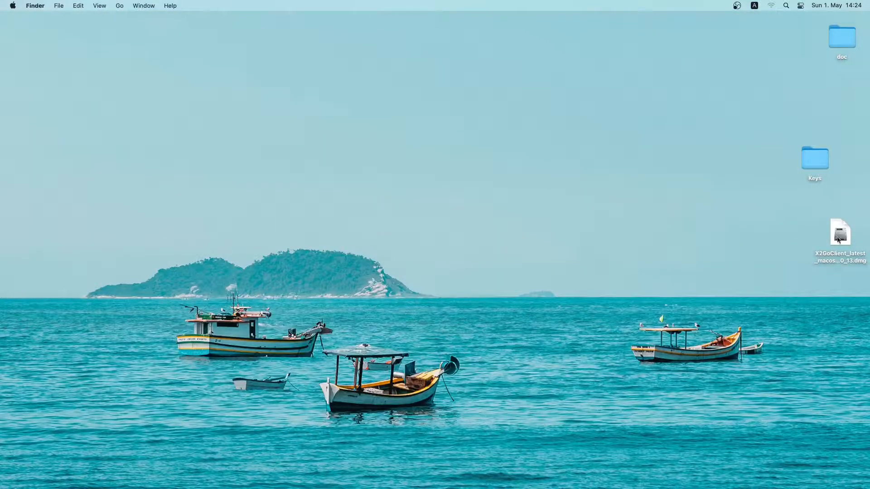
# Open the X2Go Client disk image and add x2goclient to Applications.
pyautogui.rightClick(840, 232)
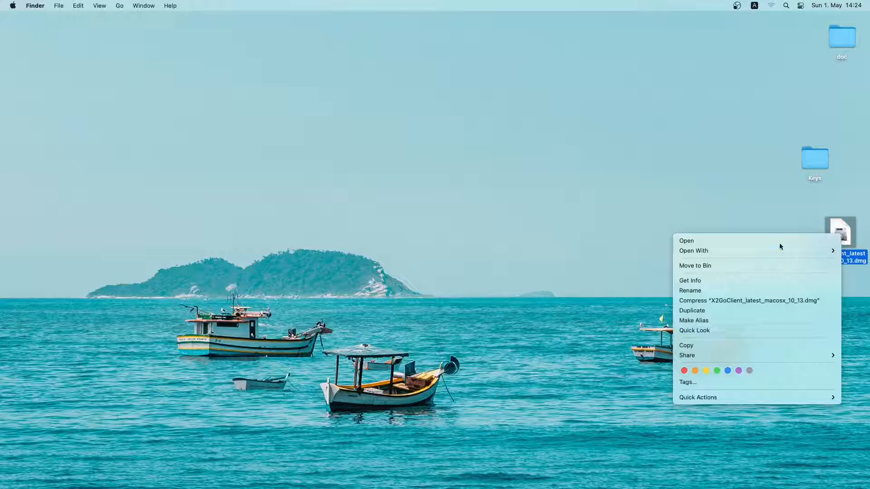
pyautogui.click(686, 240)
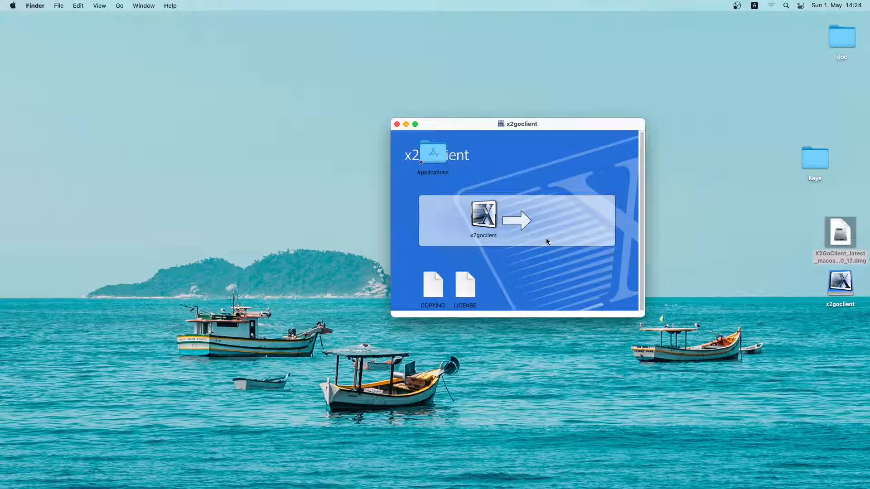
pyautogui.click(484, 217)
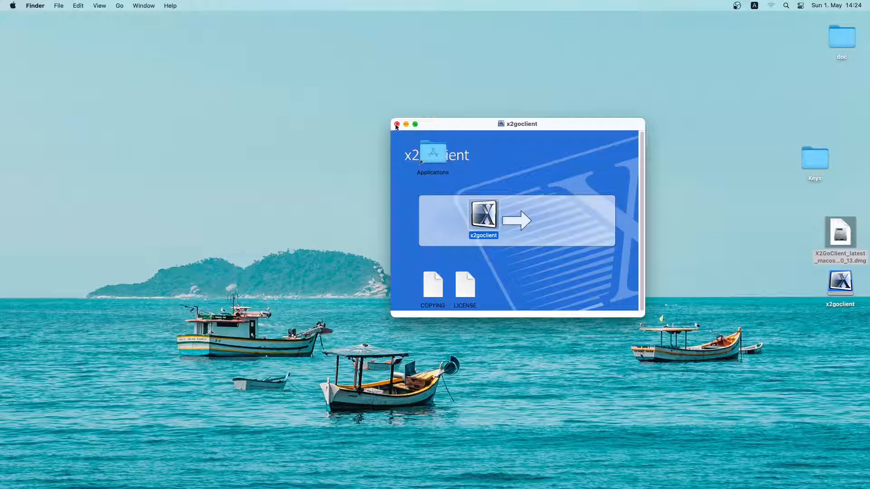
# Close the disk image window and eject the mounted x2goclient volume.
pyautogui.click(397, 123)
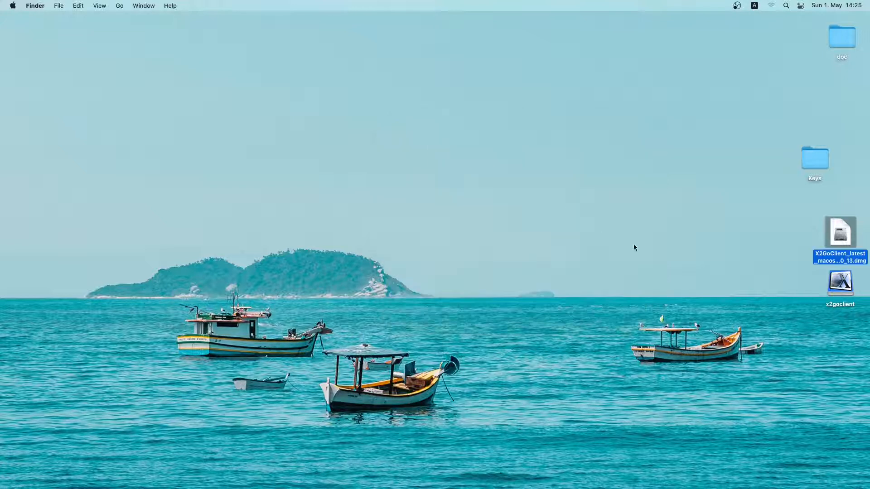
pyautogui.rightClick(840, 285)
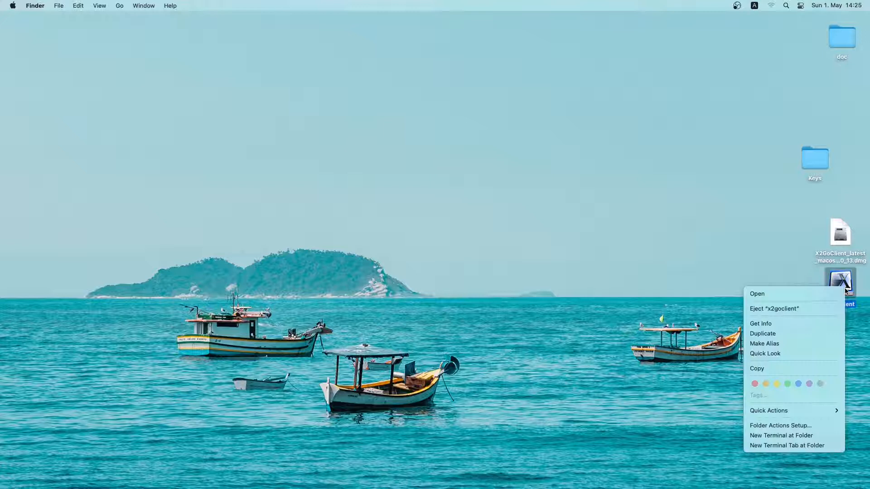
pyautogui.click(709, 310)
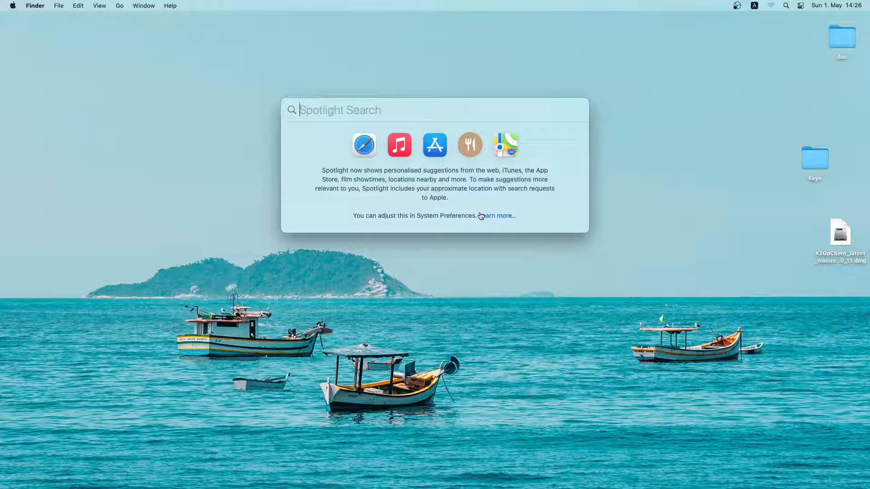
# Open x2goclient from Applications, confirming past the unverified-developer warning.
pyautogui.write('x2goclient')
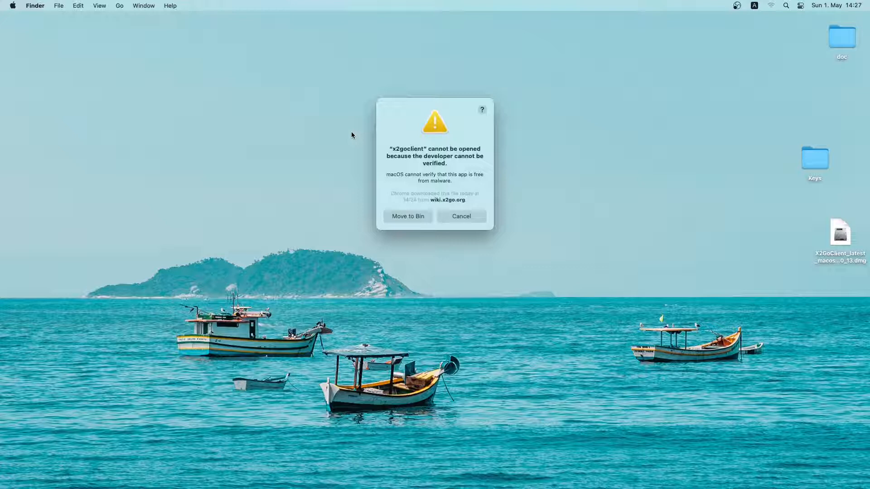
pyautogui.moveTo(362, 138)
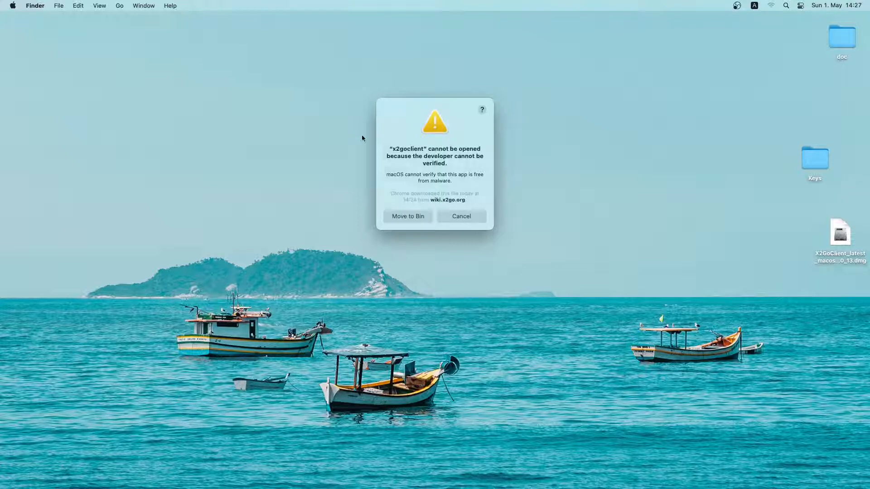
pyautogui.click(461, 216)
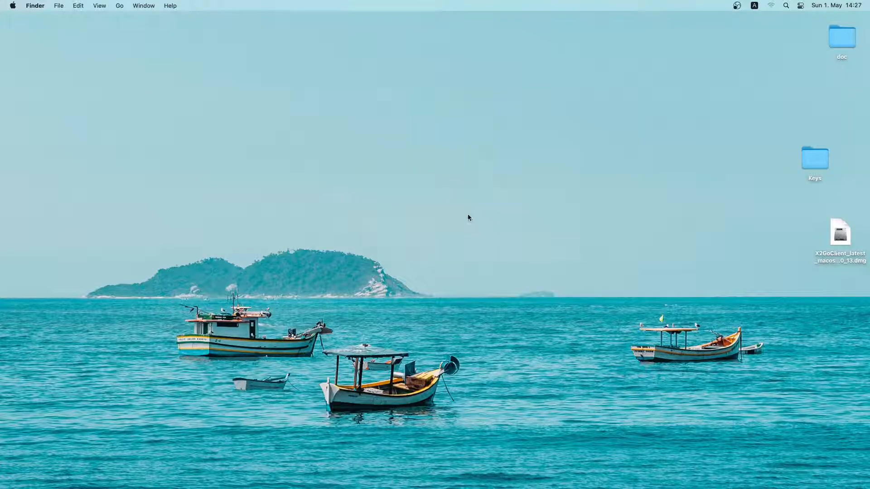
pyautogui.click(119, 5)
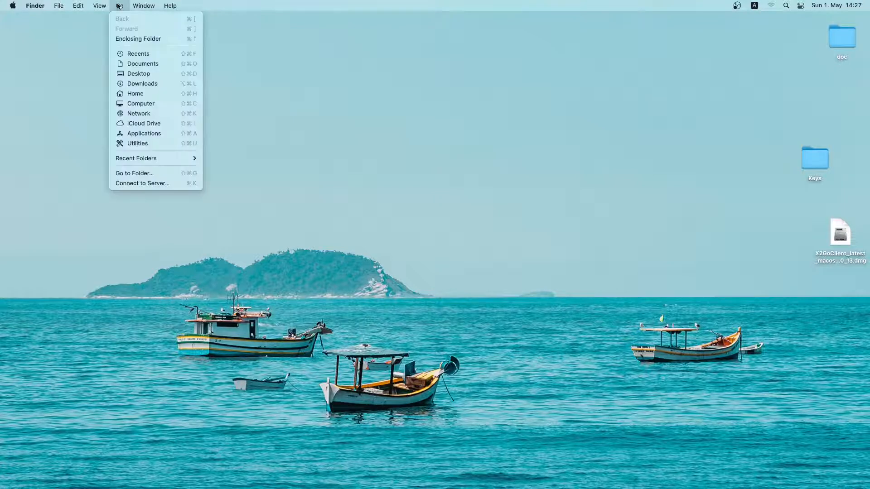
pyautogui.click(144, 133)
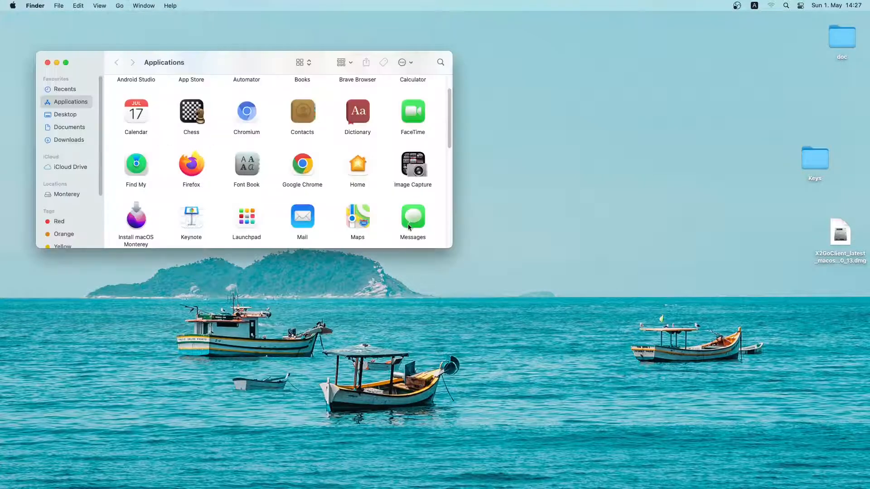
pyautogui.scroll(-3)
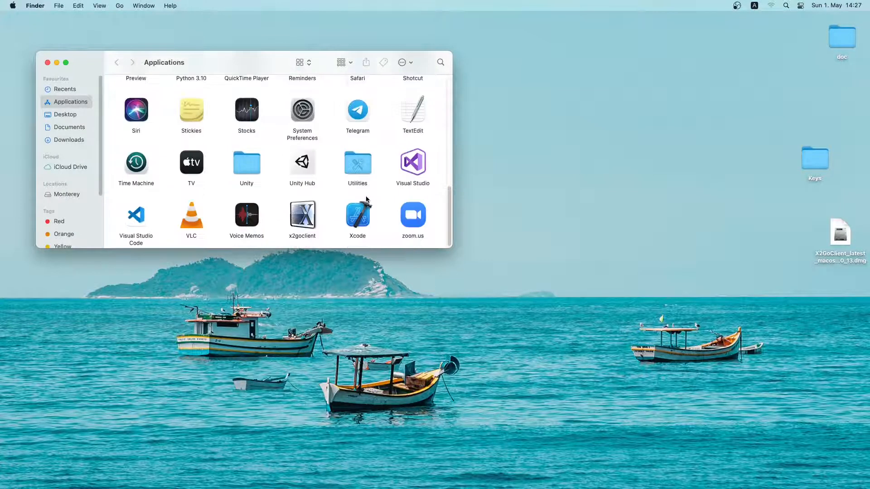
pyautogui.rightClick(302, 214)
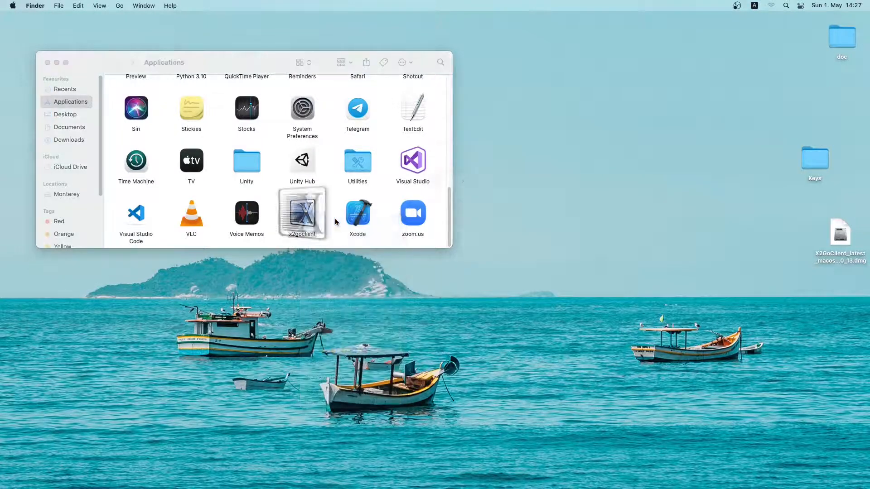
pyautogui.doubleClick(302, 213)
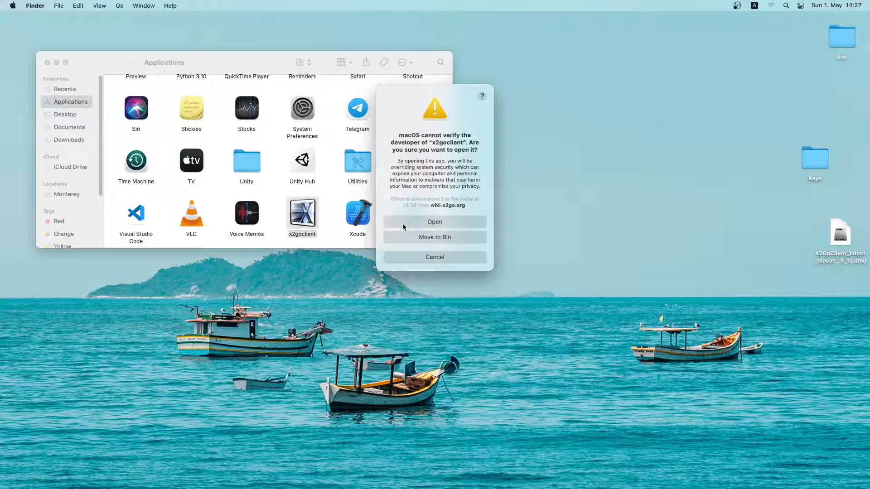
pyautogui.click(434, 221)
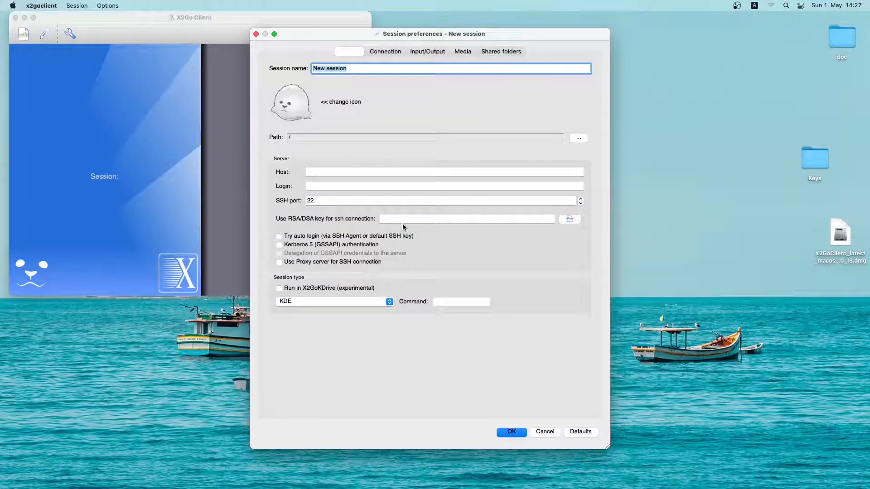
pyautogui.moveTo(365, 118)
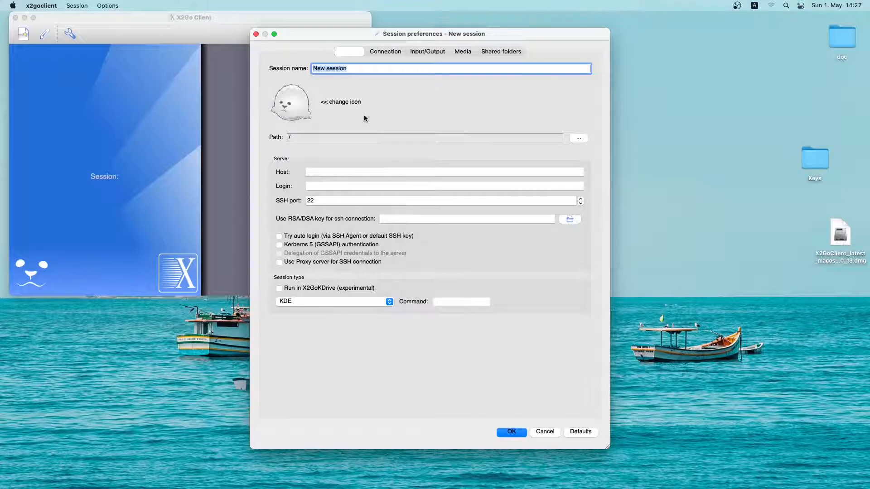
pyautogui.moveTo(379, 118)
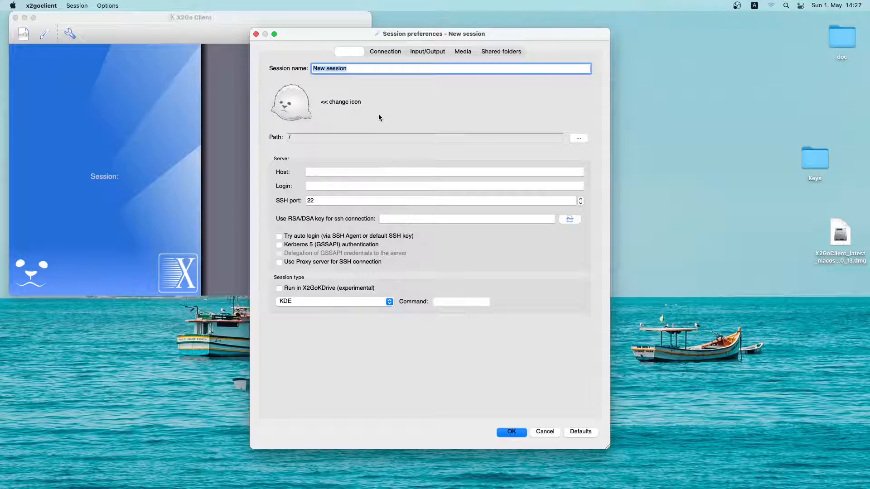
# Replace 'New session' with 'Ubuntu-gui' as the session name.
pyautogui.write('Ubuntu')
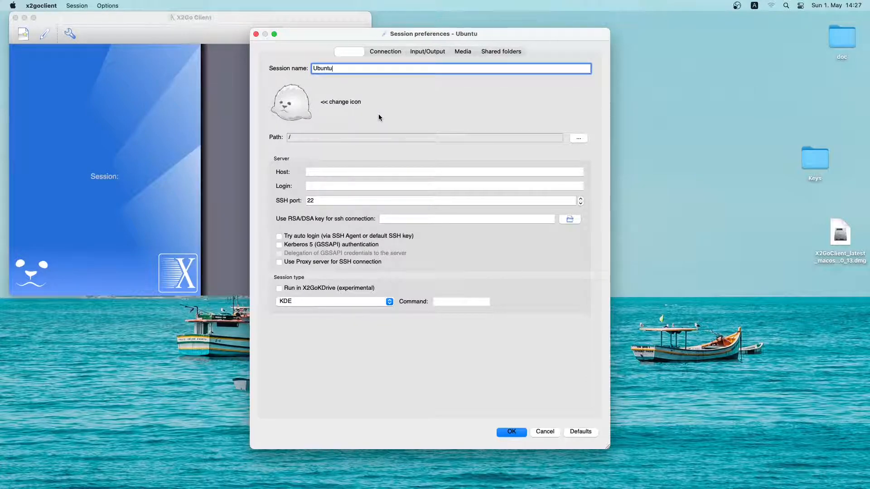
pyautogui.write('-gui')
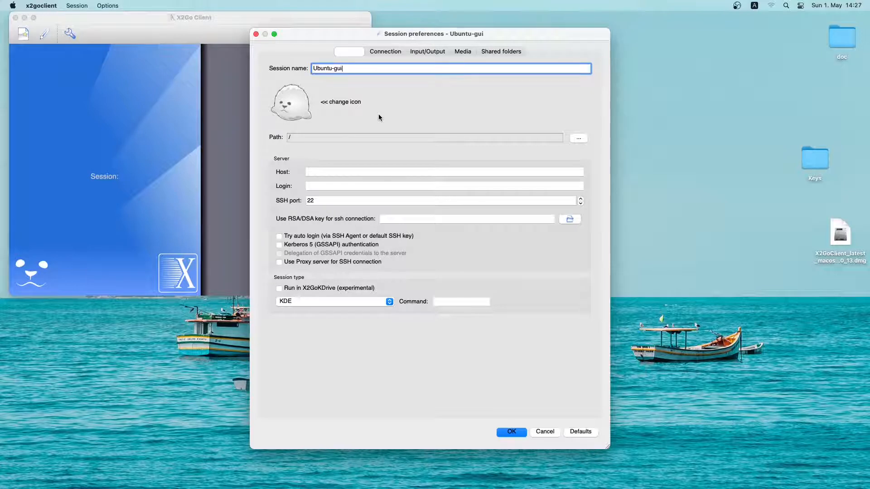
pyautogui.moveTo(387, 119)
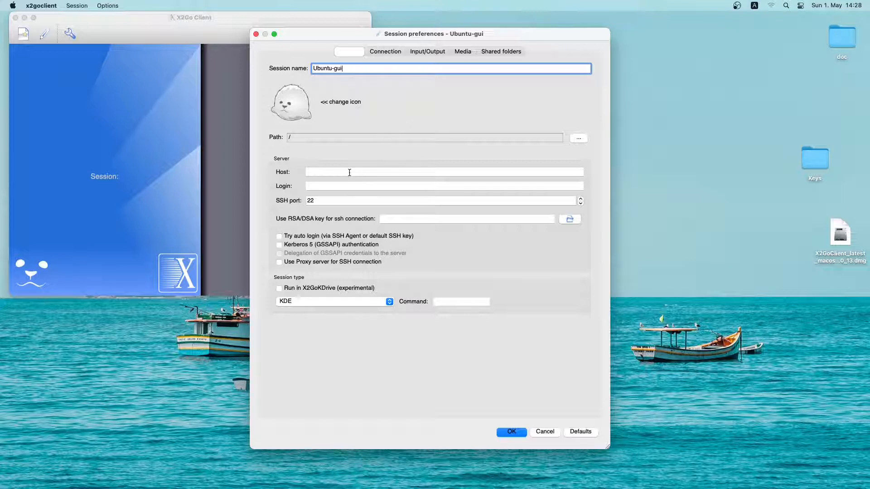
pyautogui.click(443, 172)
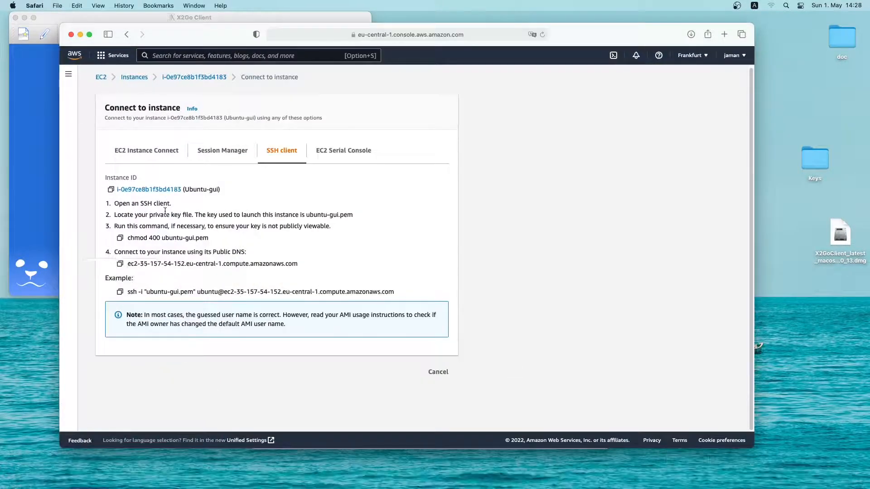
pyautogui.click(146, 150)
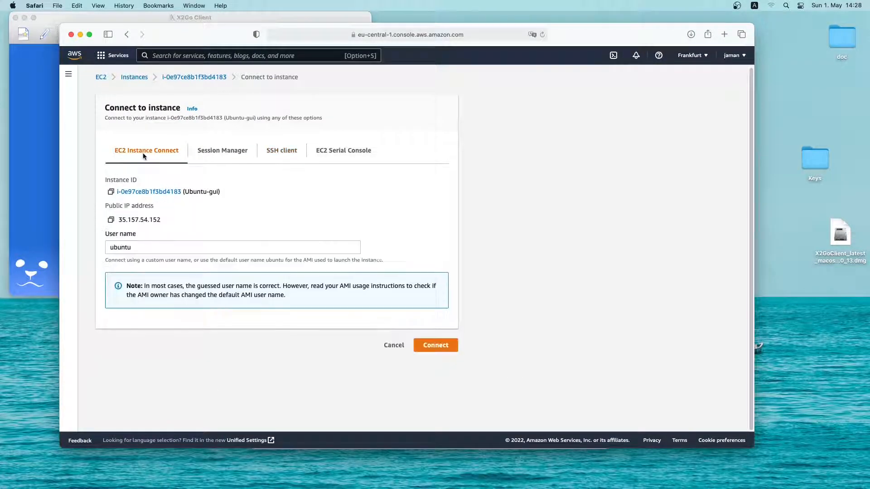
pyautogui.click(111, 219)
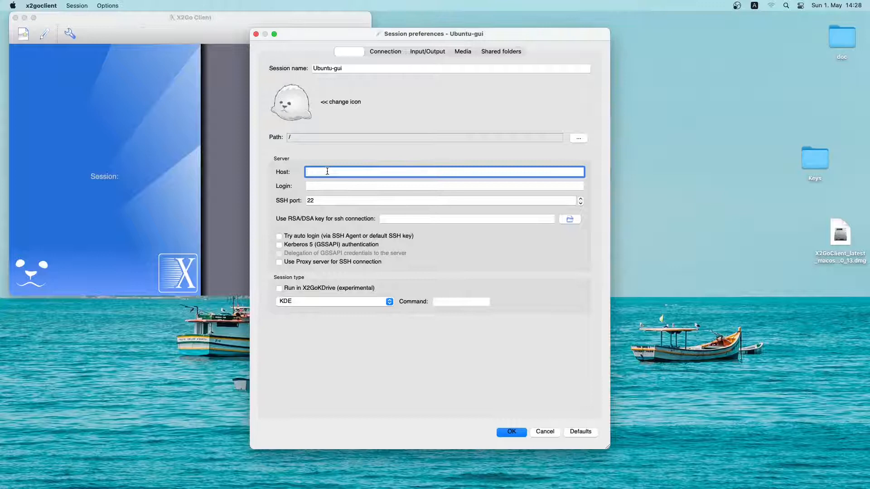
# Enter host 35.157.54.152 and login ubuntu, then open the SSH key chooser.
pyautogui.write('35.157.54.152')
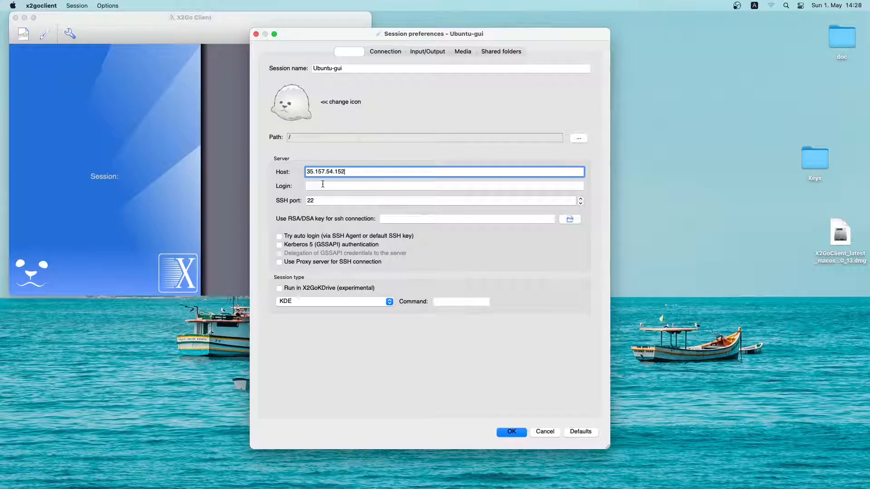
pyautogui.write('ubuntu')
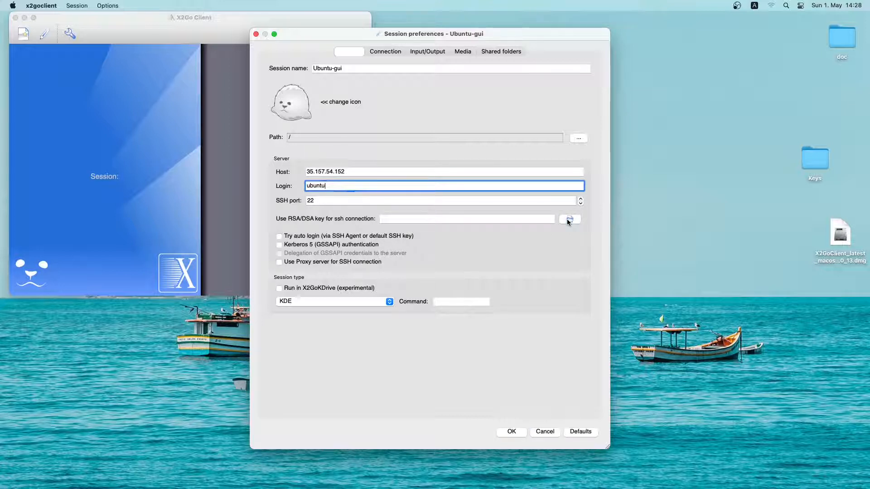
pyautogui.click(568, 218)
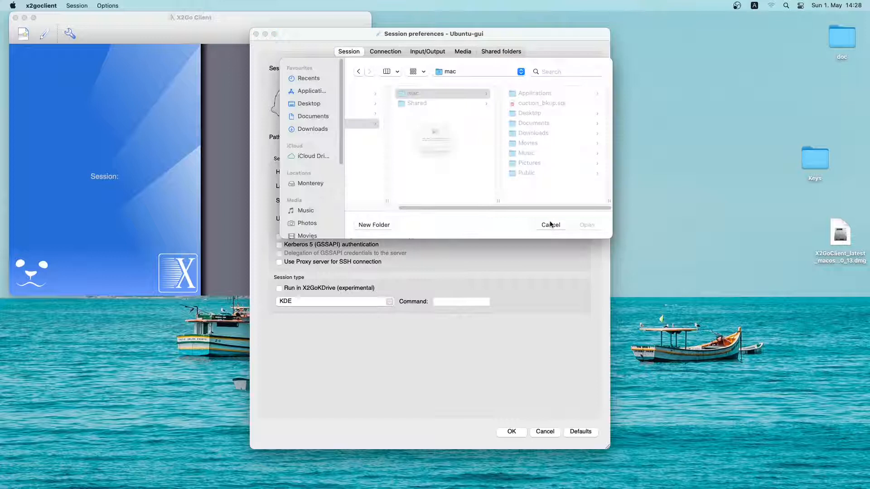
# Pick ubuntu-gui.pem from Desktop/Keys as the SSH key, allowing folder access.
pyautogui.click(309, 103)
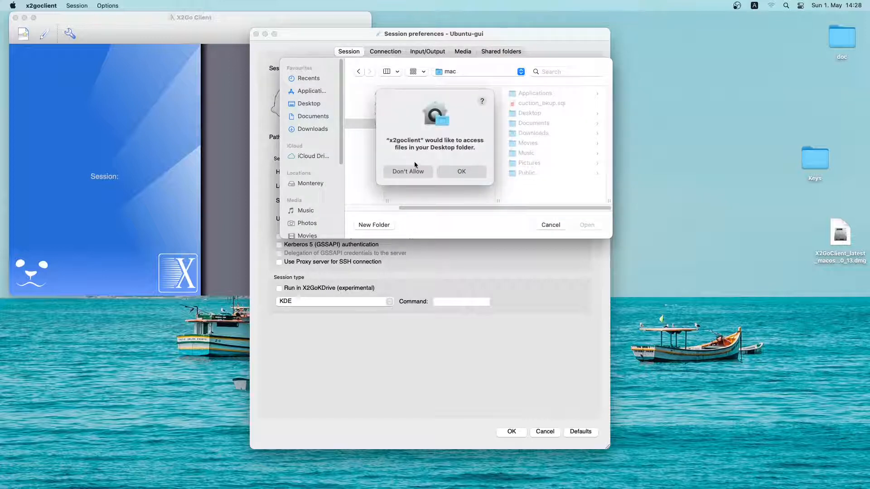
pyautogui.click(461, 171)
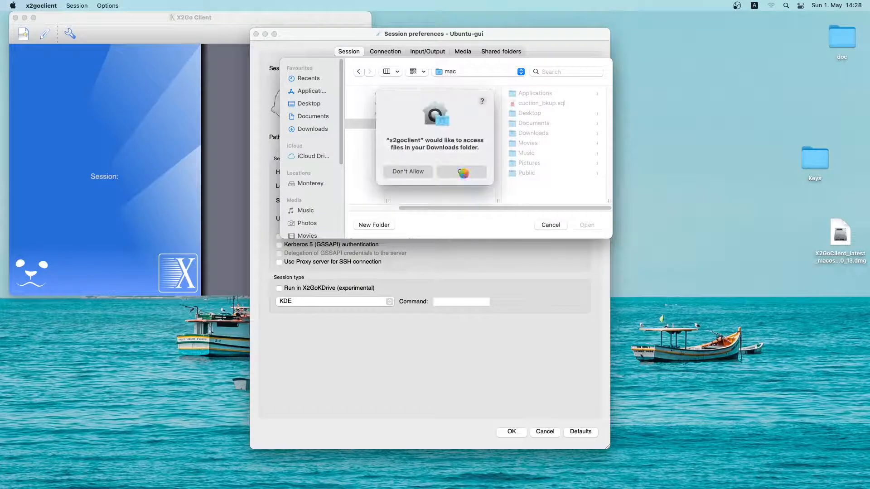
pyautogui.click(461, 172)
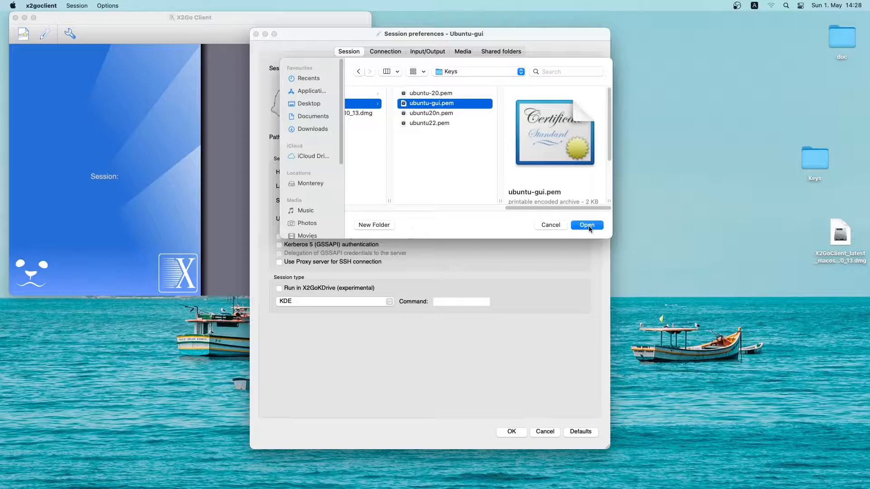
pyautogui.click(586, 224)
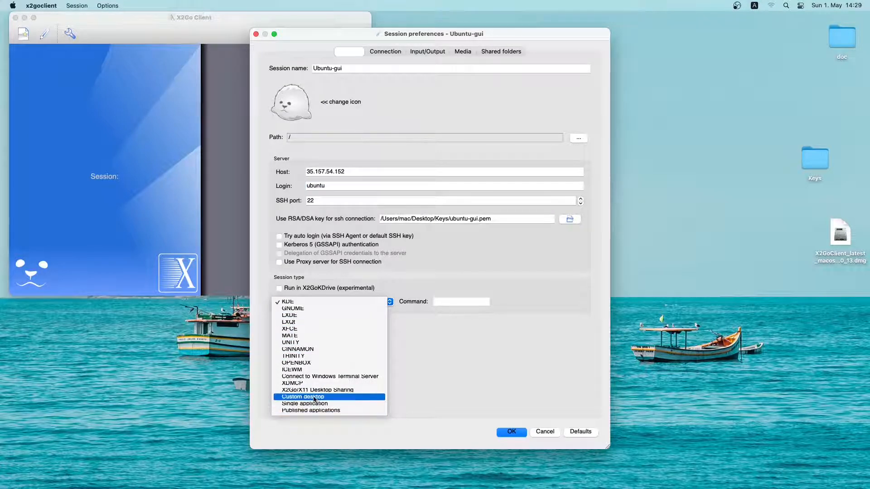
# Set session type to Custom desktop with command startplasma-x11.
pyautogui.click(302, 397)
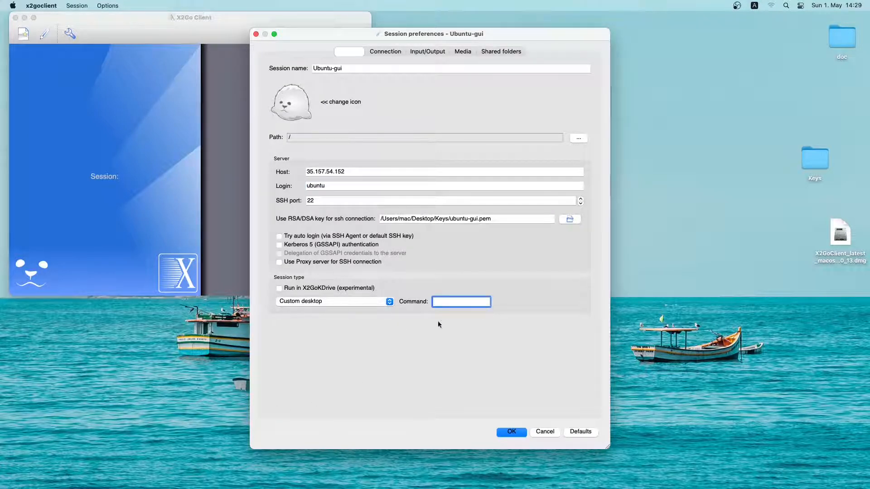
pyautogui.write('star')
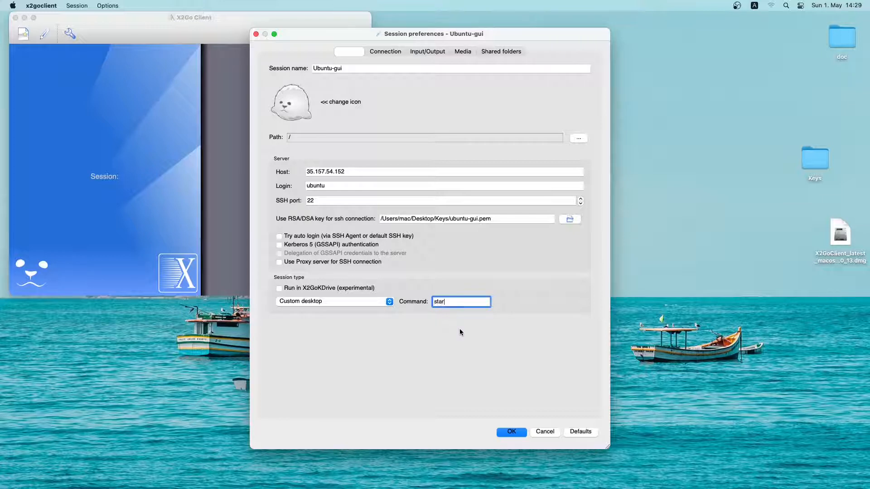
pyautogui.write('tplas')
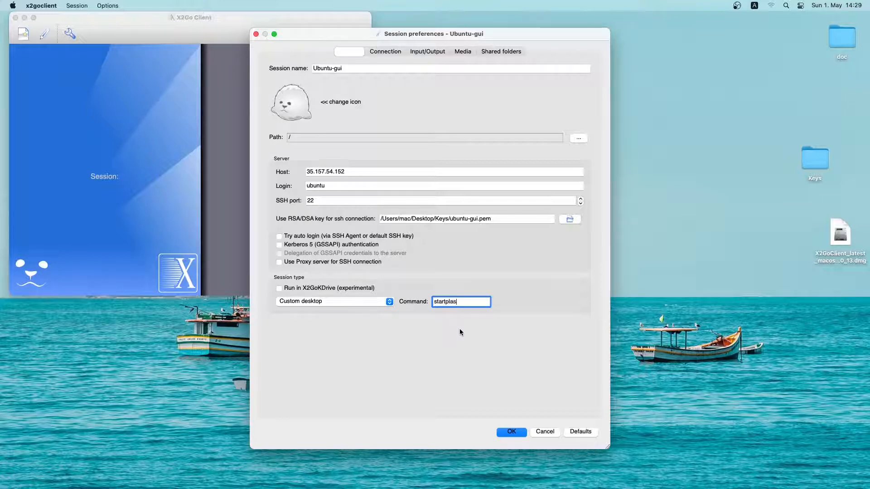
pyautogui.write('ma-x')
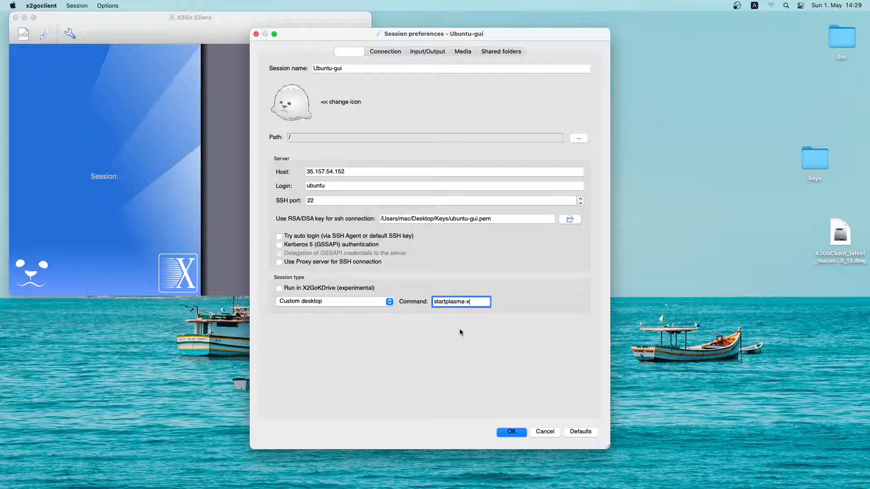
pyautogui.write('11')
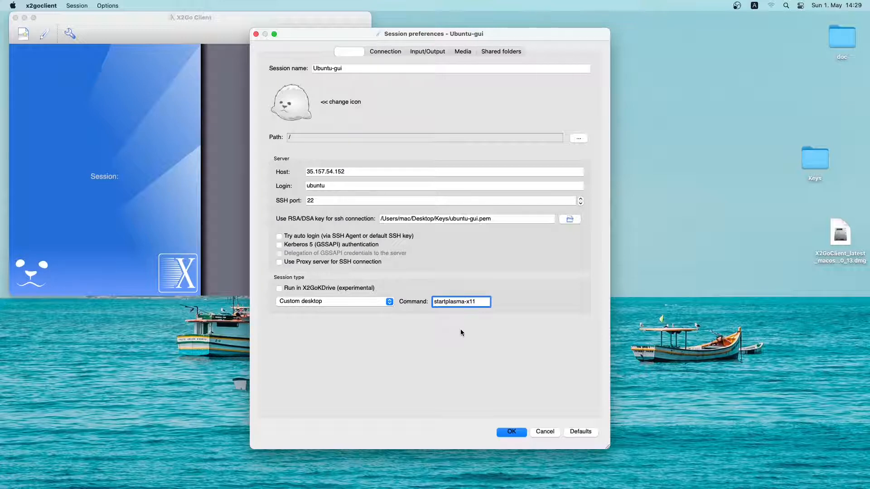
pyautogui.click(426, 51)
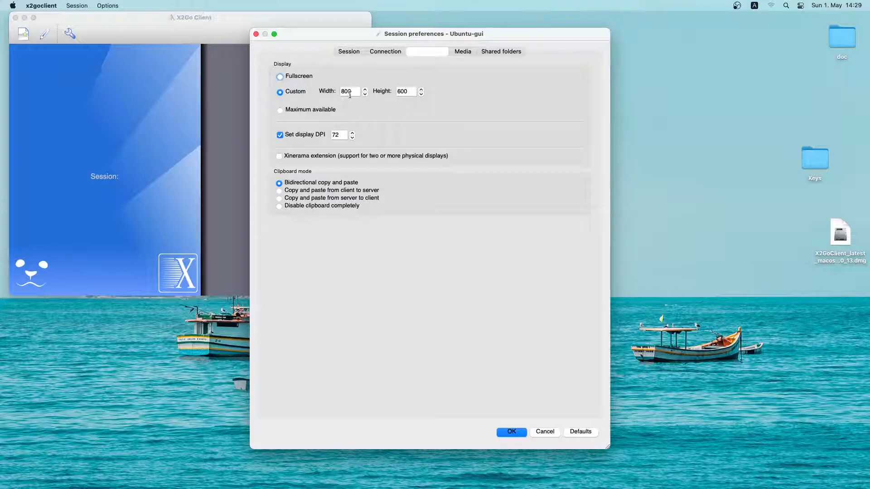
# Set a custom 1800x1000 display and save the Ubuntu-gui session with OK.
pyautogui.click(350, 91)
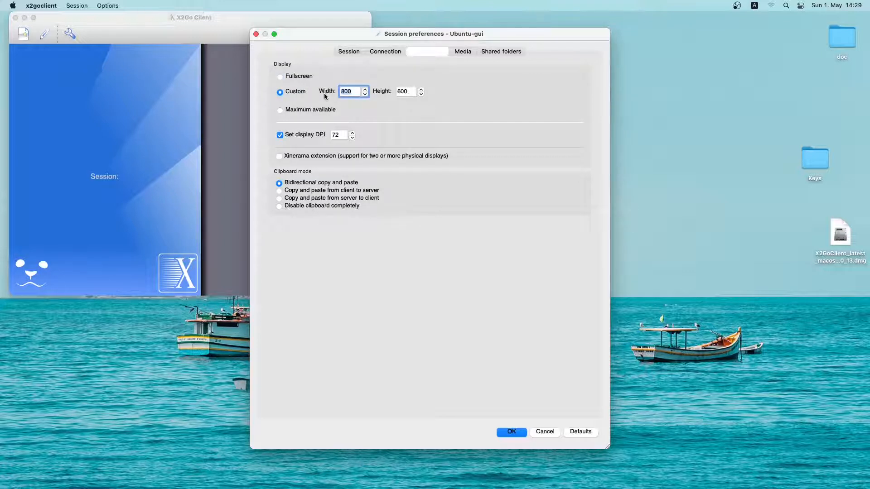
pyautogui.write('180')
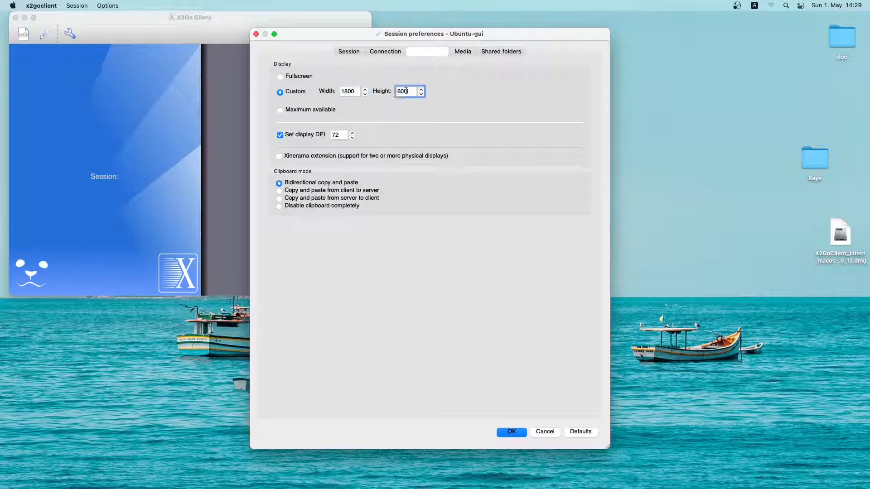
pyautogui.write('1000')
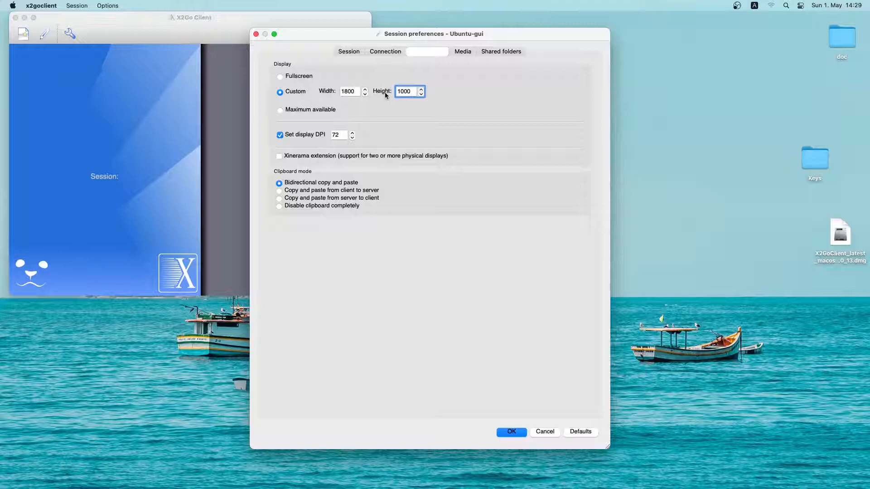
pyautogui.click(349, 51)
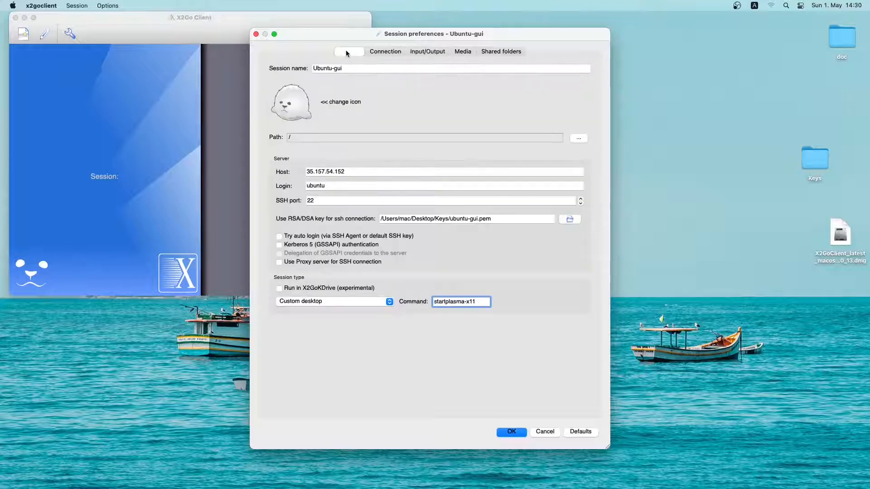
pyautogui.moveTo(543, 366)
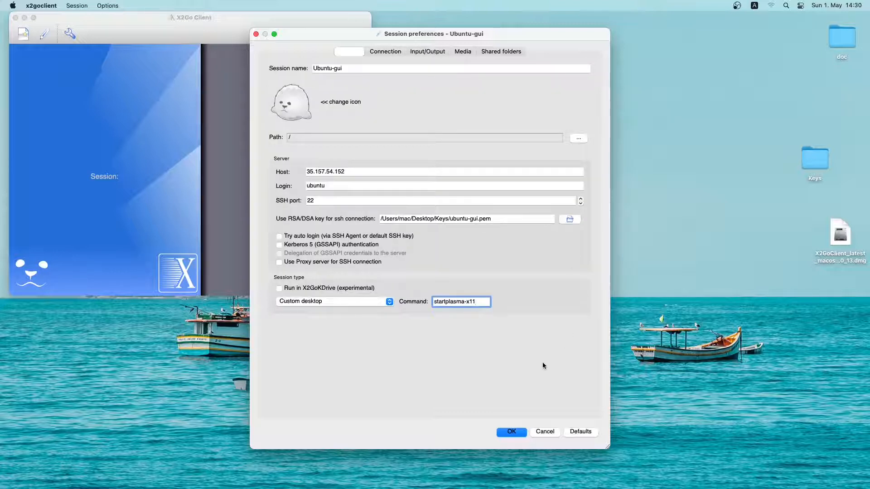
pyautogui.click(510, 431)
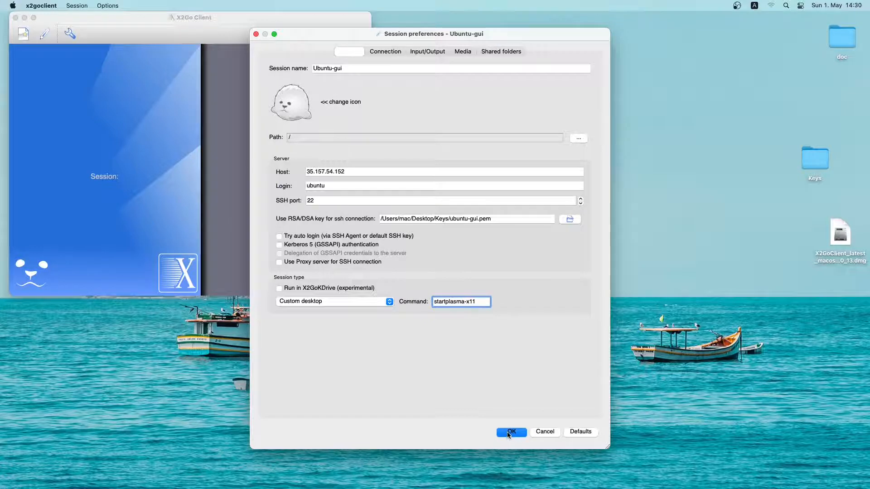
pyautogui.click(510, 432)
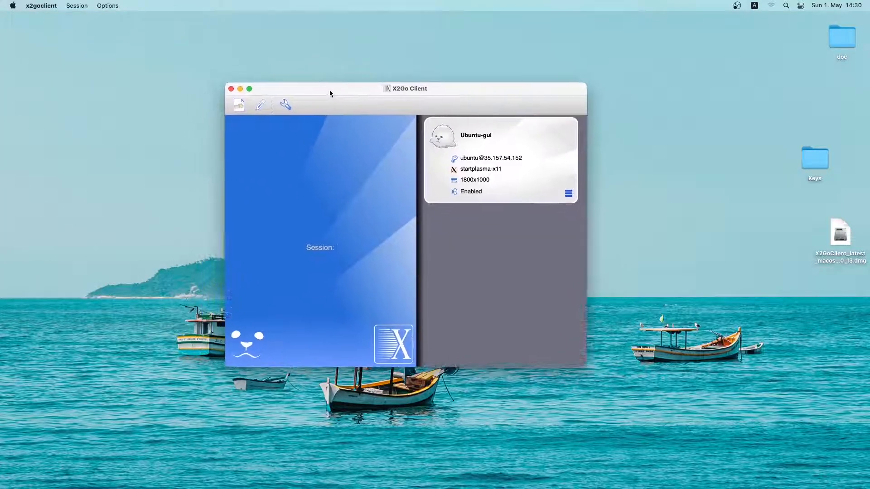
# Start the Ubuntu-gui session and dismiss the X11 server startup error.
pyautogui.moveTo(330, 88); pyautogui.dragTo(430, 90)
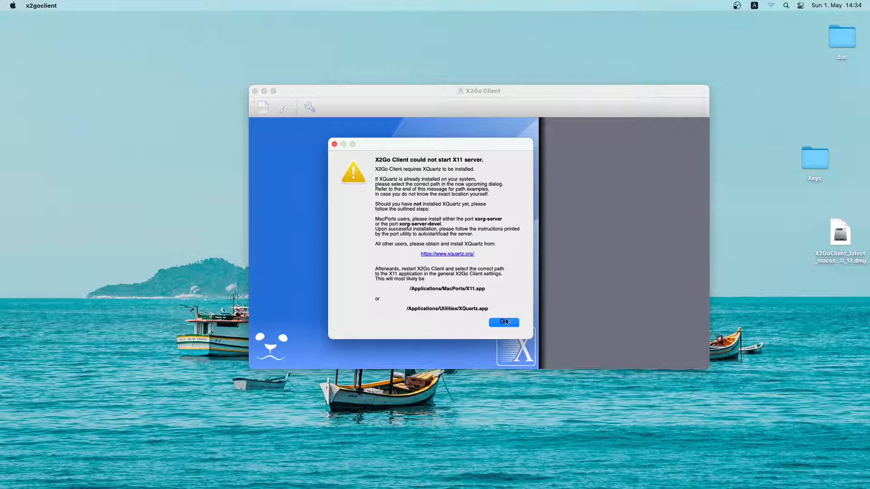
pyautogui.click(503, 323)
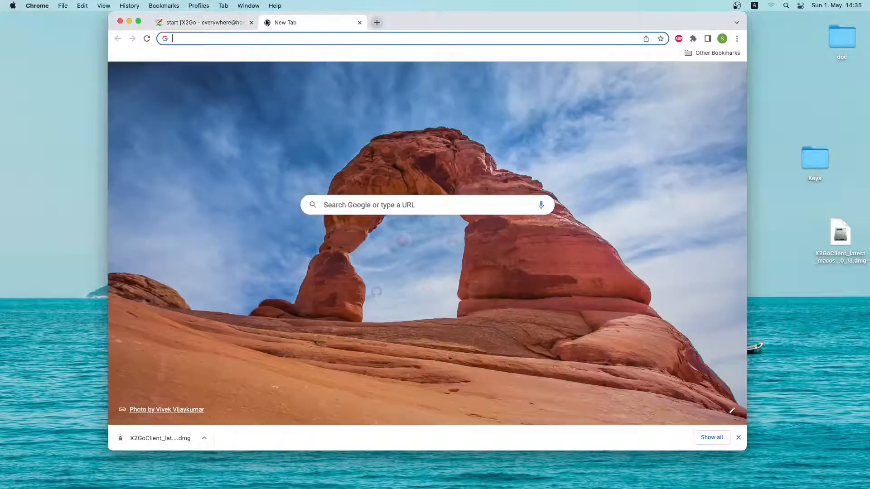
# Search 'xquartz', then download and keep XQuartz-2.8.1.dmg from xquartz.org.
pyautogui.write('xquartz')
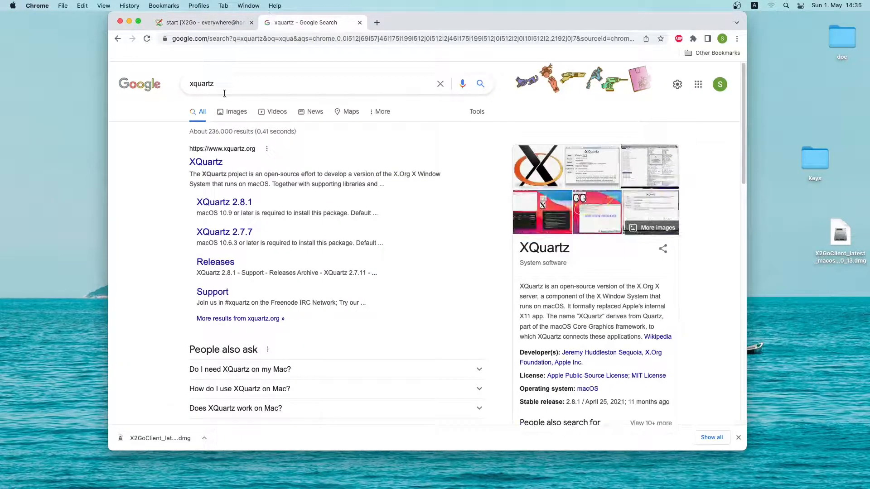
pyautogui.click(206, 161)
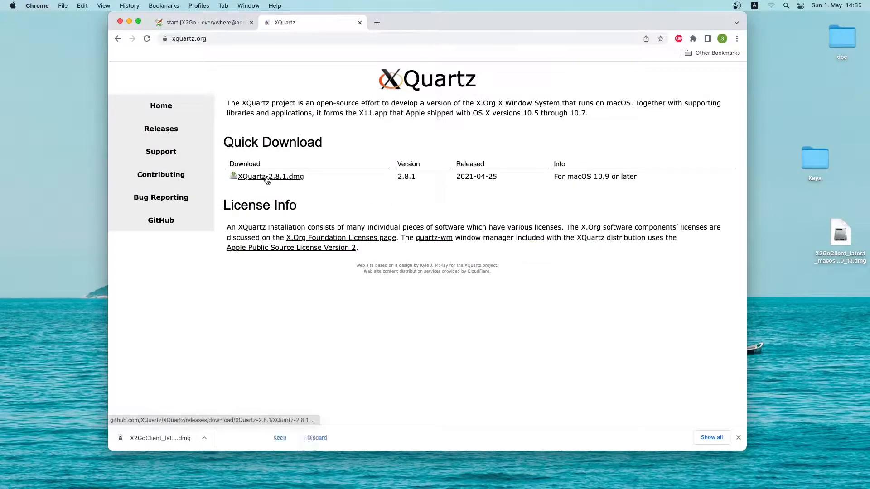
pyautogui.click(270, 176)
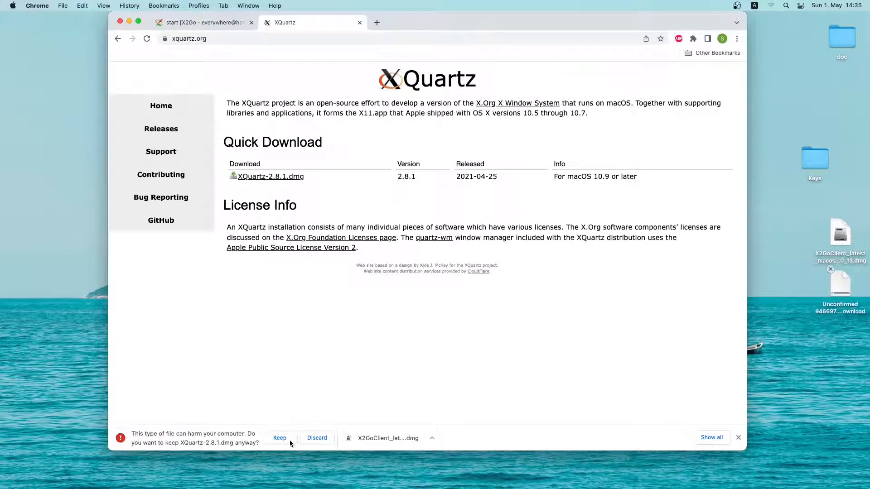
pyautogui.click(280, 437)
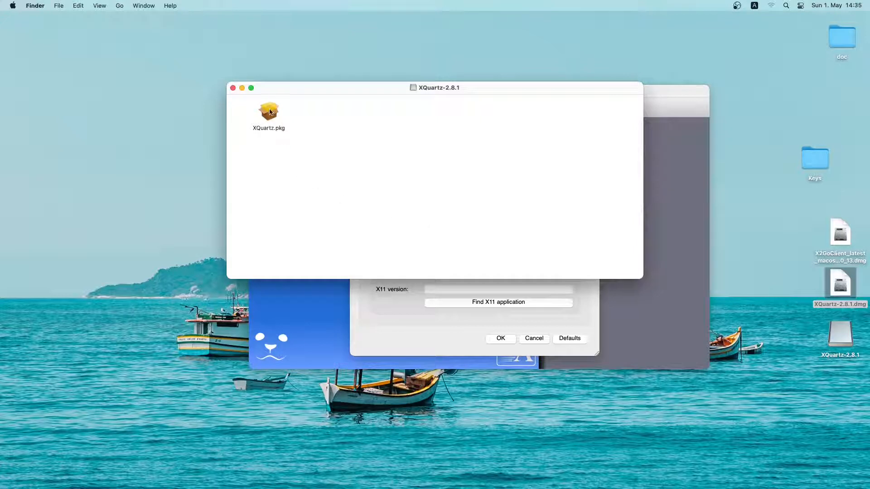
# Launch XQuartz.pkg, move past the introduction and licence, and accept the terms.
pyautogui.doubleClick(269, 109)
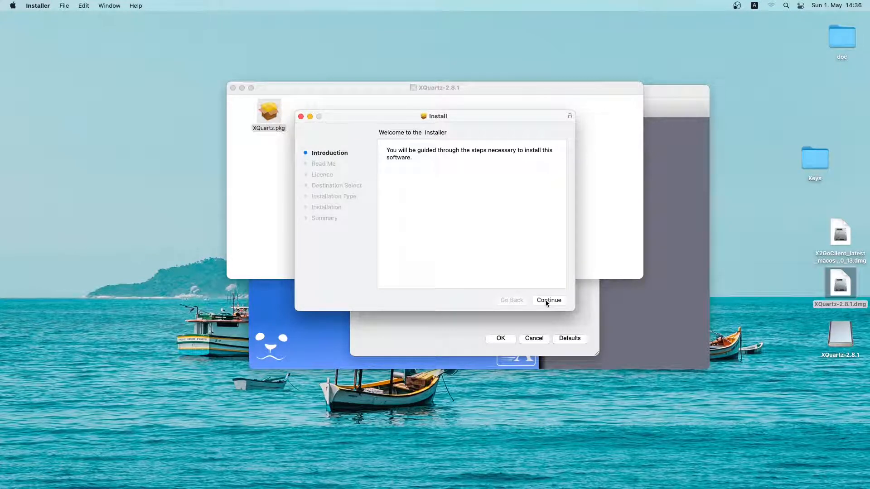
pyautogui.click(548, 299)
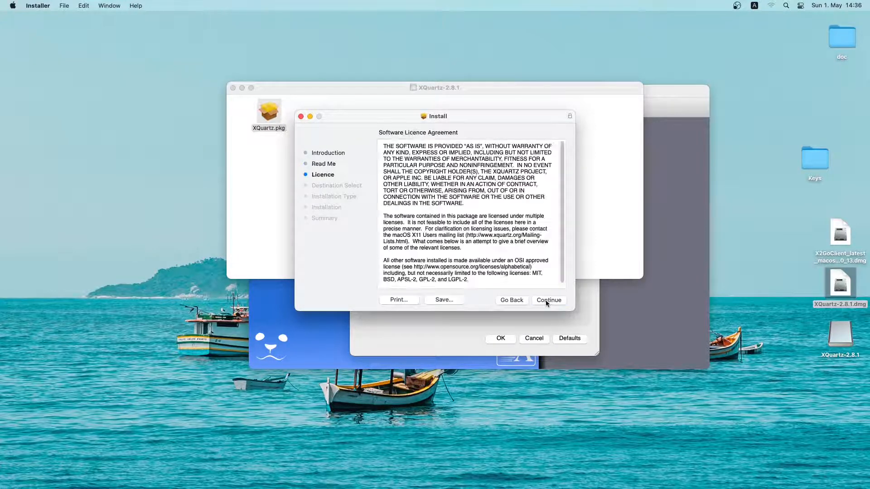
pyautogui.click(547, 299)
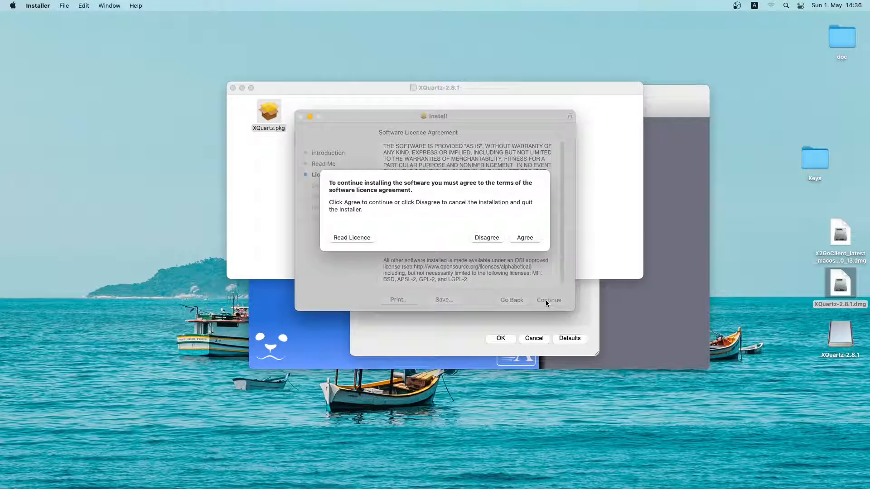
pyautogui.click(524, 238)
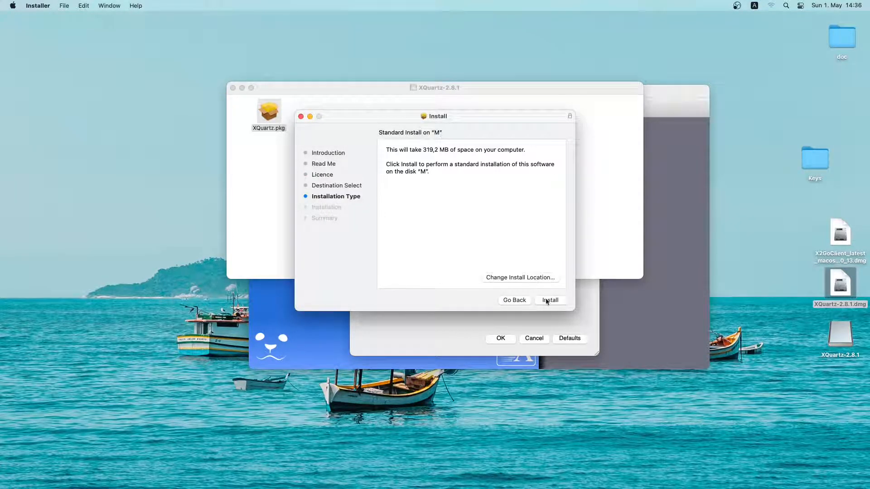
# Install XQuartz with the admin password, then log out to finish.
pyautogui.click(549, 300)
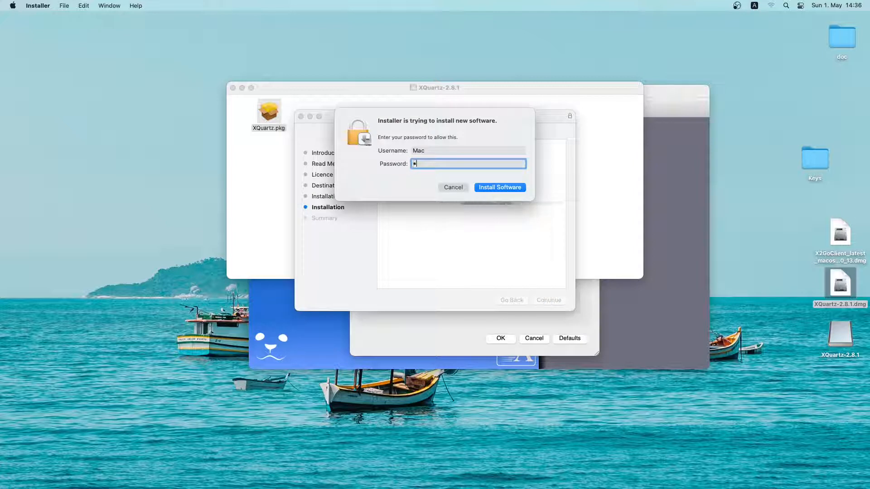
pyautogui.click(499, 187)
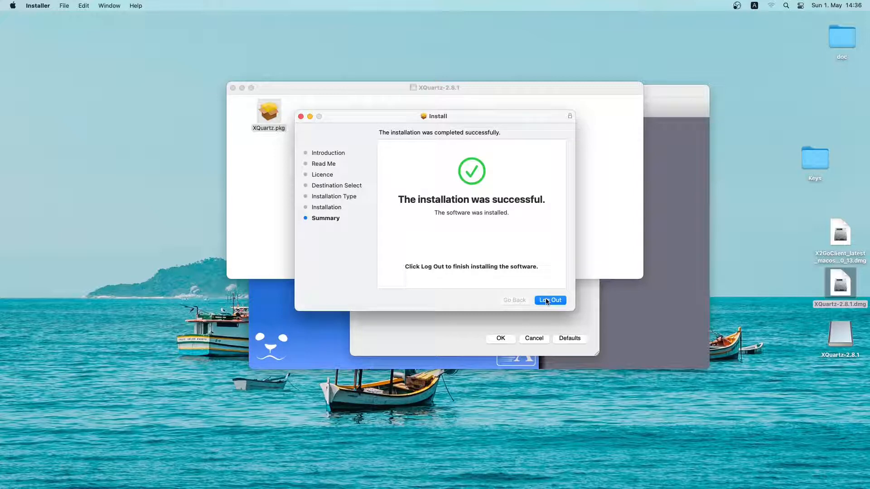
pyautogui.click(550, 300)
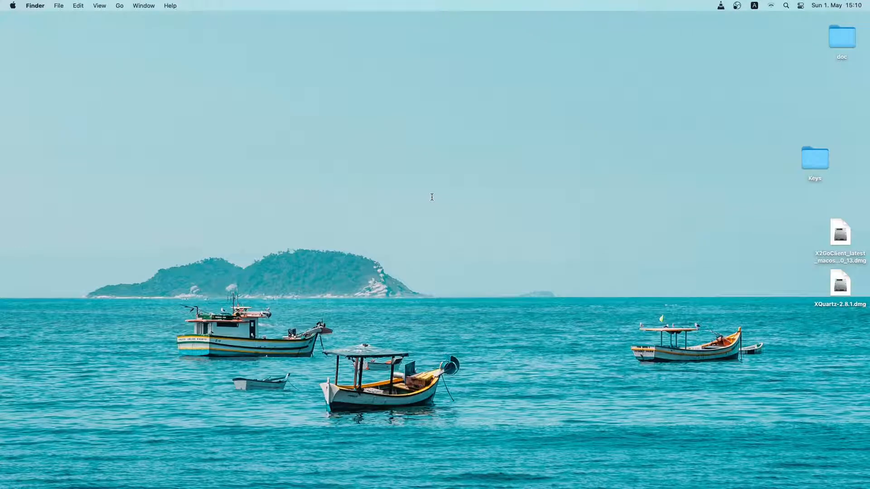
# Relaunch X2Go Client by searching 'x2goclient' in Spotlight.
pyautogui.write('x2goclient')
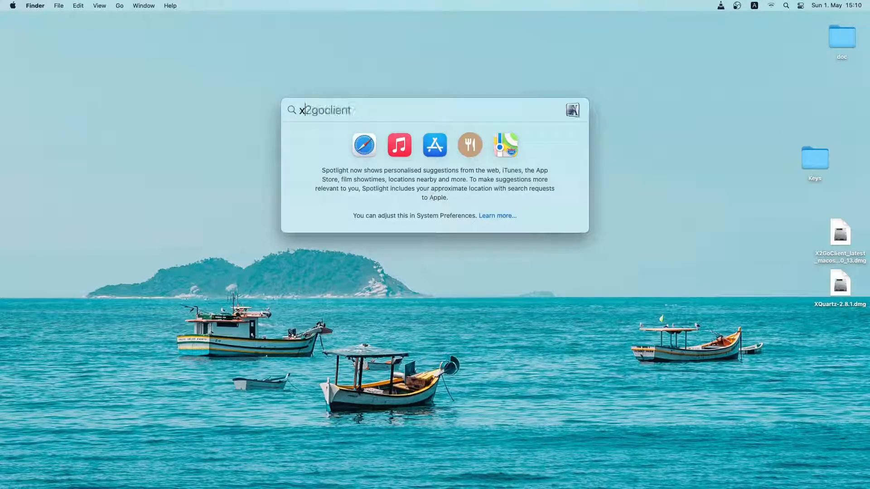
pyautogui.press('Escape')
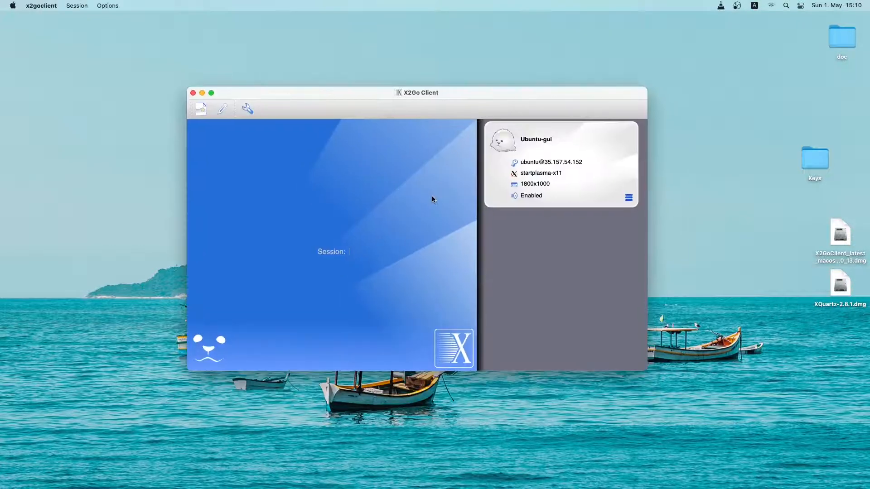
pyautogui.moveTo(563, 170)
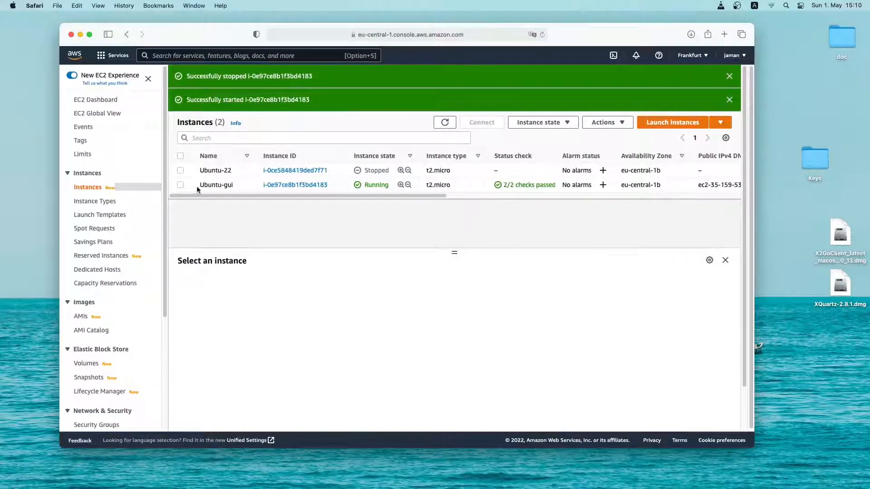
# Select the Ubuntu-gui instance and copy its public IPv4 address, 35.159.53.36.
pyautogui.click(181, 185)
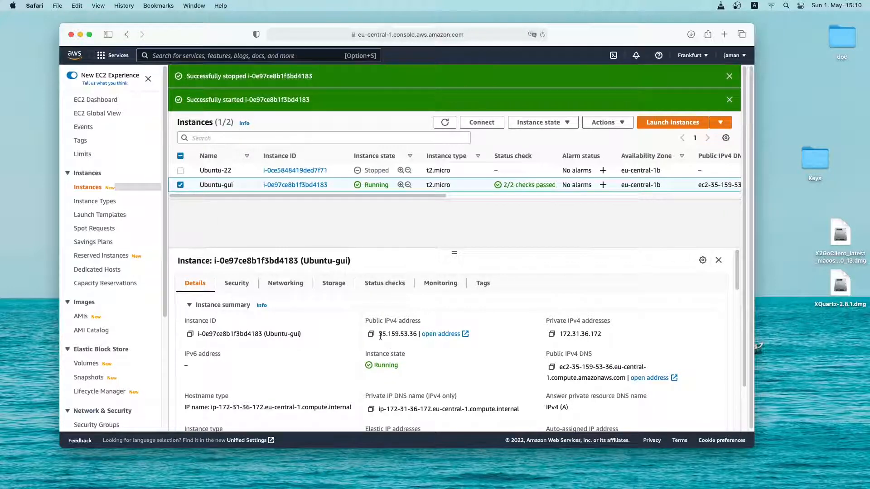
pyautogui.click(370, 334)
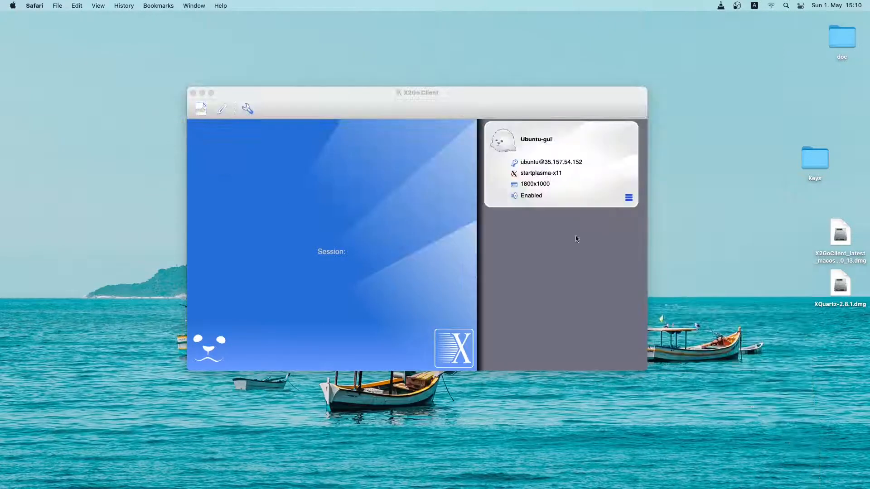
# Paste 35.159.53.36 as the Ubuntu-gui session host and save the preferences.
pyautogui.click(628, 197)
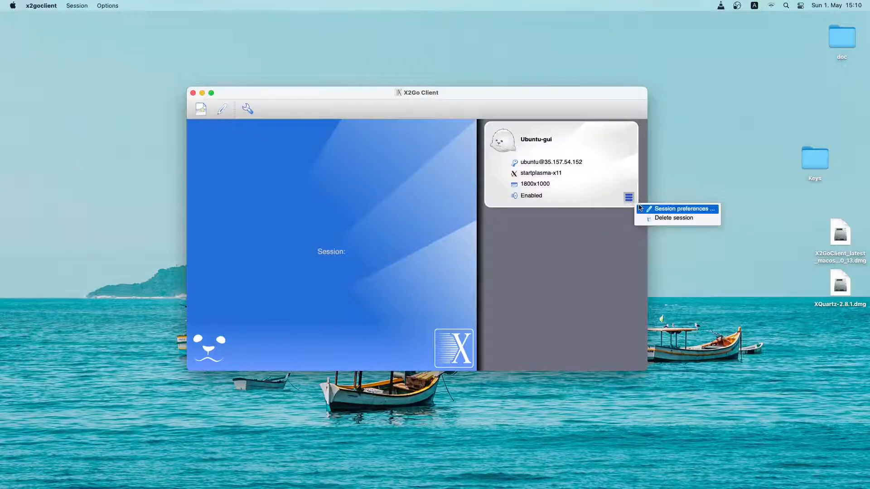
pyautogui.click(682, 209)
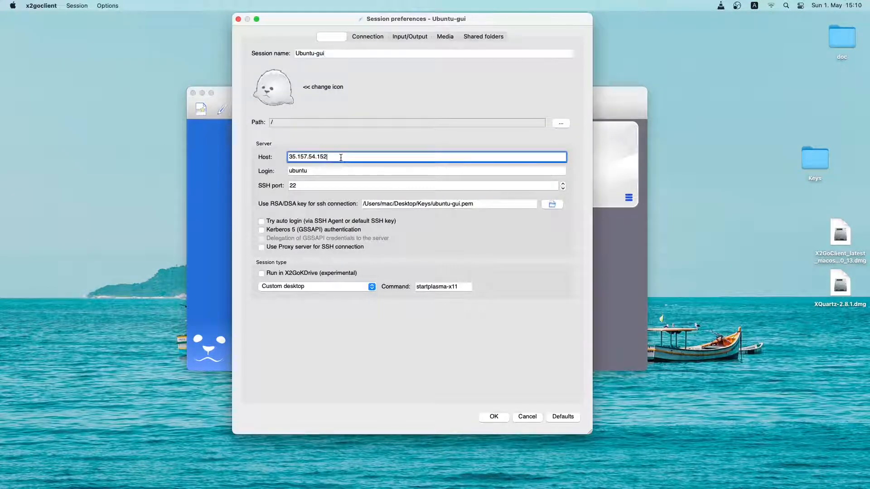
pyautogui.rightClick(340, 157)
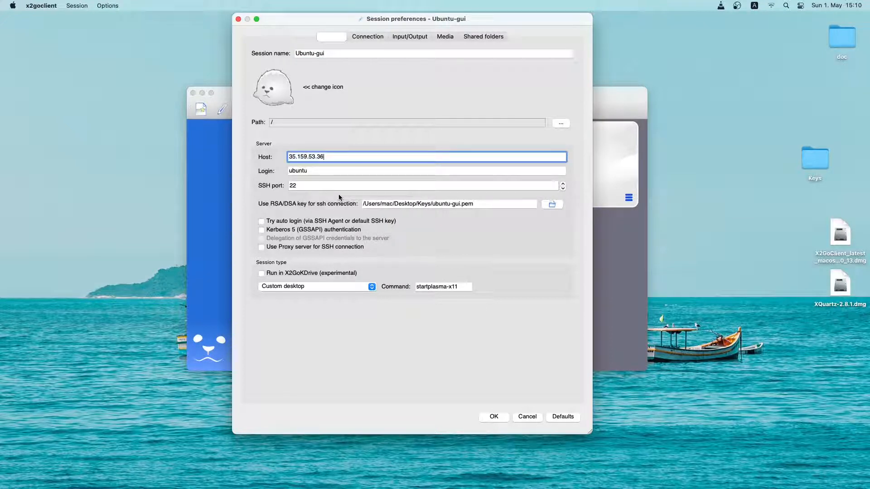
pyautogui.moveTo(489, 302)
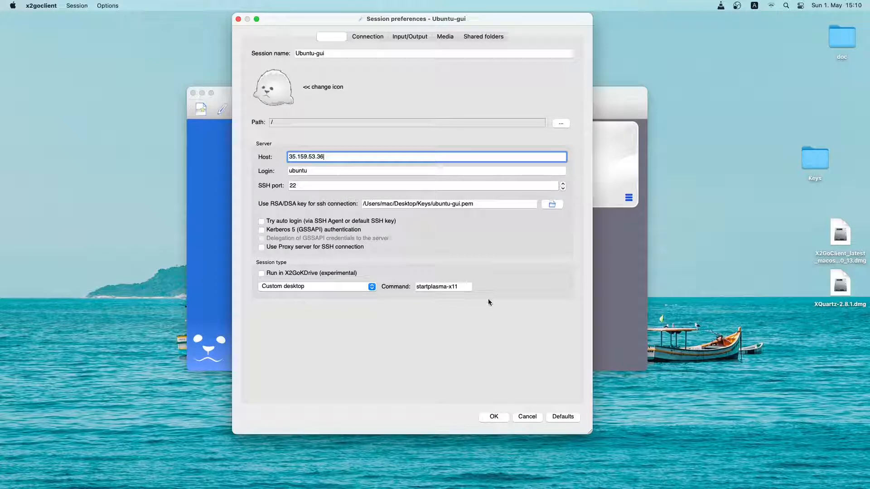
pyautogui.click(492, 417)
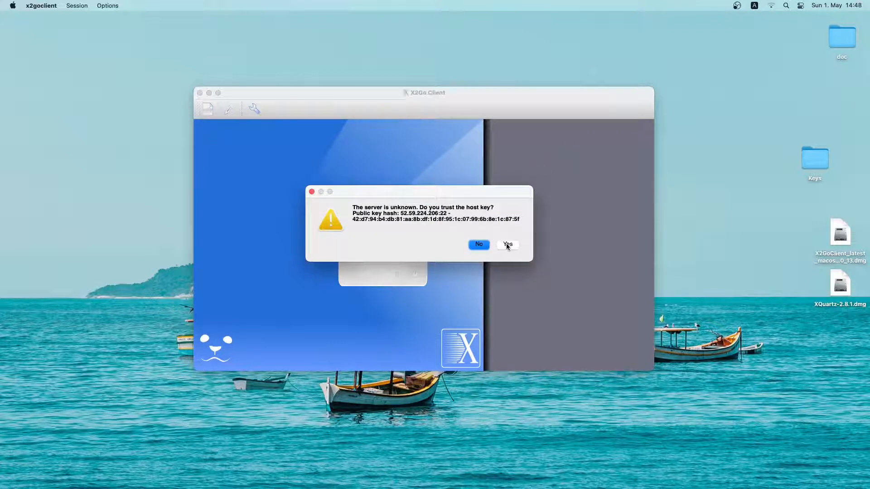
# Trust the server's host key and authorise network control with the password.
pyautogui.click(506, 244)
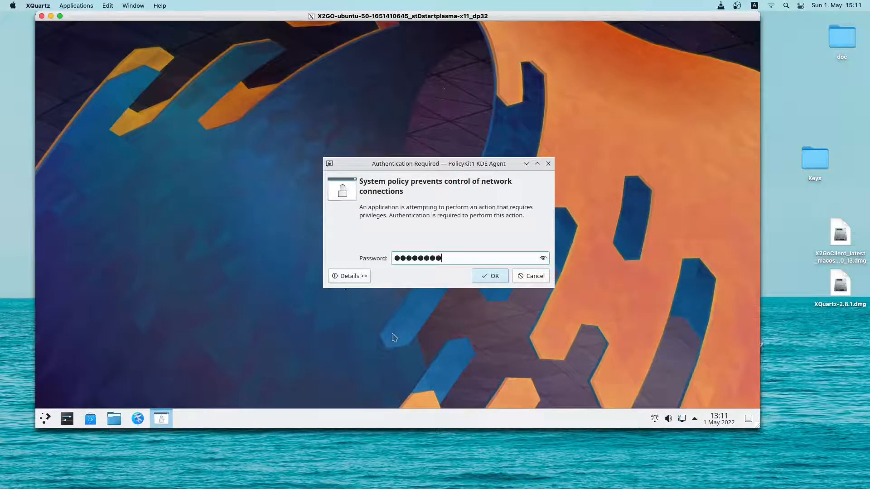
pyautogui.click(489, 276)
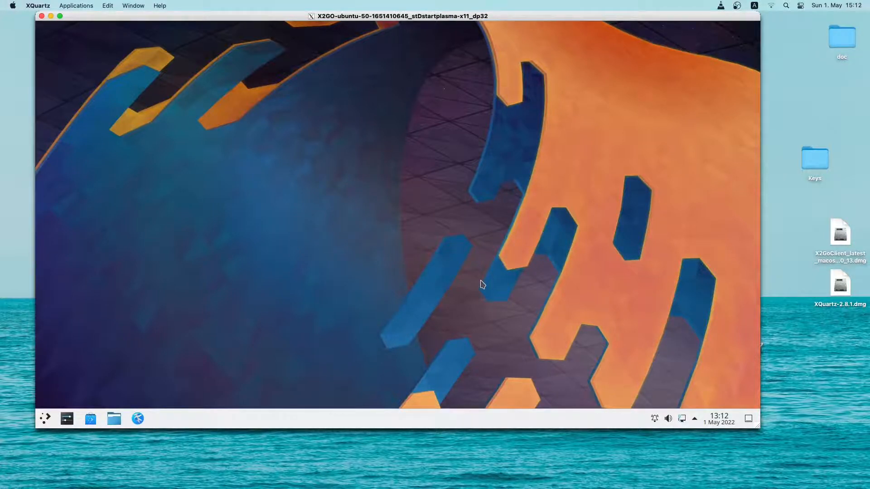
pyautogui.moveTo(324, 237)
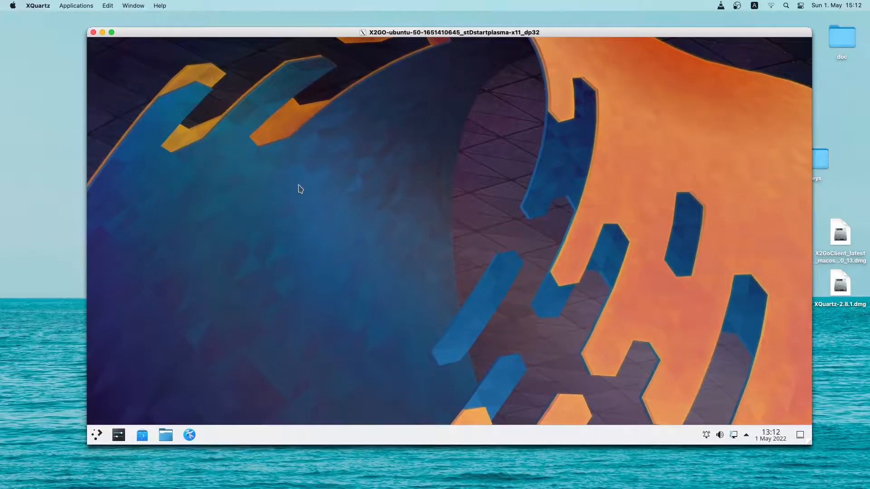
pyautogui.moveTo(190, 295)
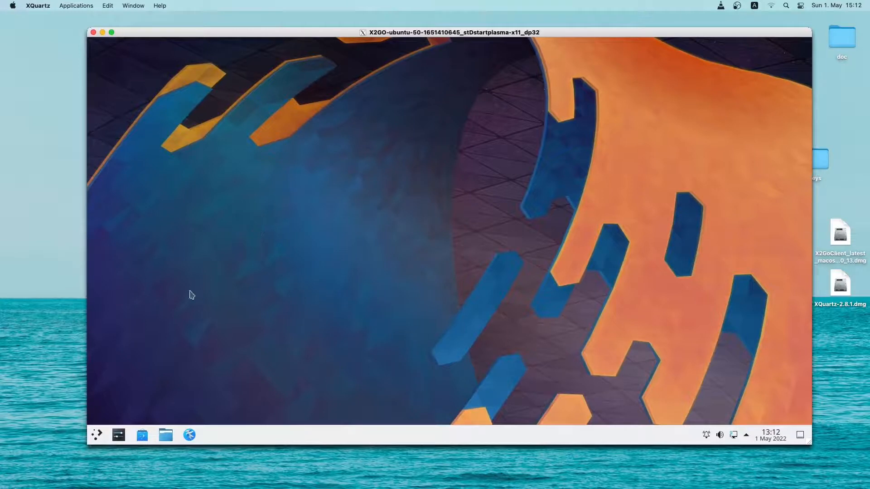
# Launch Kate from the Application Launcher's Favorites.
pyautogui.click(96, 435)
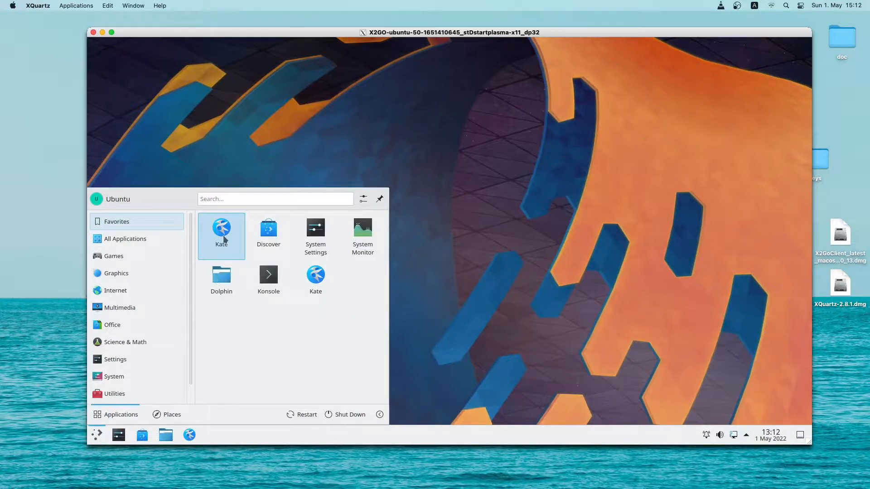
pyautogui.click(221, 232)
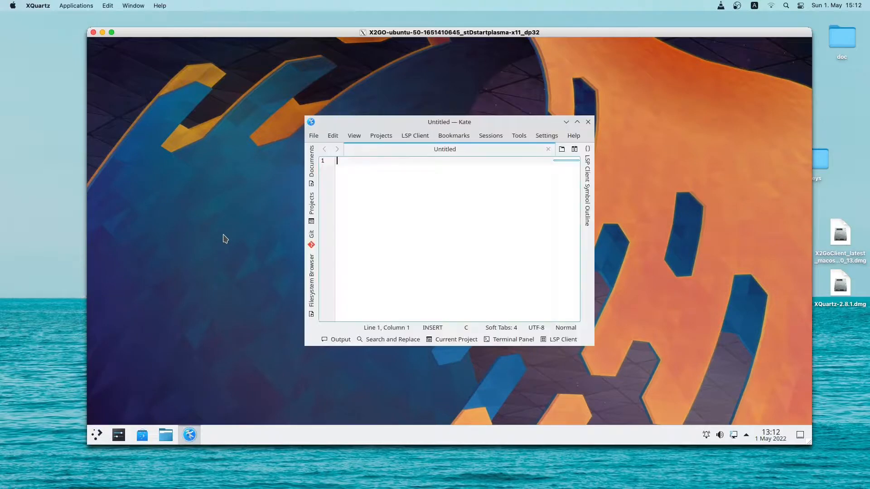
pyautogui.moveTo(405, 241)
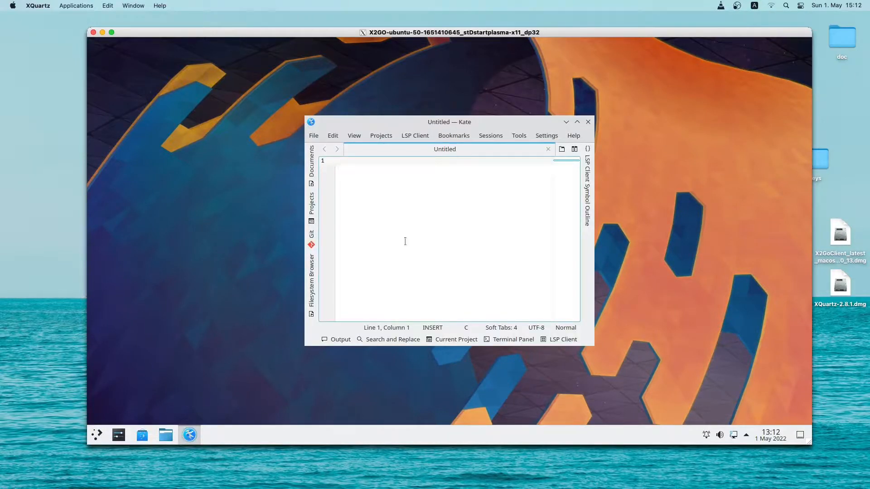